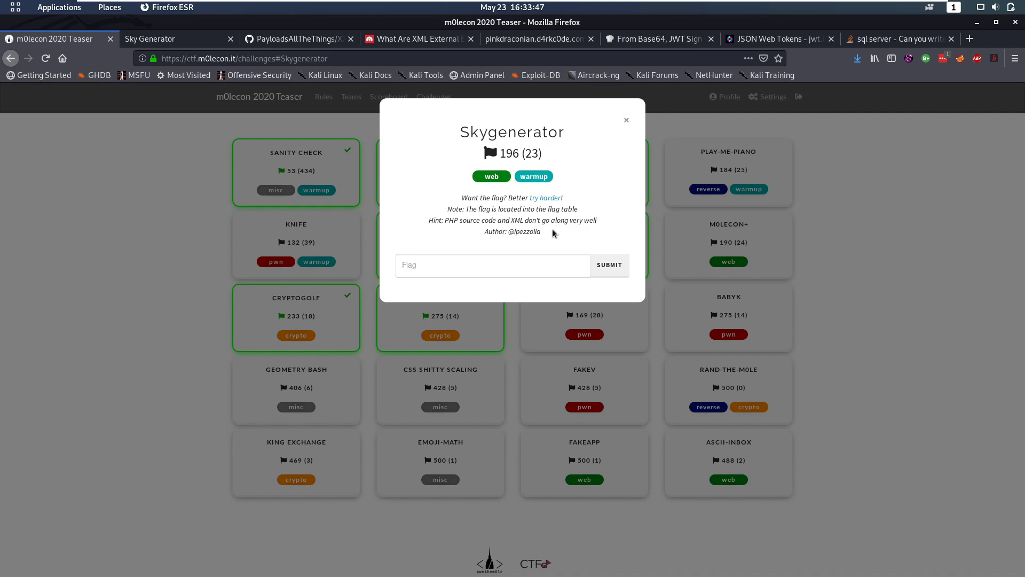
mouse_move(597, 504)
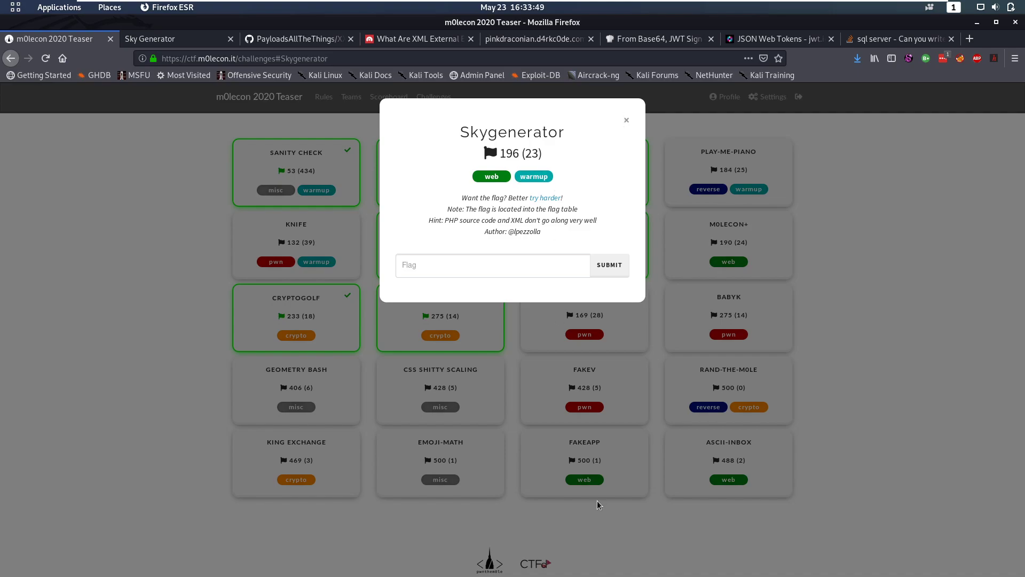
mouse_move(459, 183)
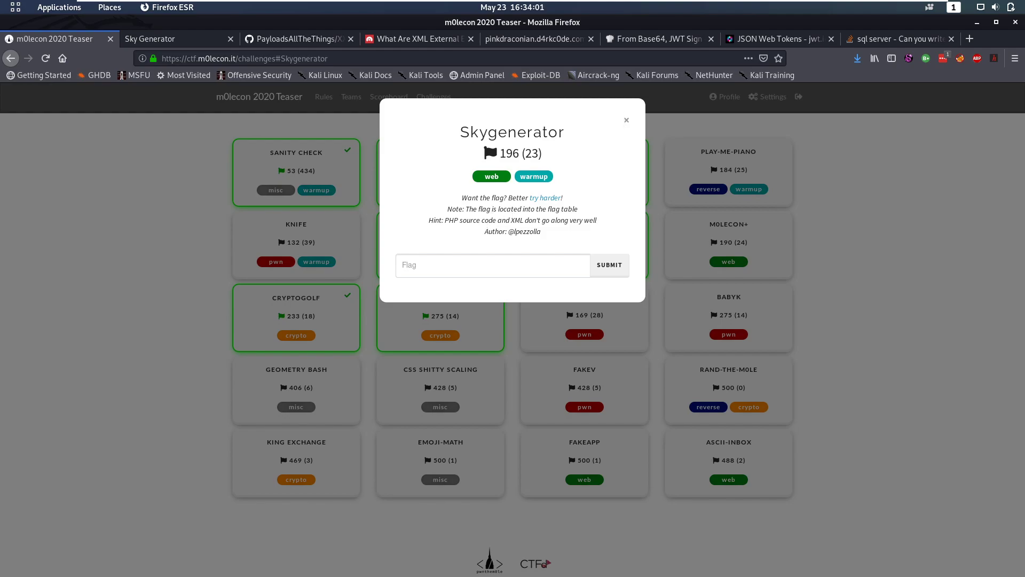
- Register a new Sky Generator account with the username pleasesub
right_click(546, 197)
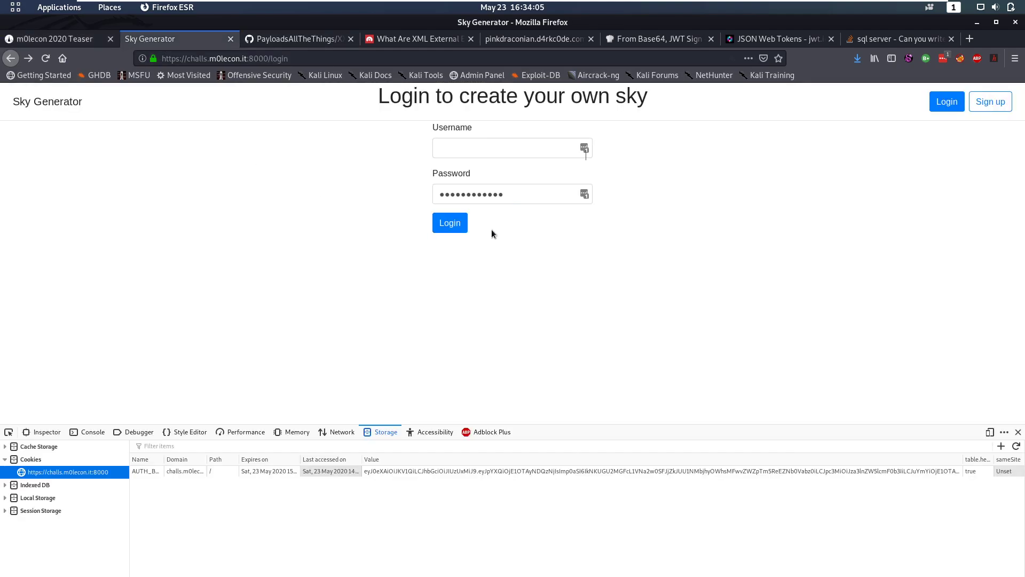
mouse_move(959, 125)
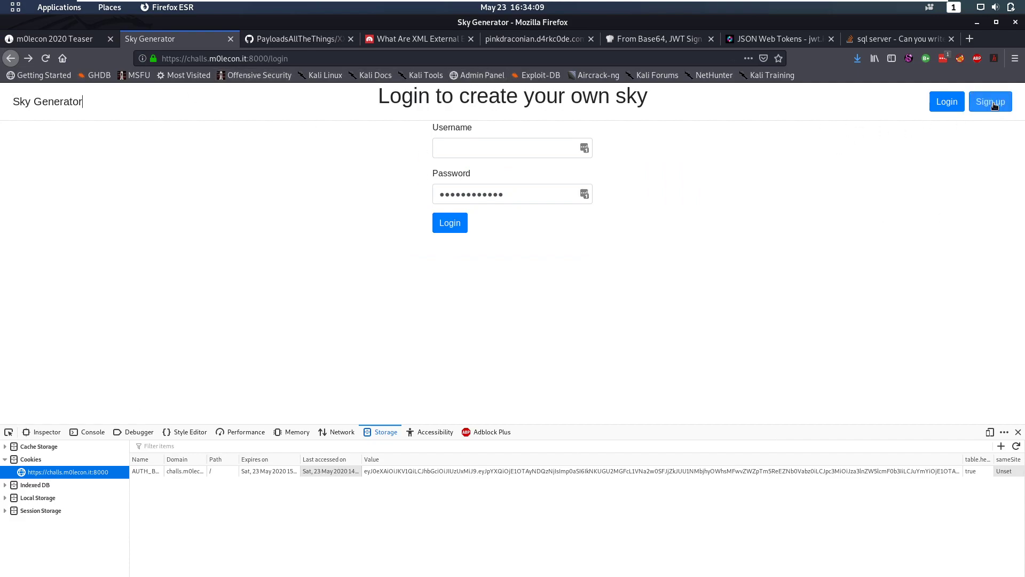
left_click(989, 101)
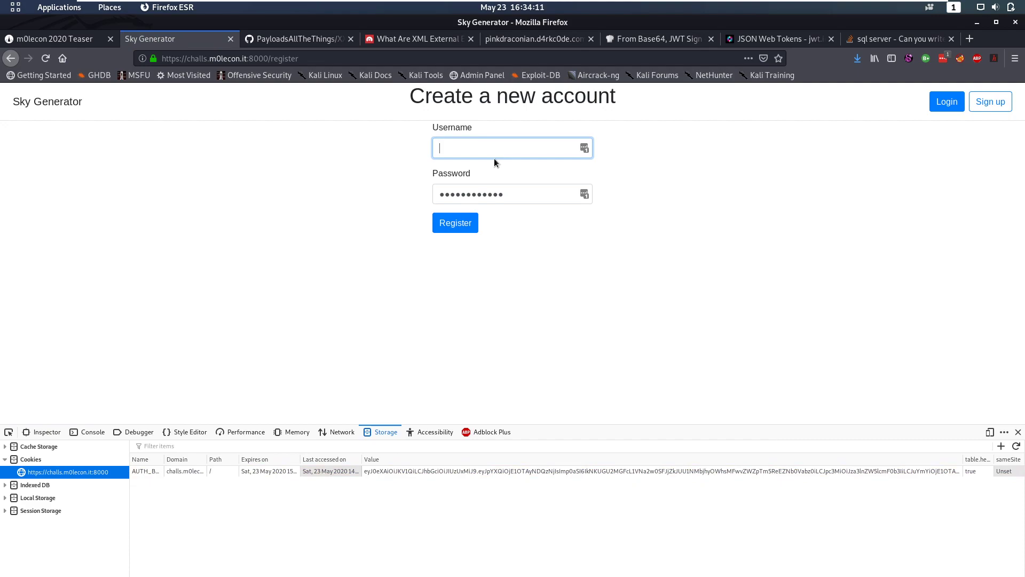
type("pleasesub")
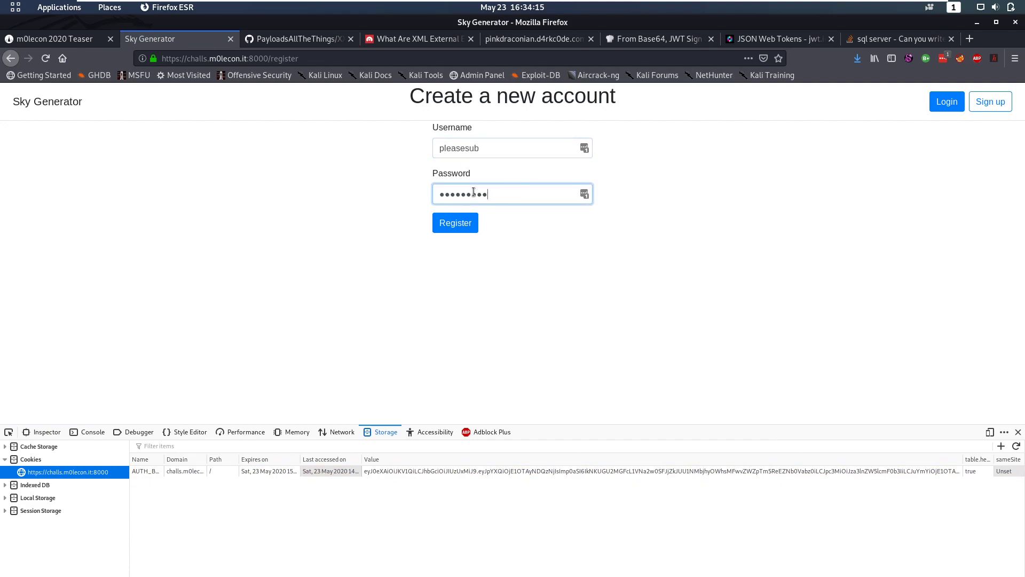
left_click(455, 222)
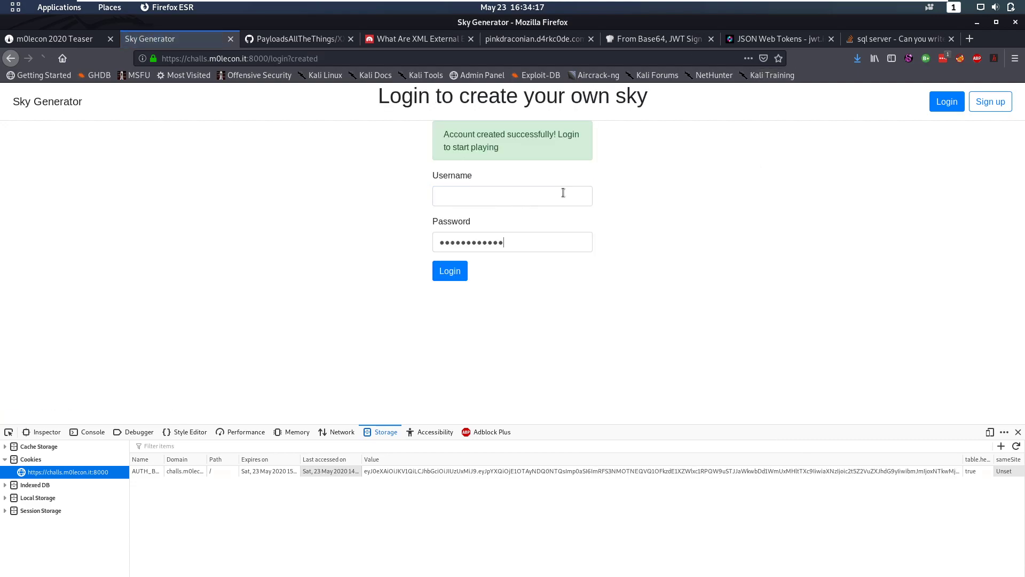
- Log in to Sky Generator with the new pleasesub account
left_click(449, 270)
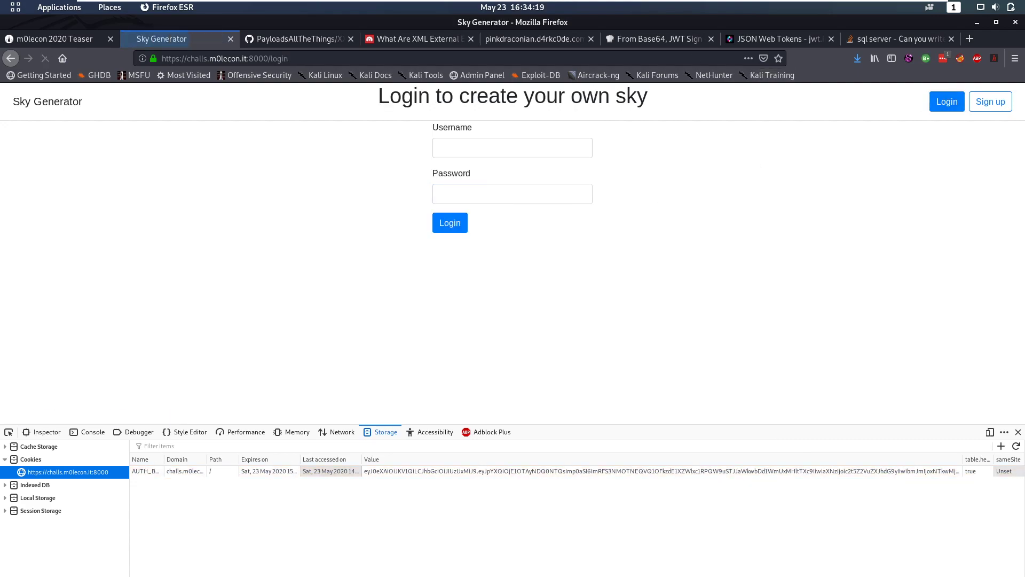
type("pleasesub")
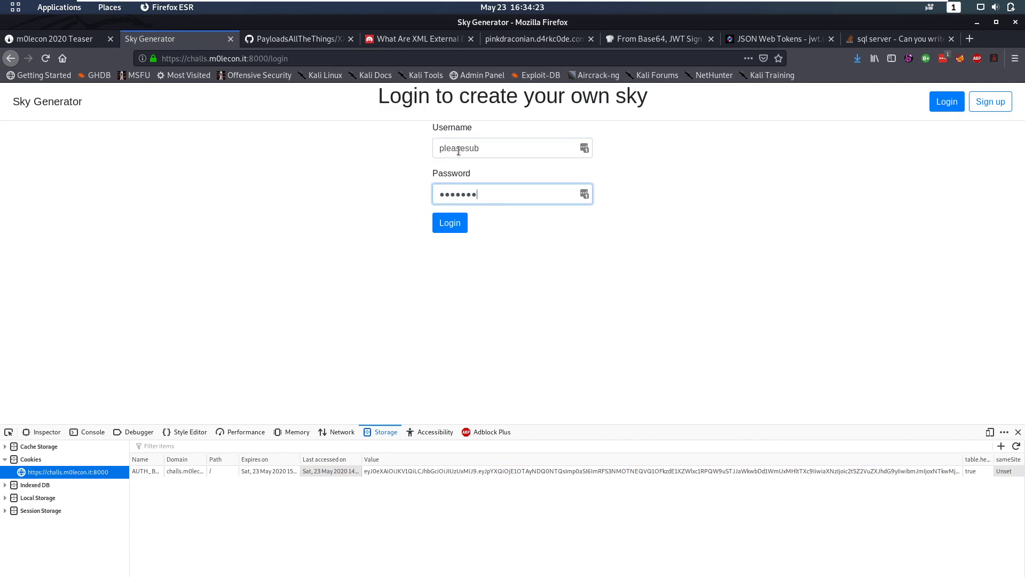
left_click(450, 222)
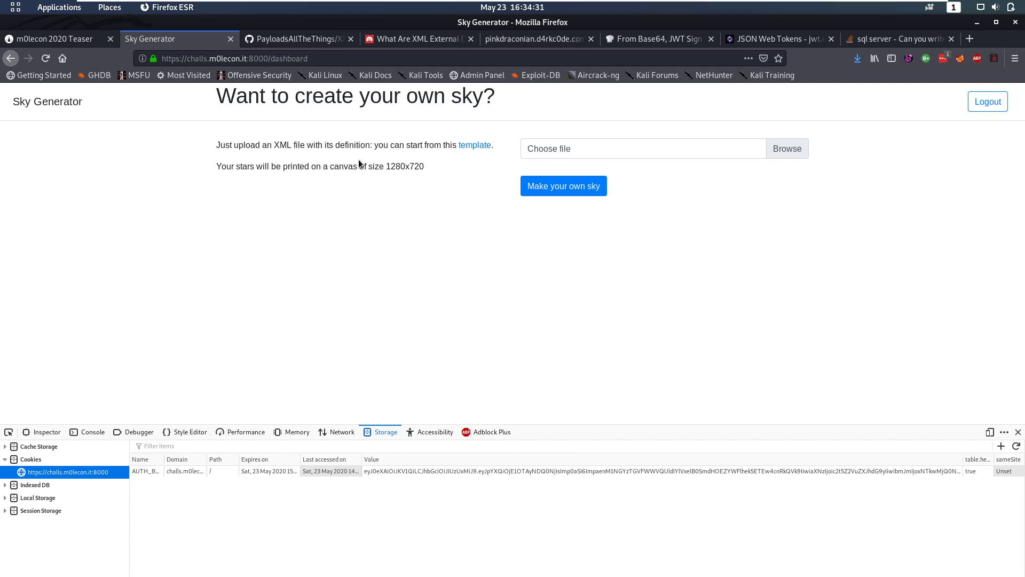
mouse_move(475, 144)
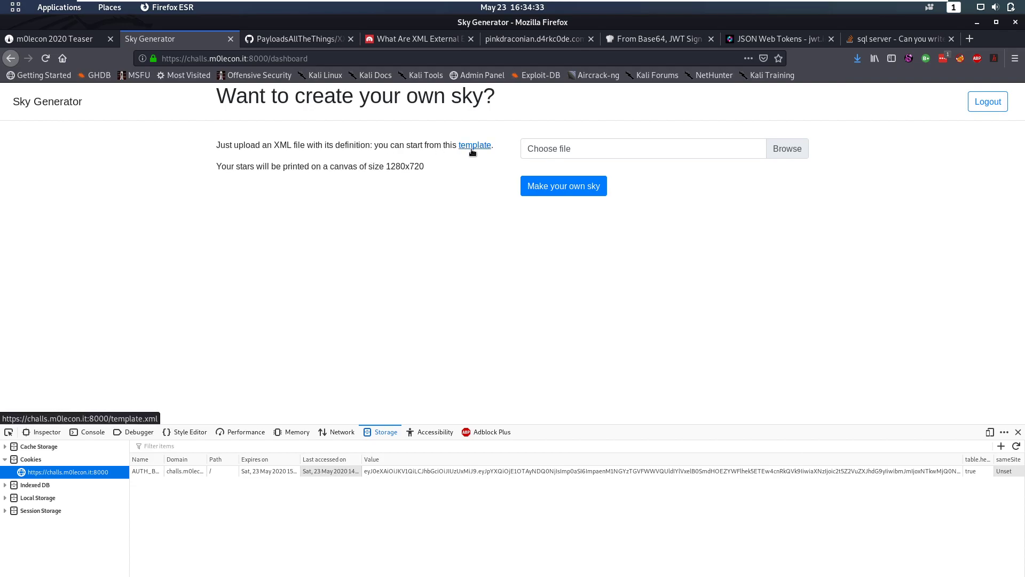
left_click(474, 145)
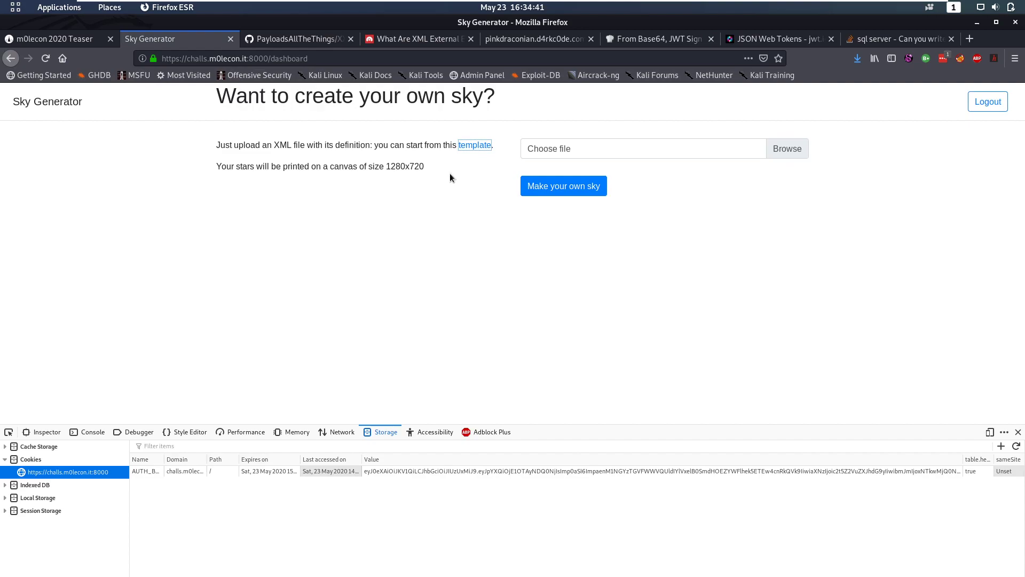
mouse_move(493, 187)
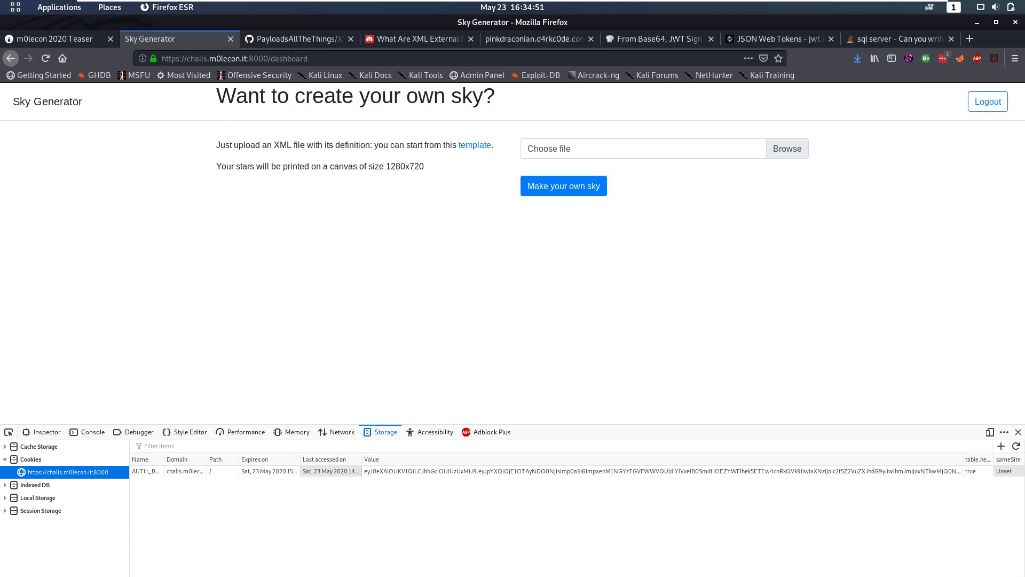
- Upload sky.xml, generate the sky, and open the constellation image in a new tab
left_click(786, 149)
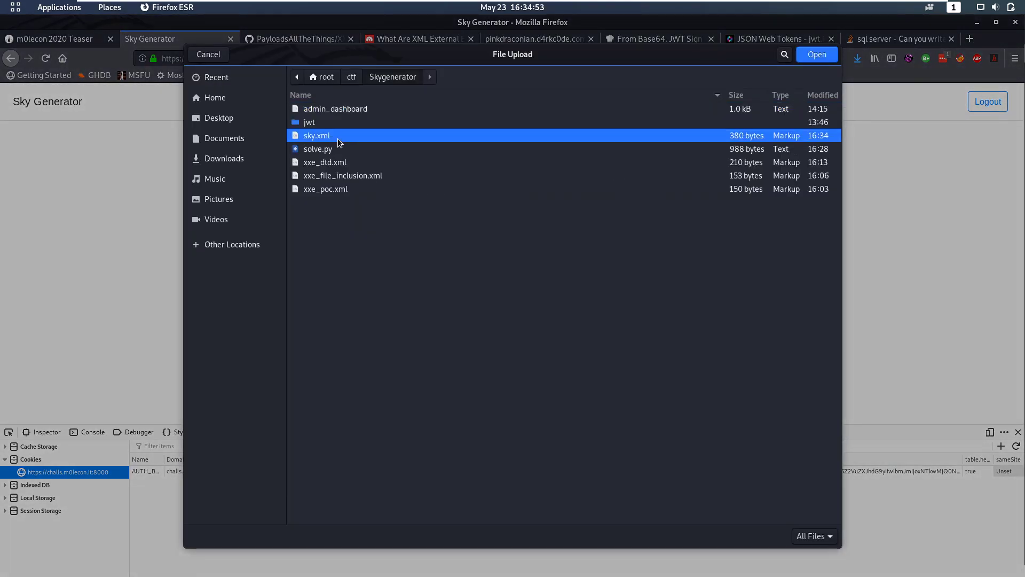
left_click(816, 54)
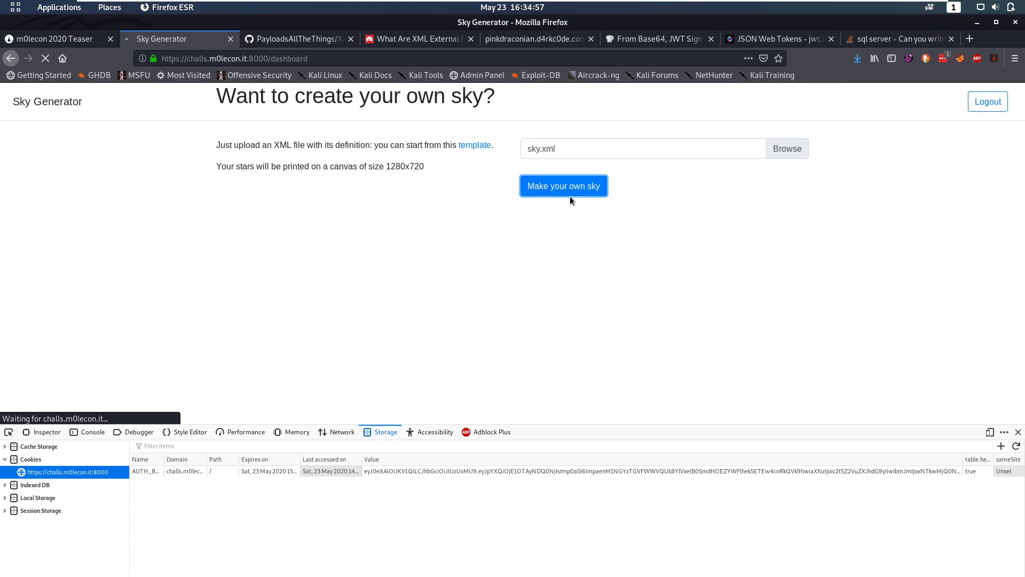
left_click(563, 186)
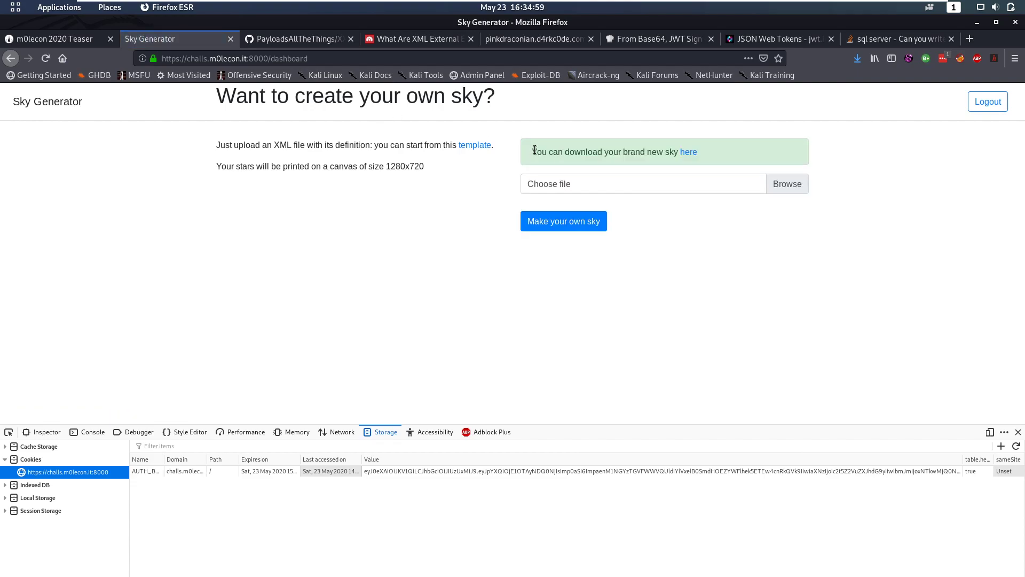
right_click(688, 151)
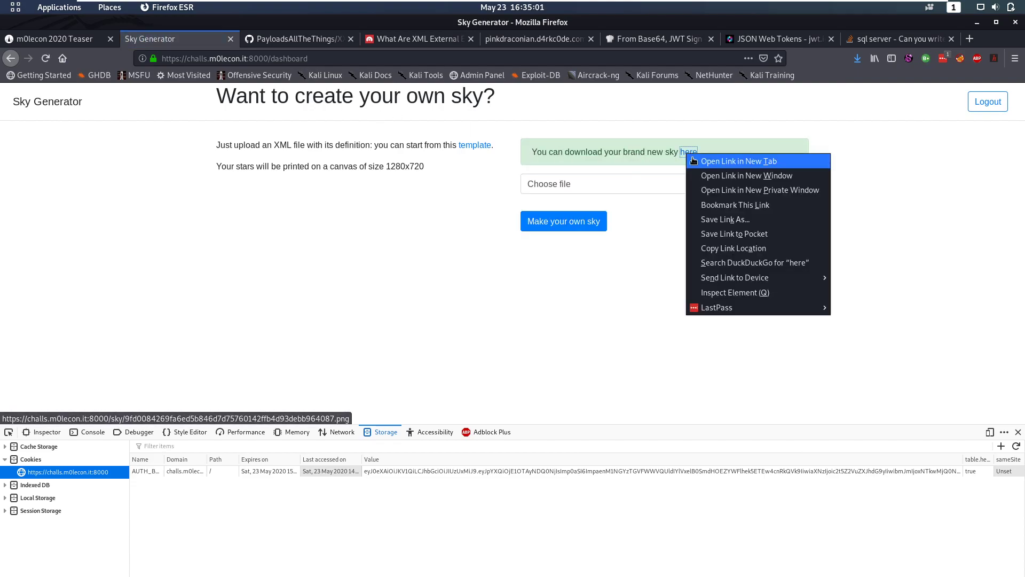
left_click(738, 161)
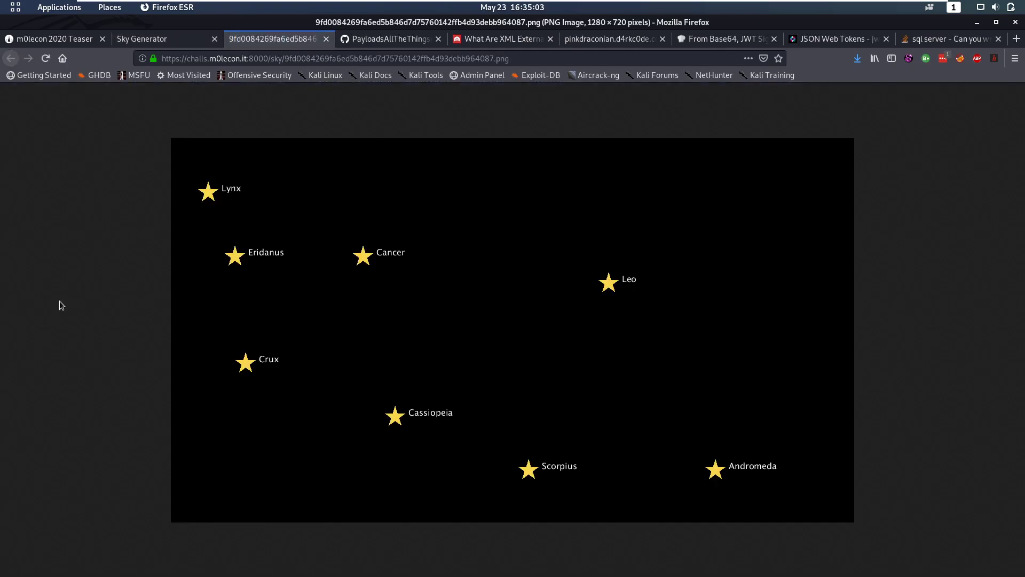
mouse_move(510, 379)
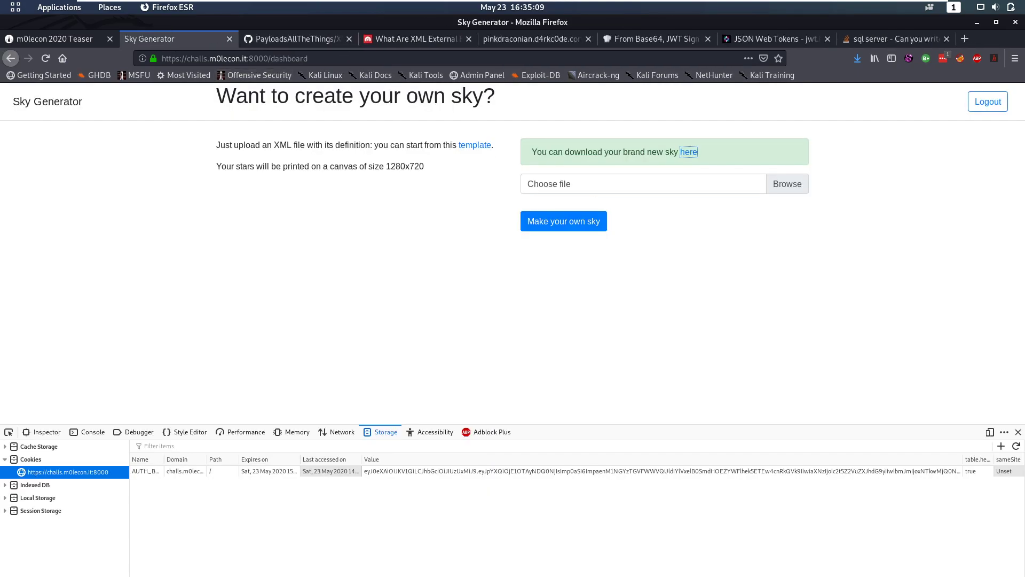
mouse_move(761, 271)
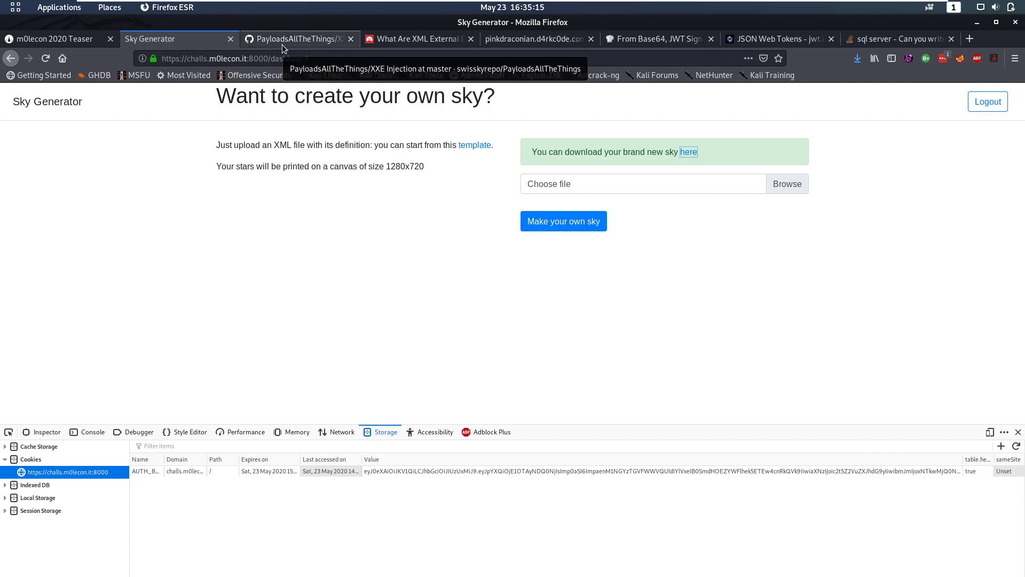
- Scroll the XXE Injection page to the basic entity example and select 'replace' and 'example'
left_click(295, 38)
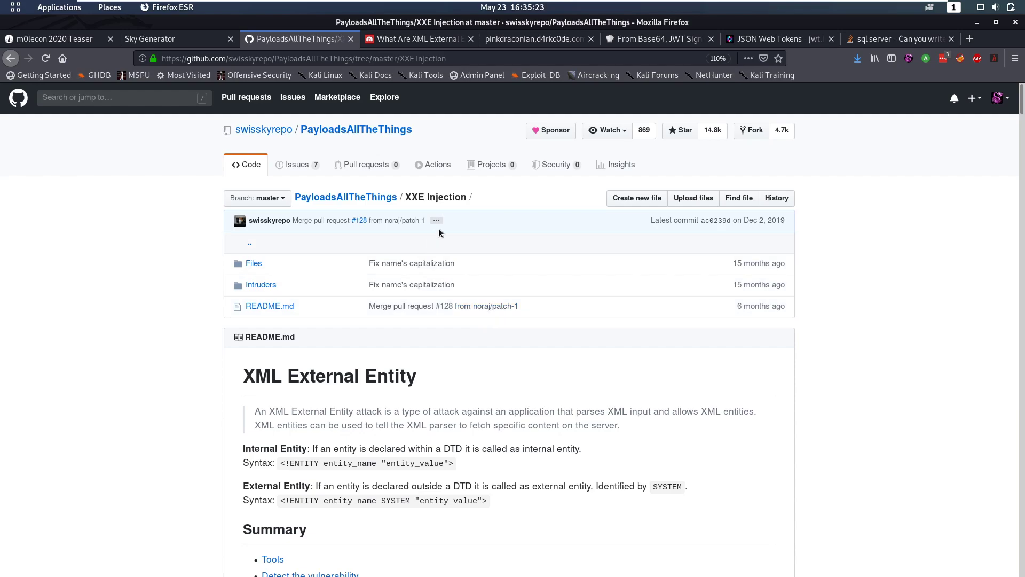
scroll("down", 3)
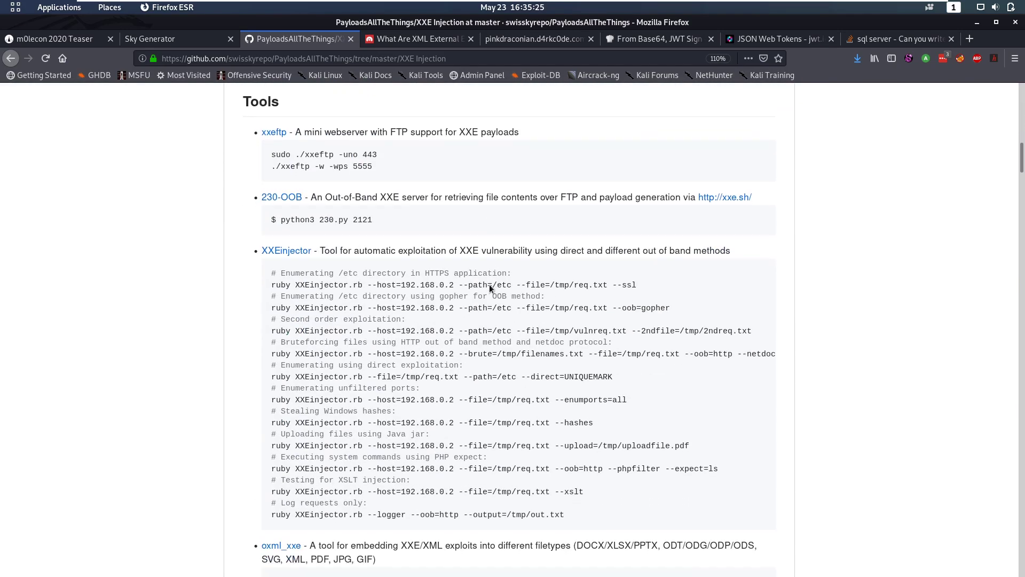
scroll("down", 3)
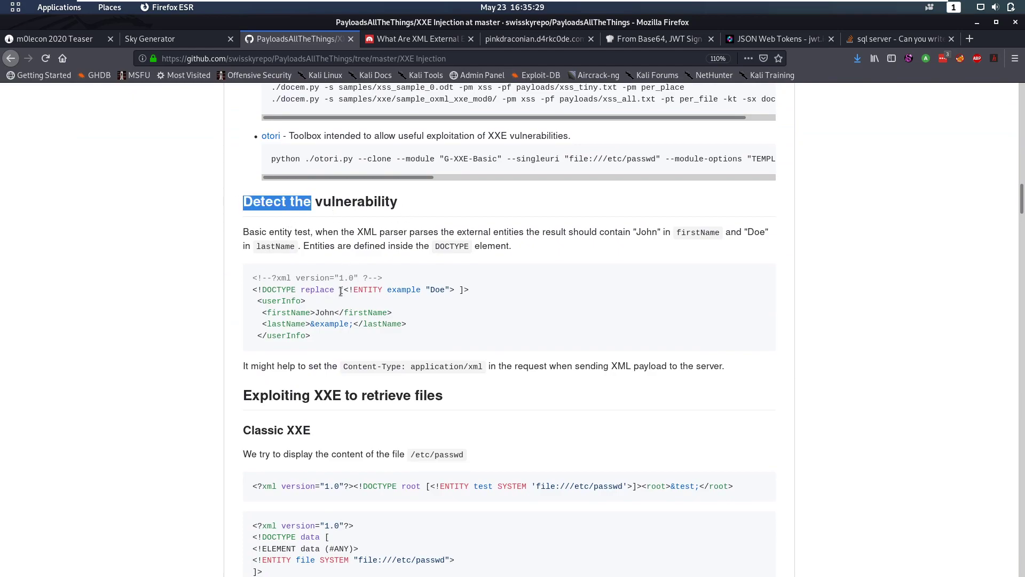
double_click(316, 289)
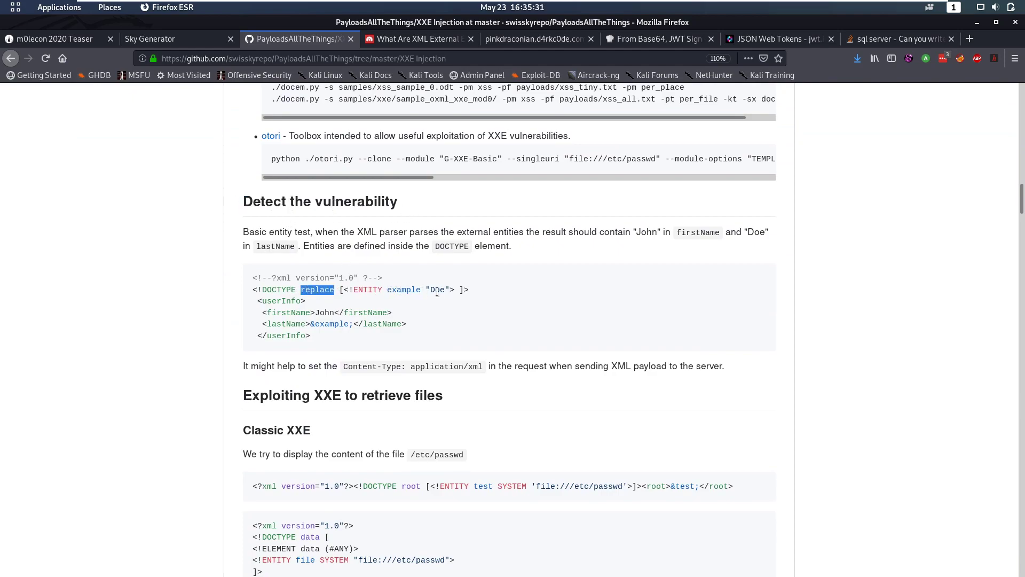
double_click(330, 323)
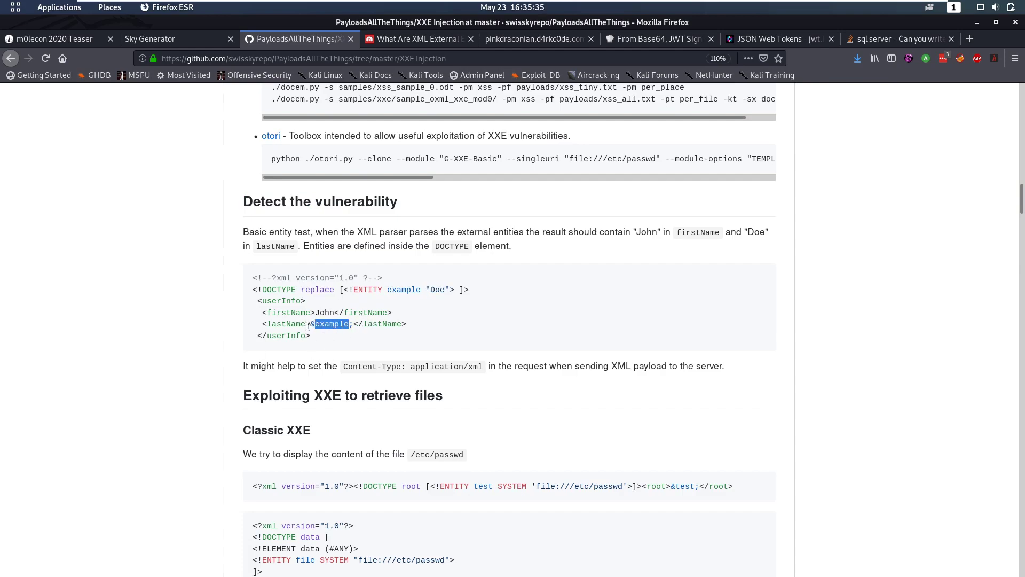
key("Super")
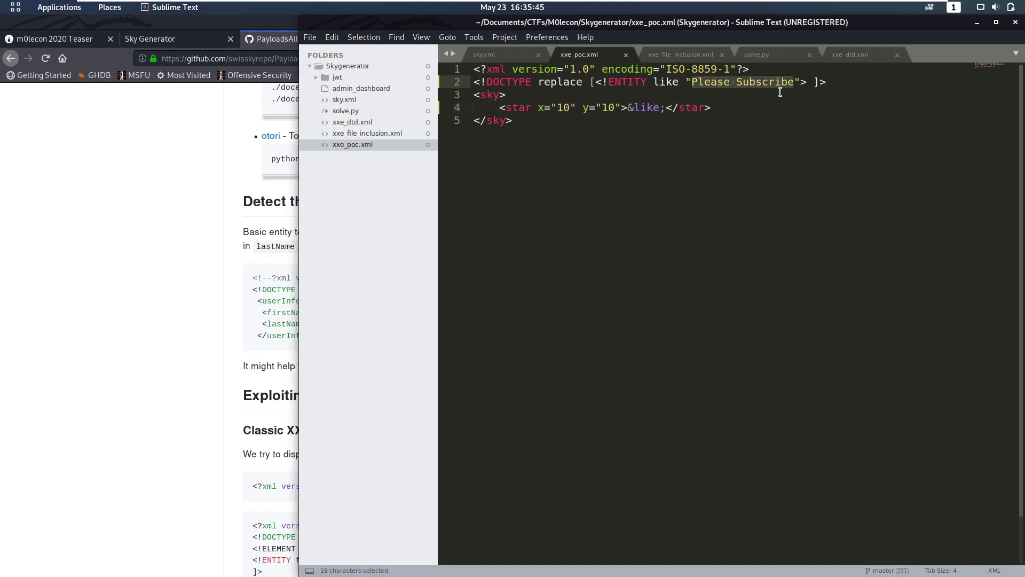
- Save xxe_poc.xml with its 'Please Subscribe' entity inside the star
left_click(512, 120)
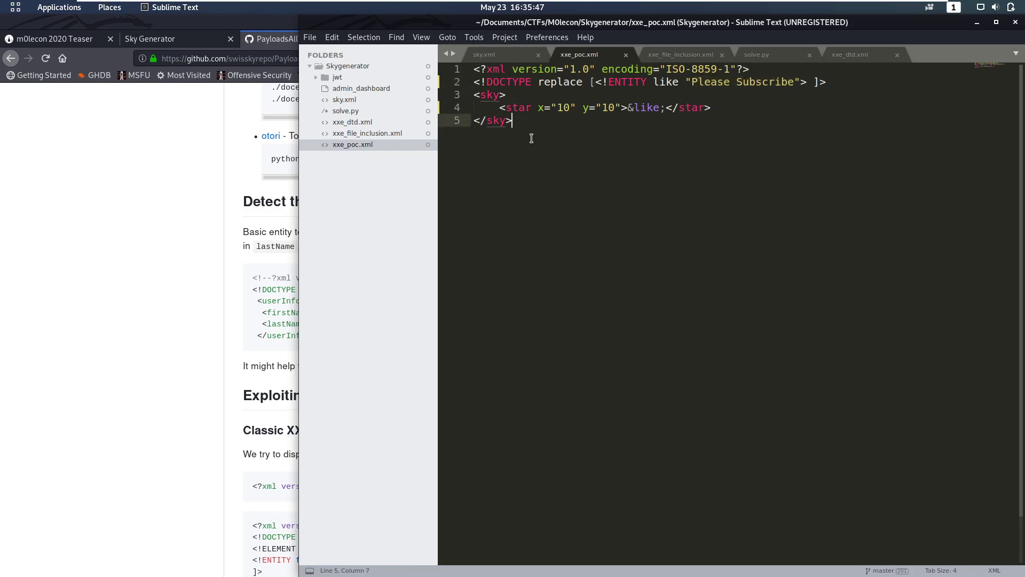
key("ctrl+s")
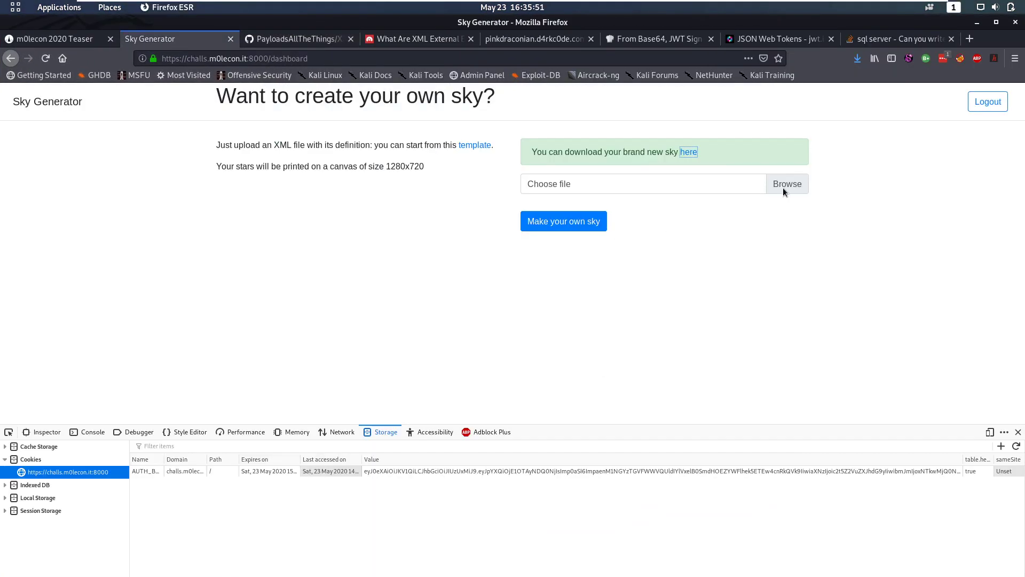
- Switch FoxyProxy to BURP and resubmit xxe_poc.xml so Burp intercepts the upload
left_click(960, 58)
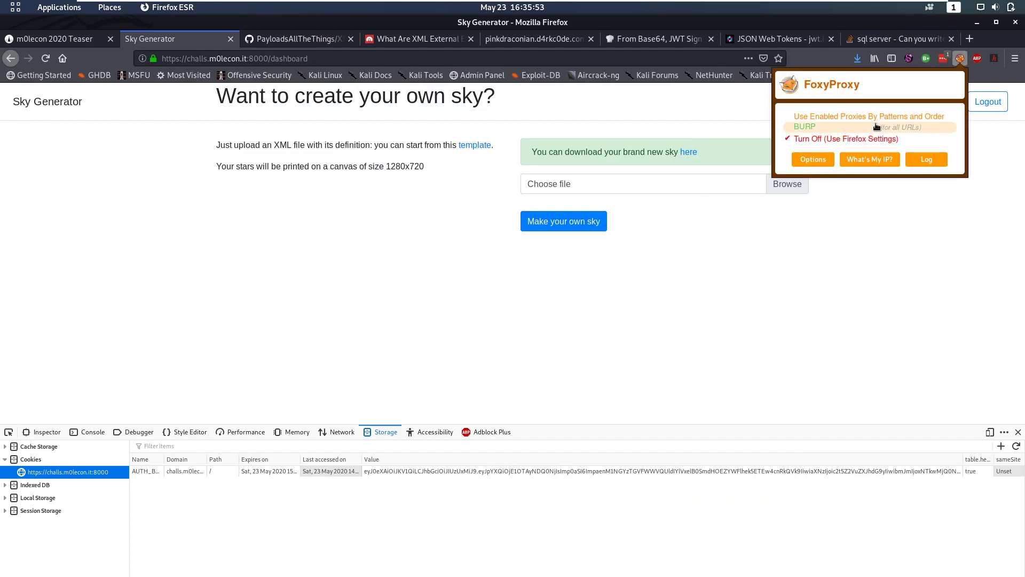
left_click(805, 127)
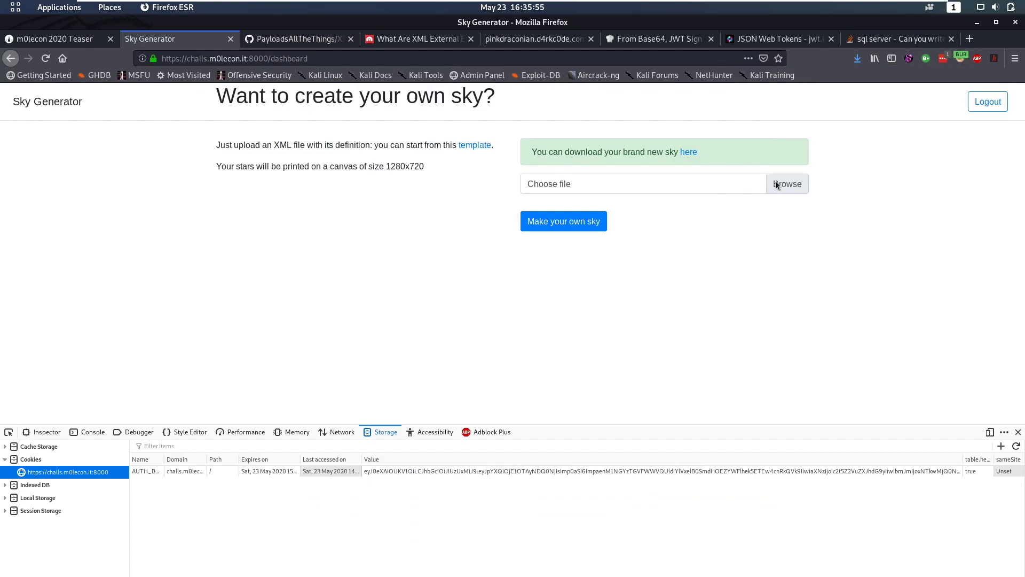
left_click(787, 183)
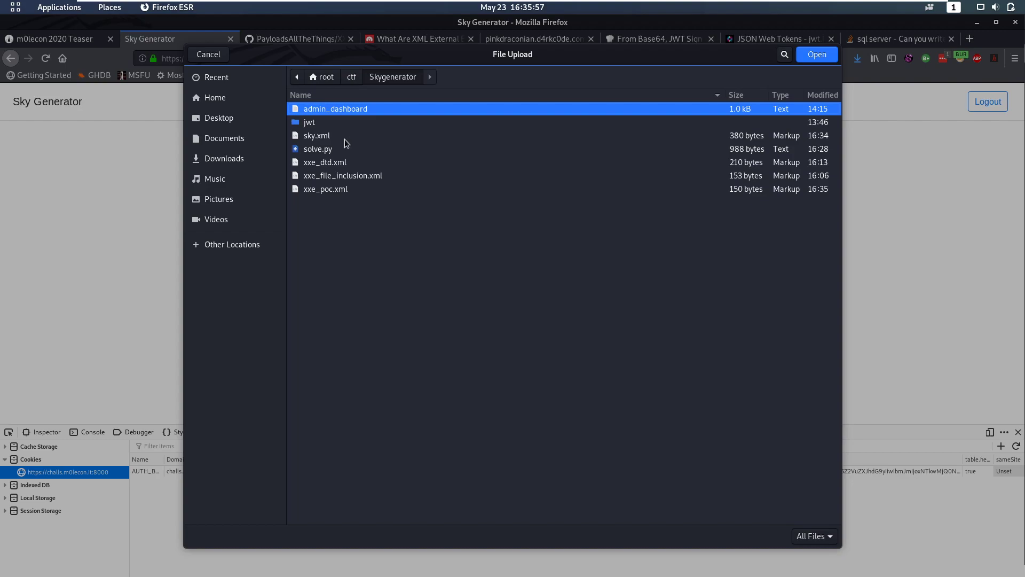
left_click(815, 54)
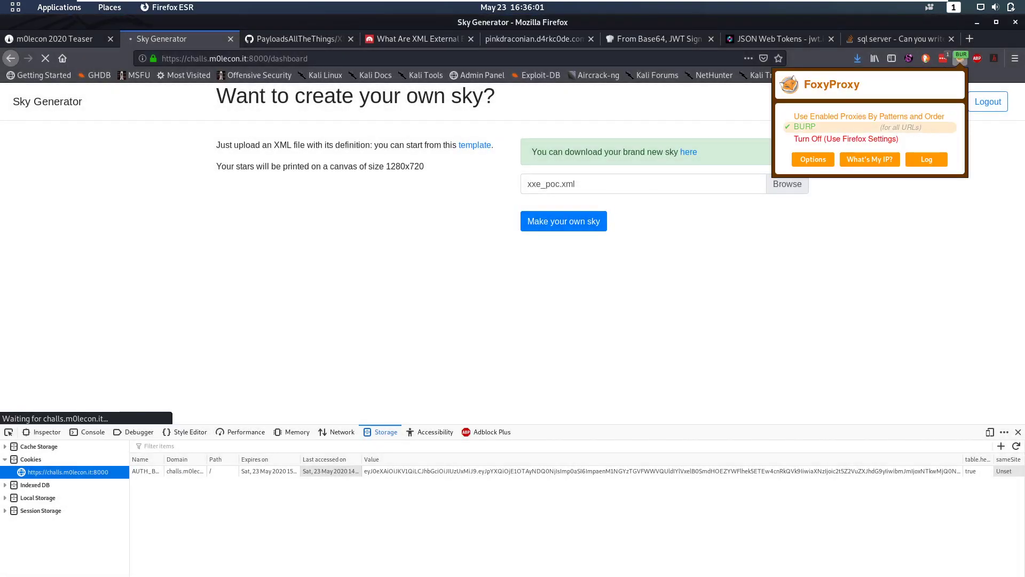
left_click(563, 221)
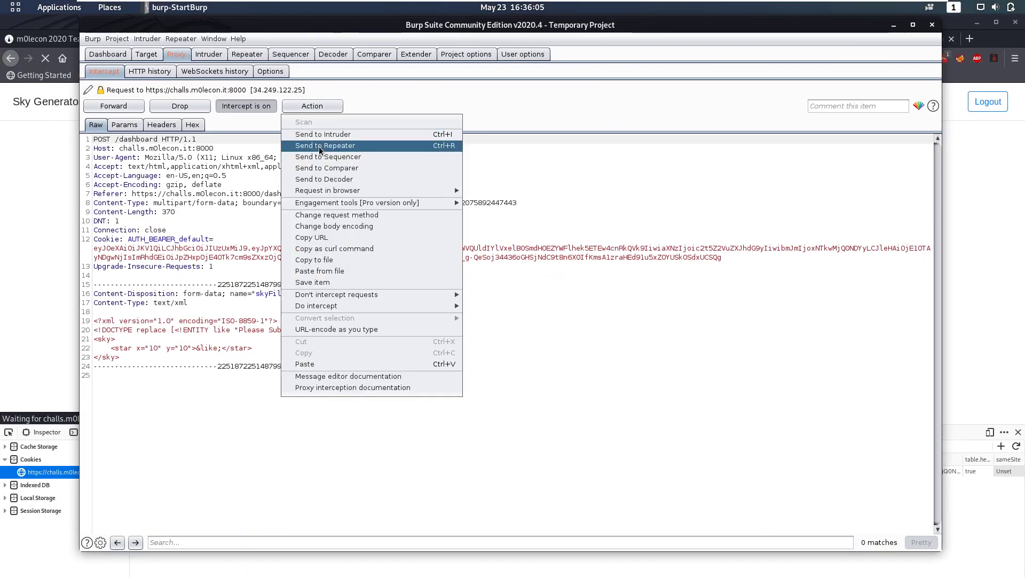
- Replay the intercepted upload in Repeater and copy the request to a second Repeater tab
left_click(325, 145)
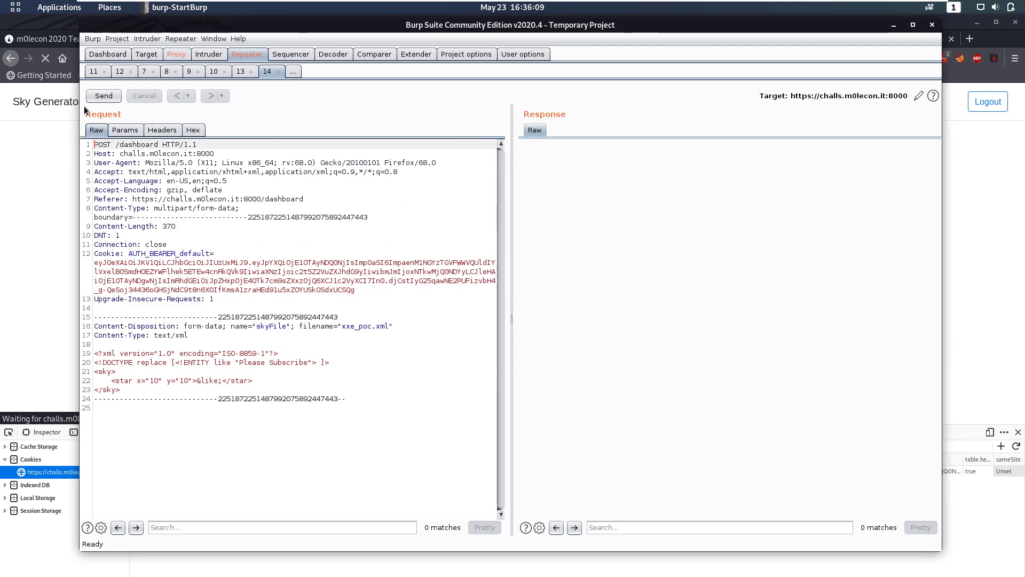
left_click(102, 95)
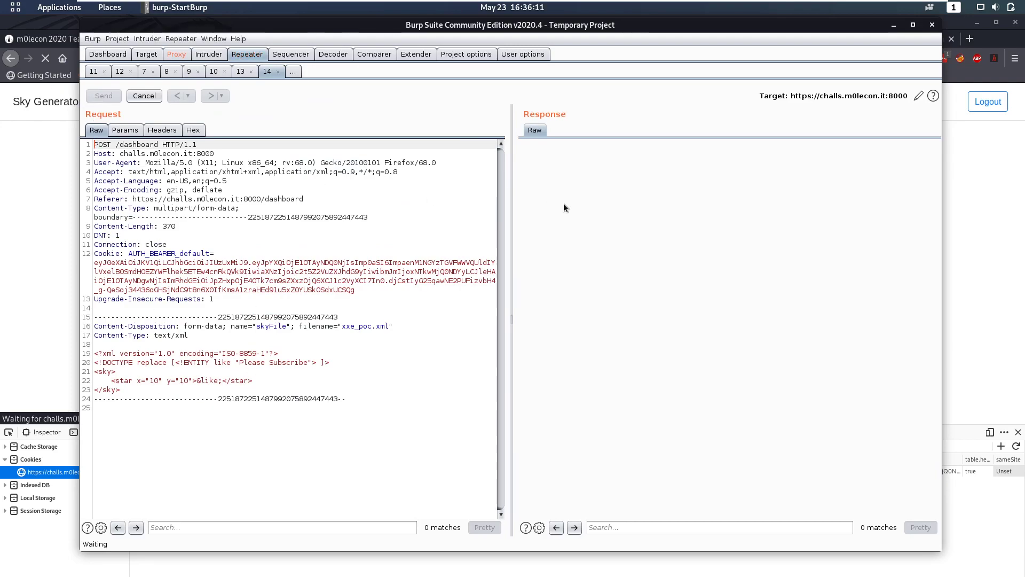
left_click(102, 96)
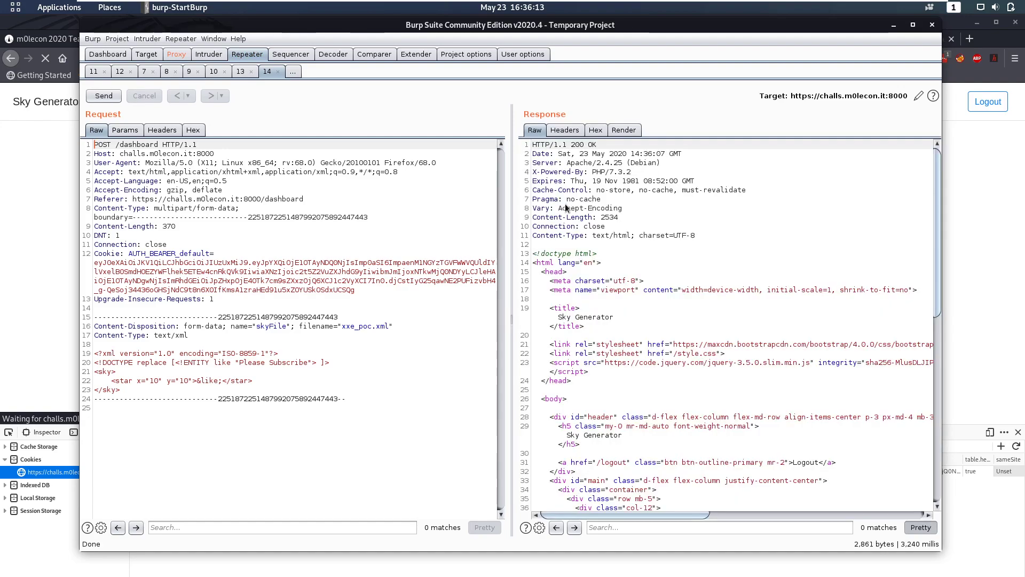
scroll("down", 3)
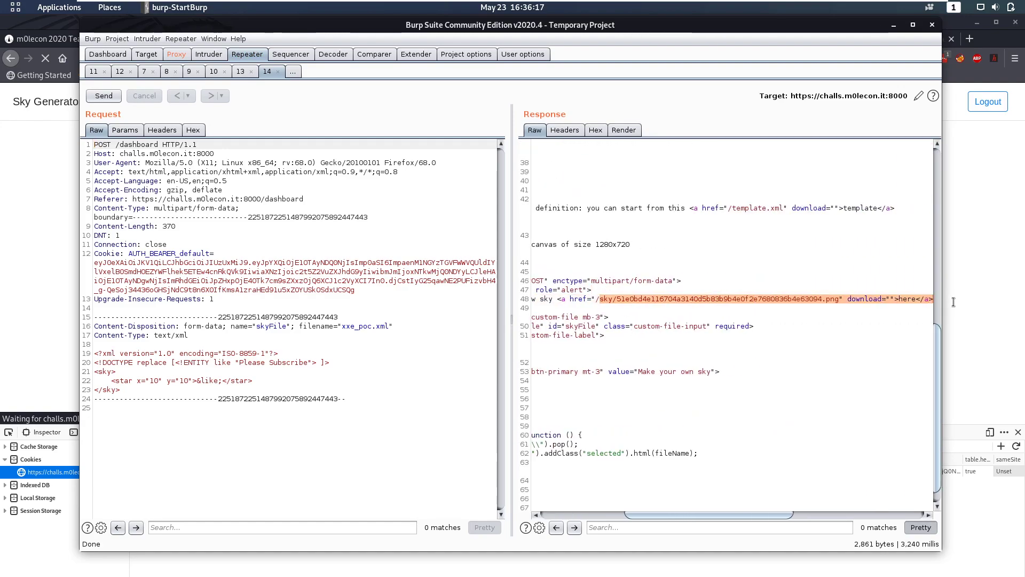
right_click(236, 208)
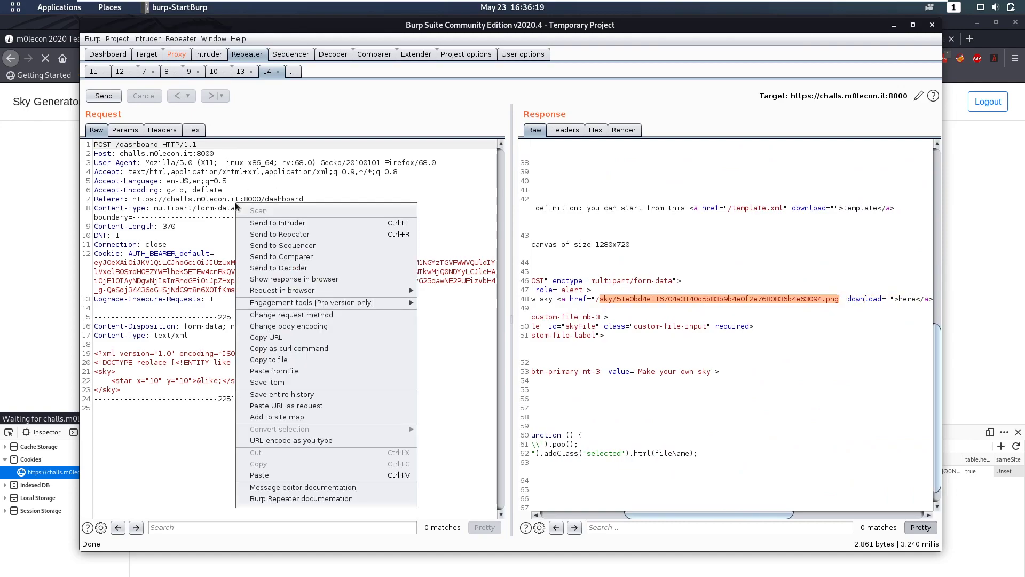
left_click(279, 233)
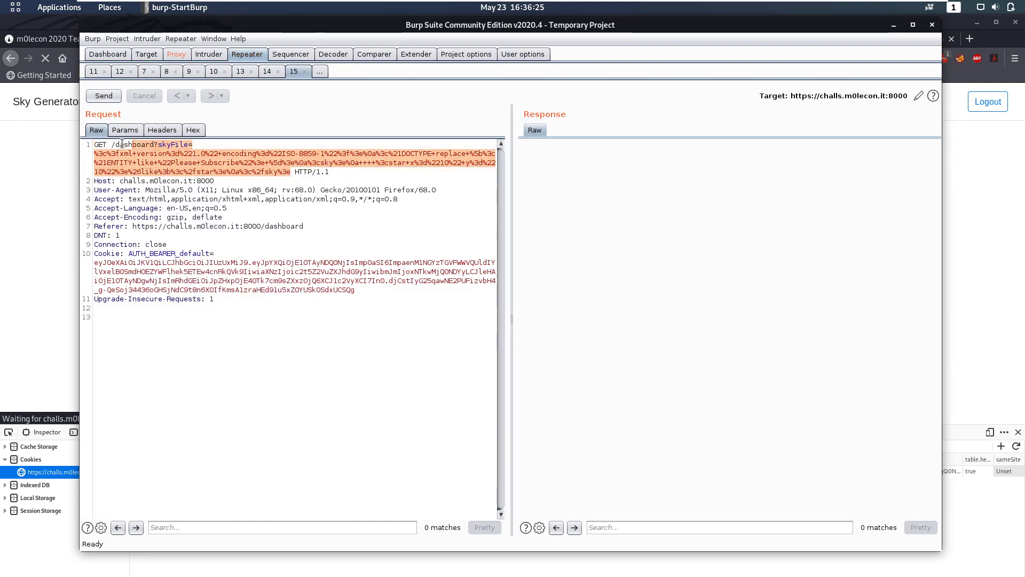
- GET the generated /sky/ PNG in Repeater and render the 'Please Subscribe' star
left_click(102, 96)
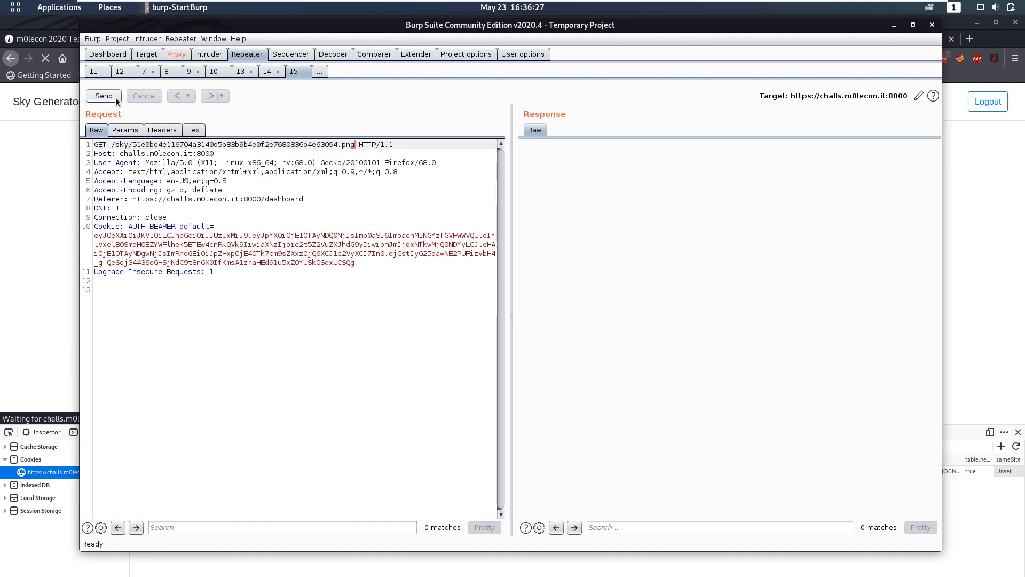
left_click(103, 95)
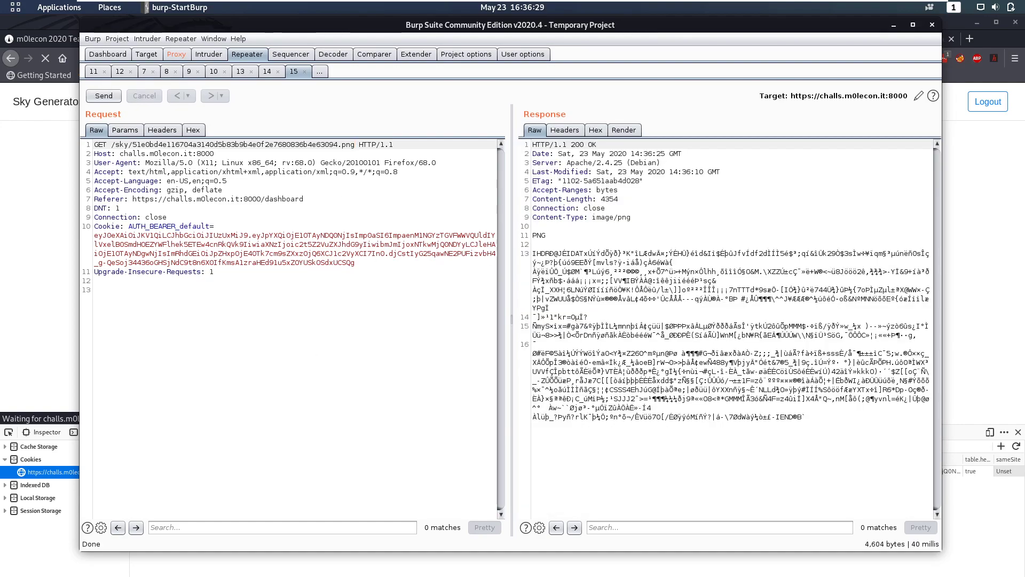
left_click(623, 129)
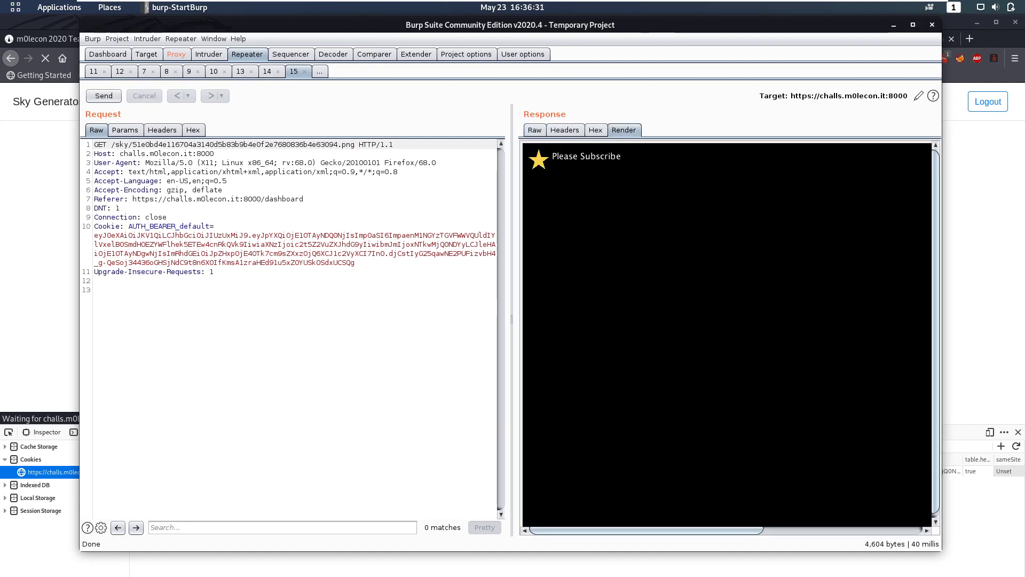
mouse_move(621, 168)
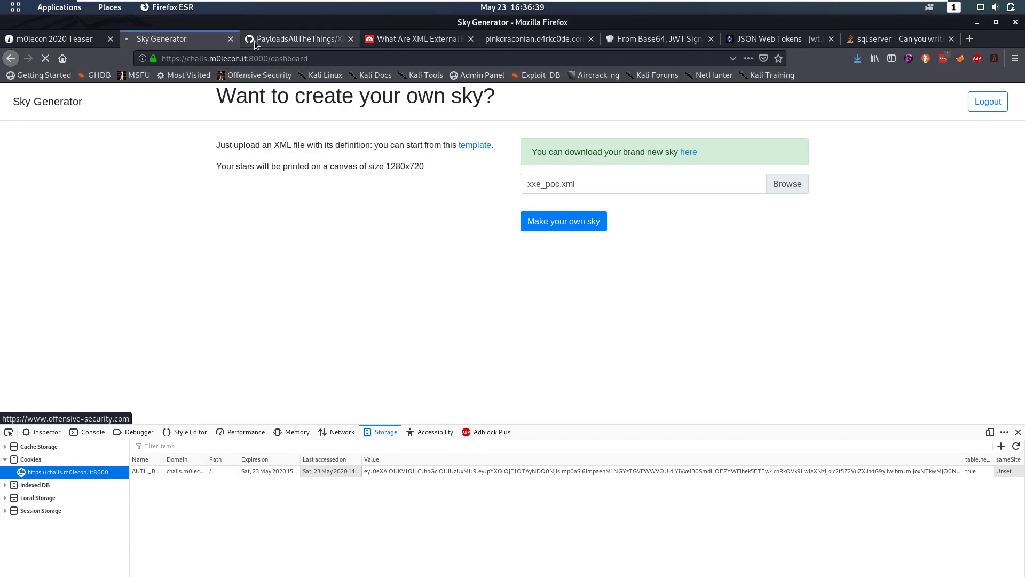
- Scroll the PayloadsAllTheThings XXE page to the Classic XXE file-retrieval examples
left_click(297, 38)
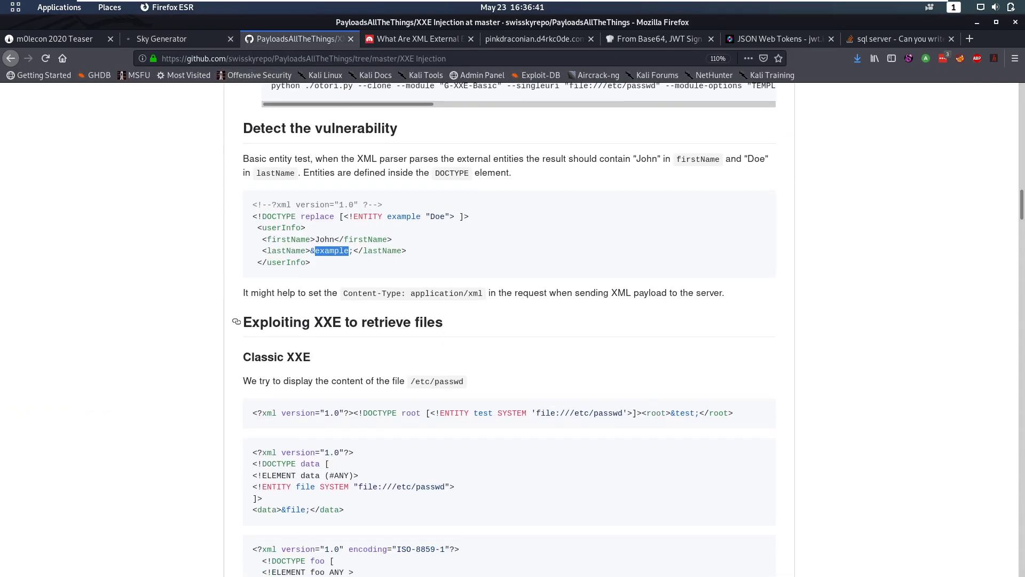
scroll("down", 3)
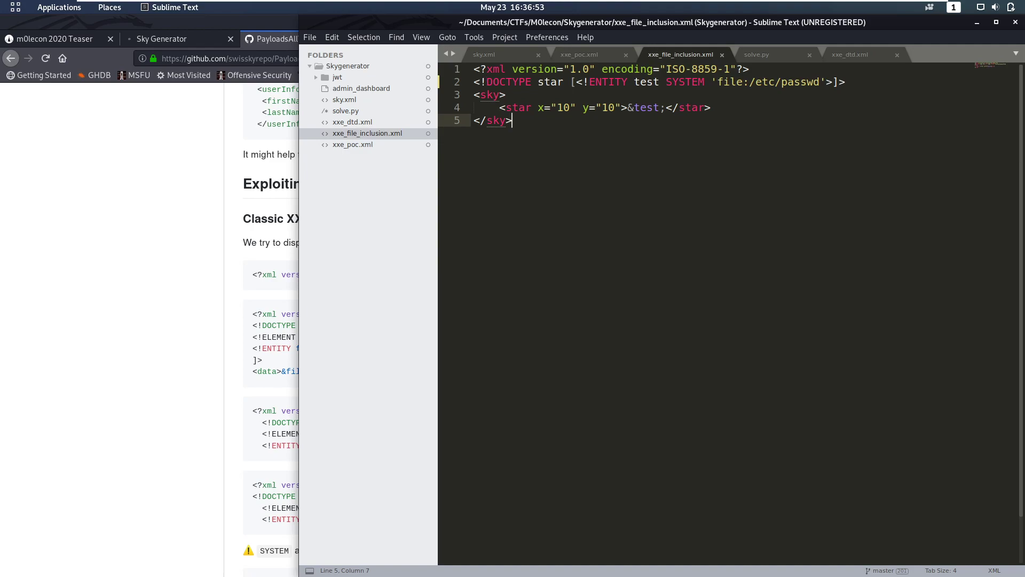
- Select the file:/etc/passwd entity payload in xxe_file_inclusion.xml for copying
double_click(517, 107)
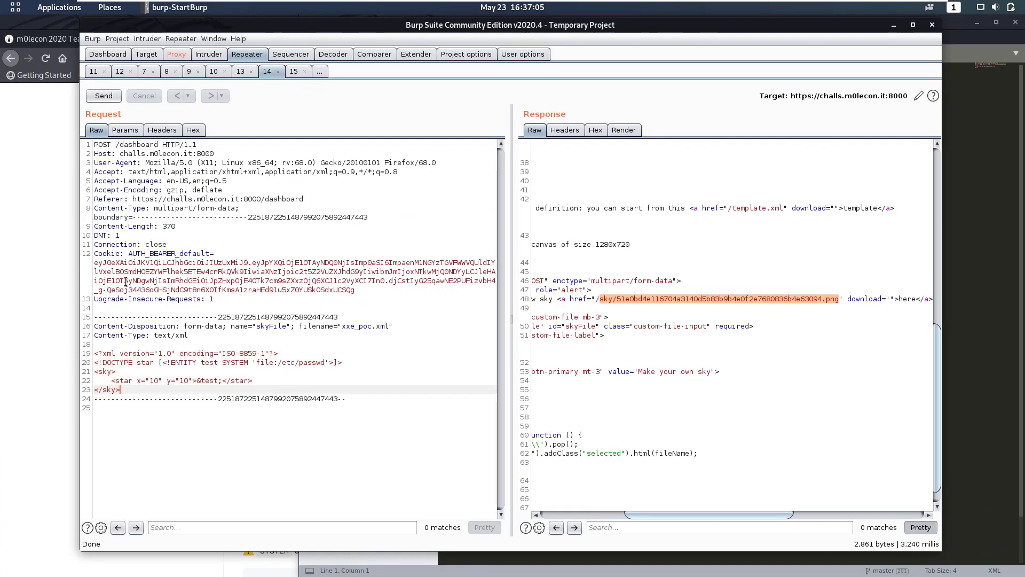
- Send the /etc/passwd upload from tab 14, then fetch its new sky image in tab 15
left_click(102, 95)
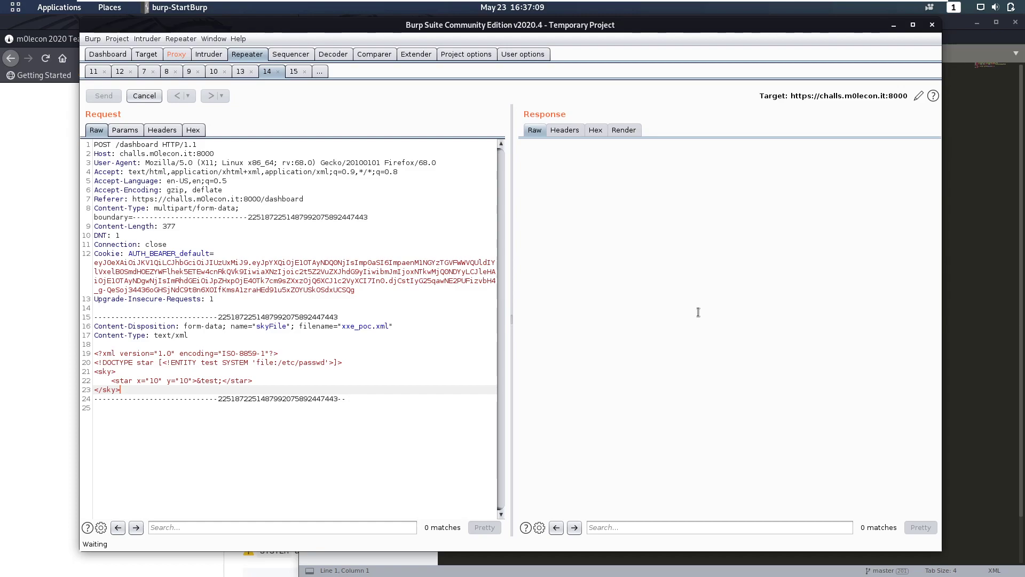
left_click(102, 96)
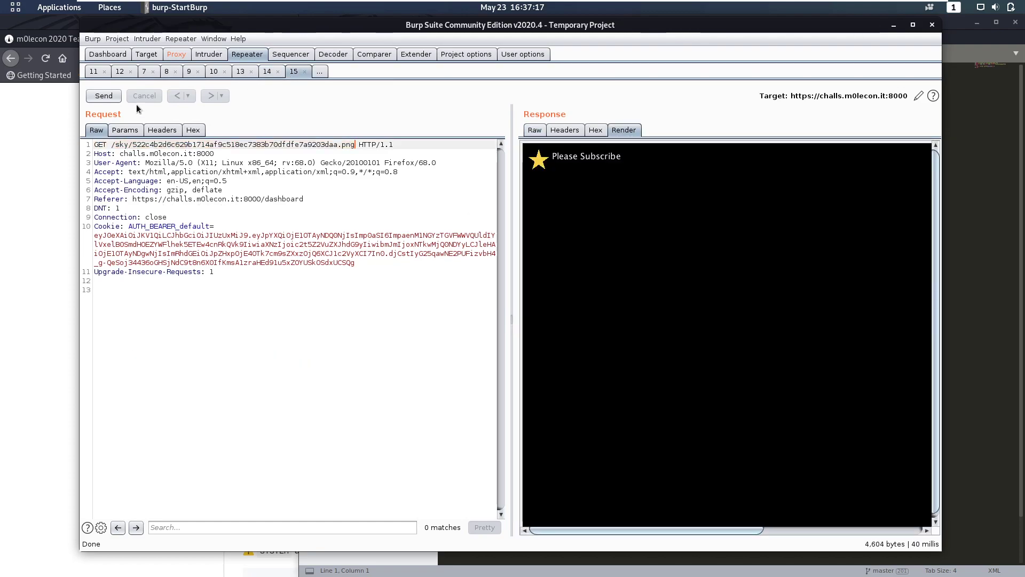
left_click(103, 95)
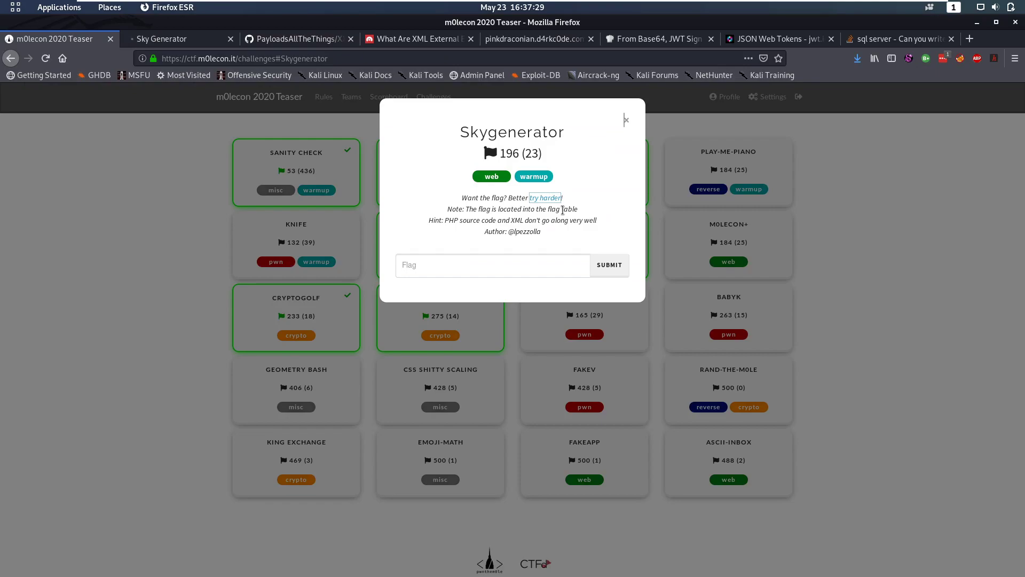
- Bring up the Skygenerator challenge card to read its note that the flag is in the flag table
key("Super")
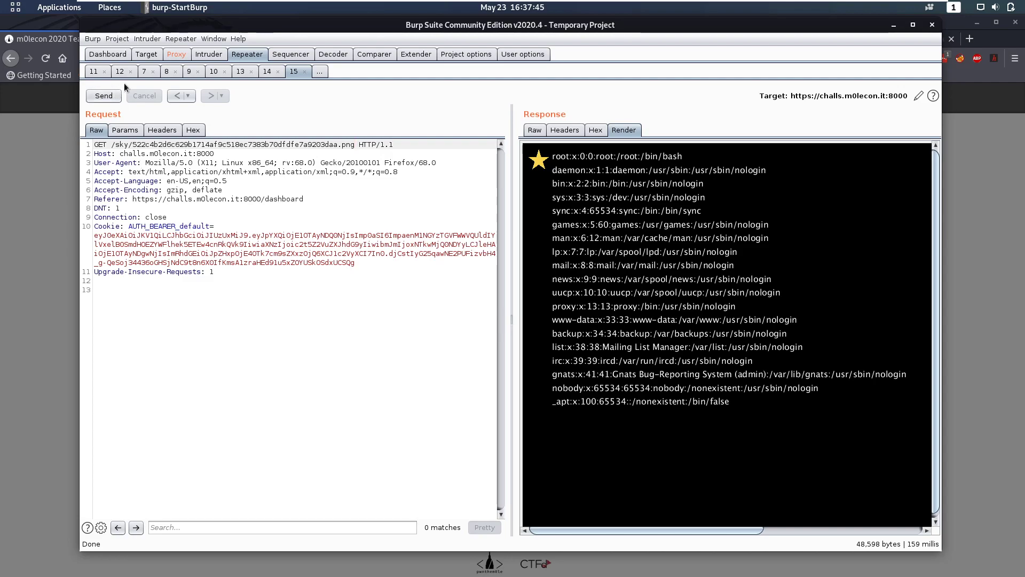
- Point the upload's file entity at /var/www/html and resend the sky upload
left_click(266, 71)
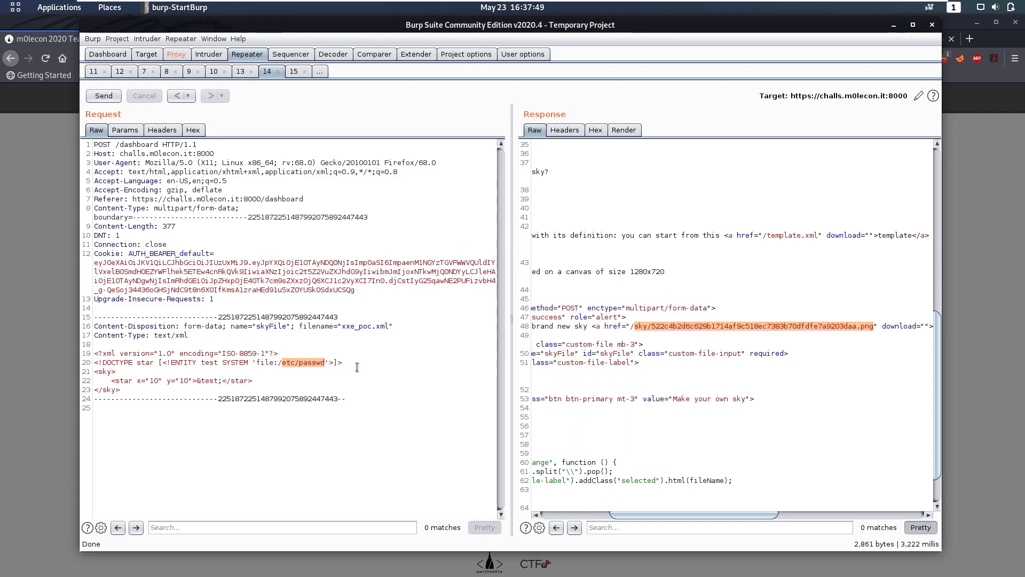
type("/var/www/")
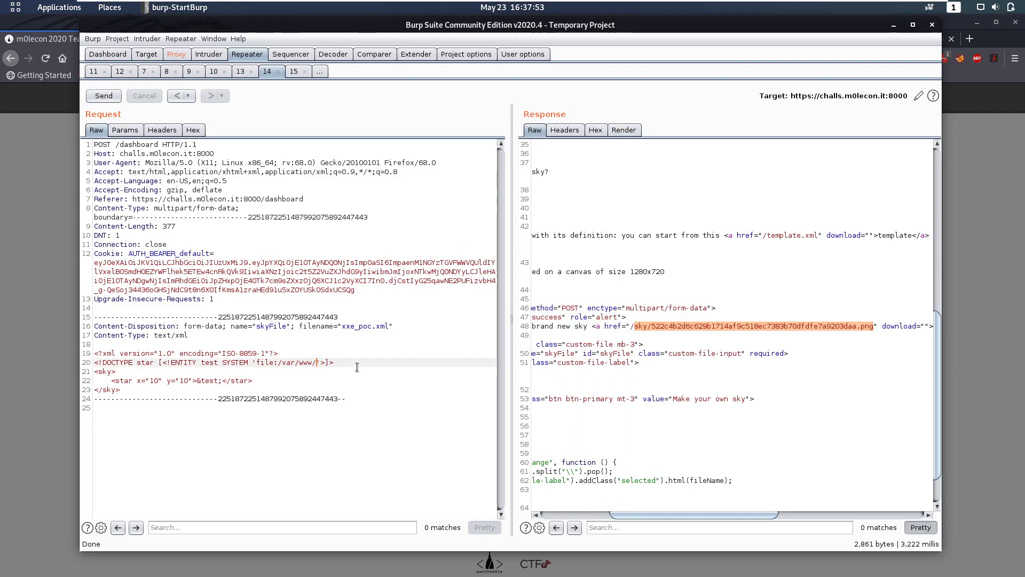
type("html")
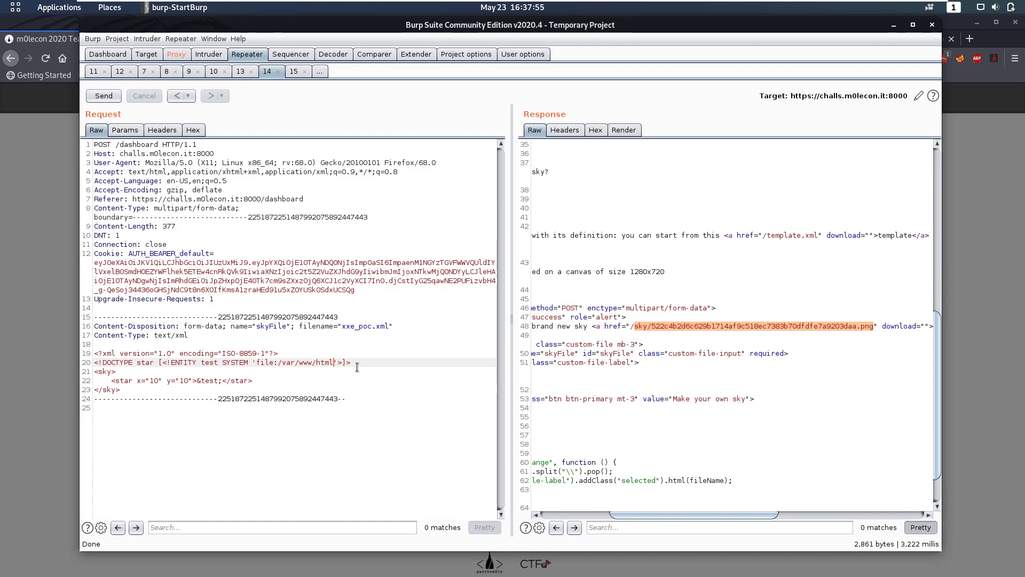
left_click(103, 95)
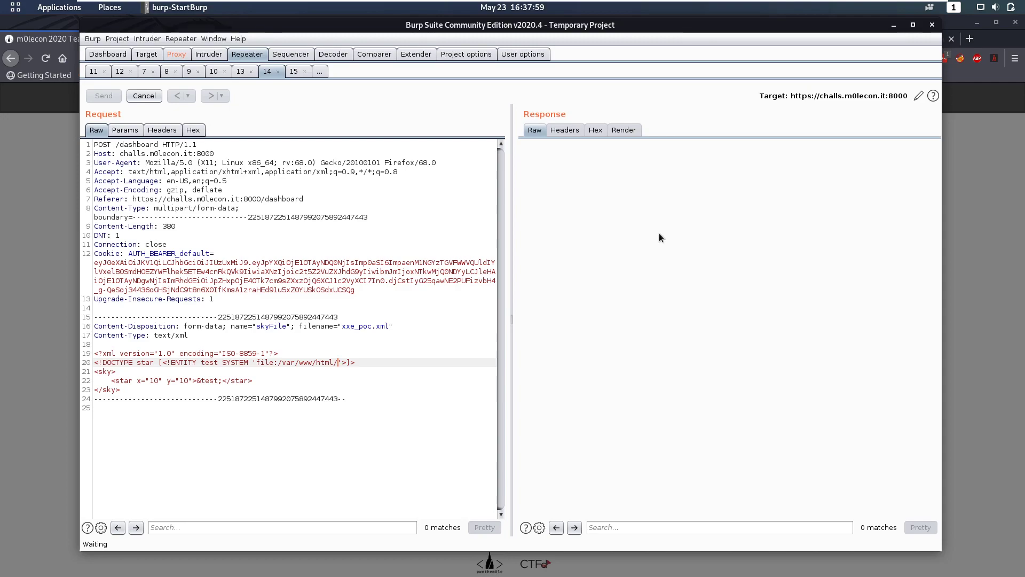
left_click(103, 96)
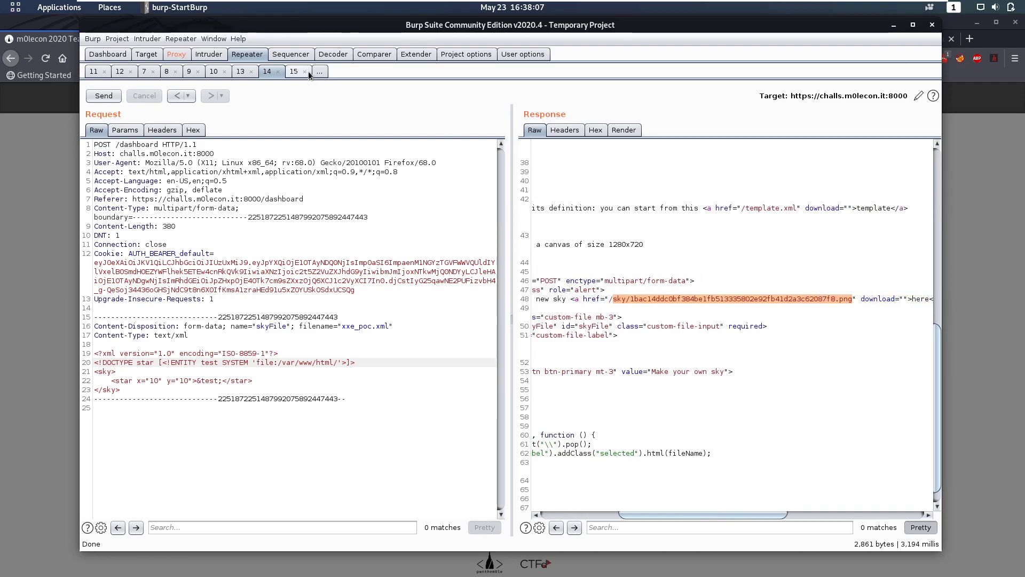
- Fetch the newly generated skygenerator sky image in the image request tab
left_click(292, 71)
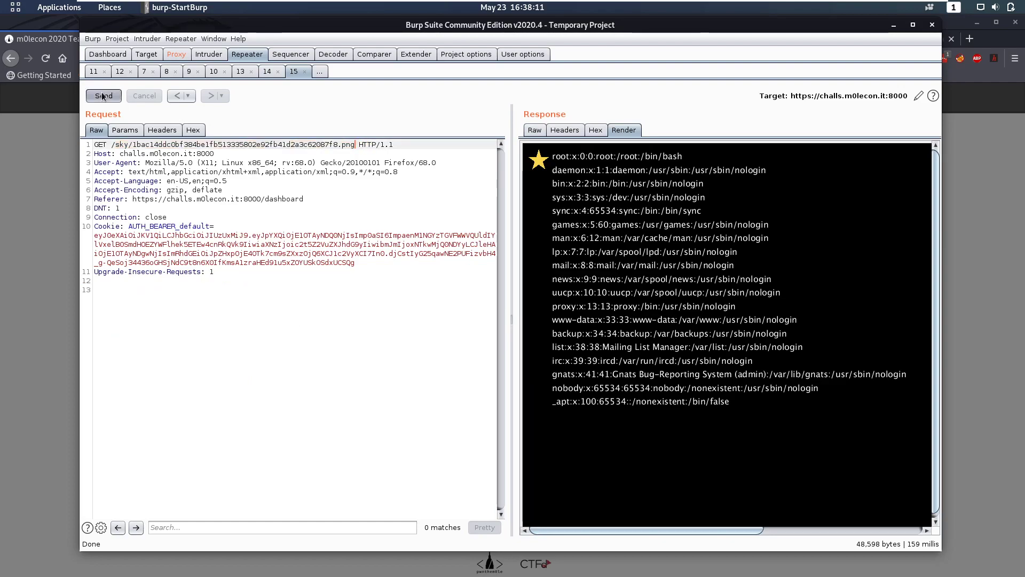
left_click(103, 95)
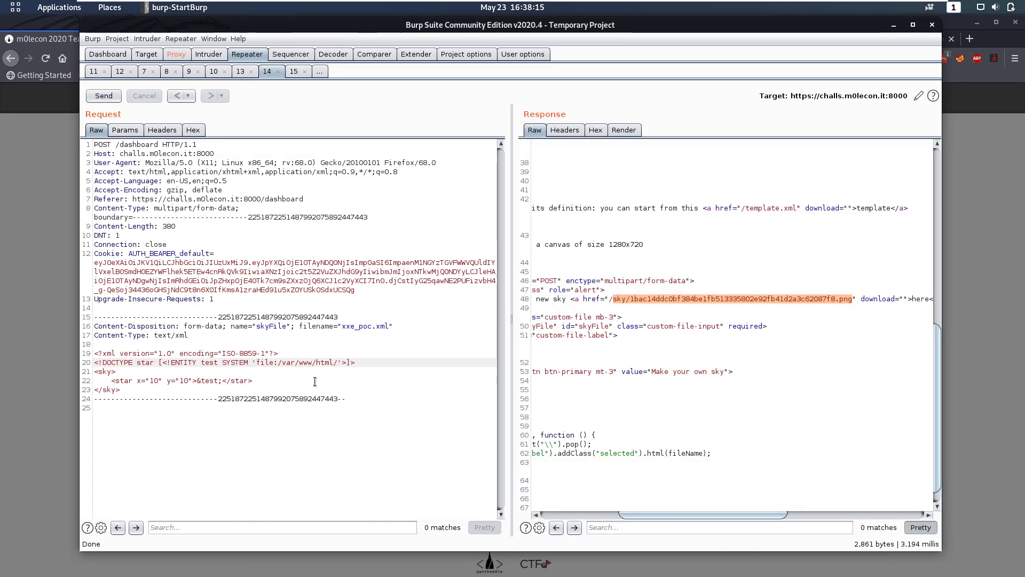
type("skygenerator")
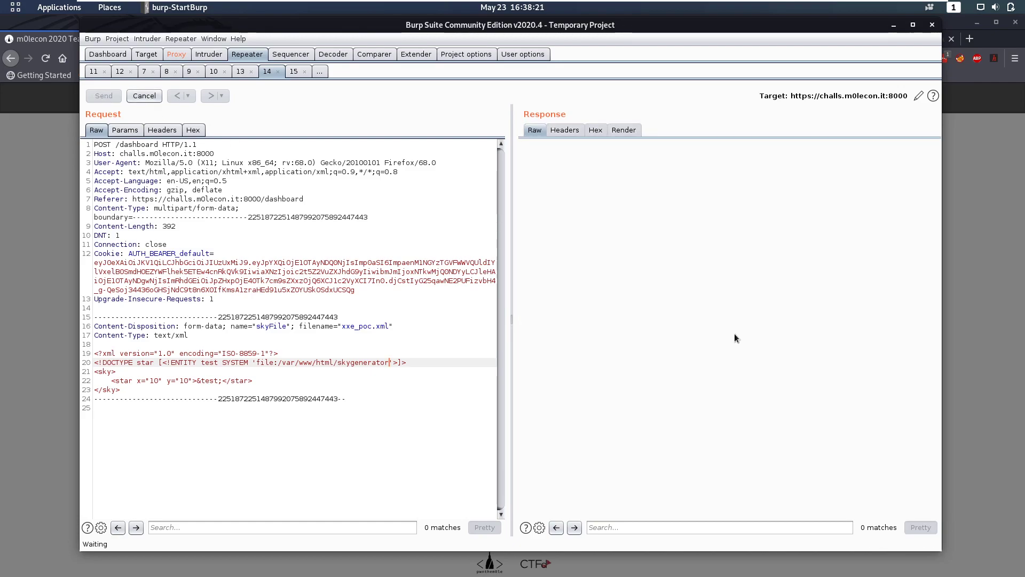
- Resend the upload and fetch to render the skygenerator/public listing, including admin_dashboard.php and config.php
left_click(103, 95)
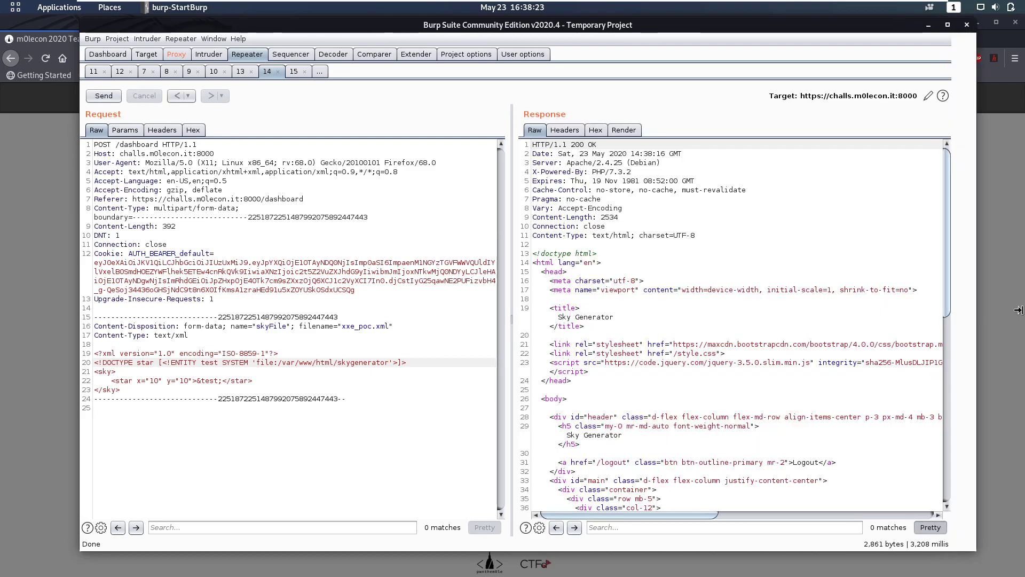
scroll("down", 3)
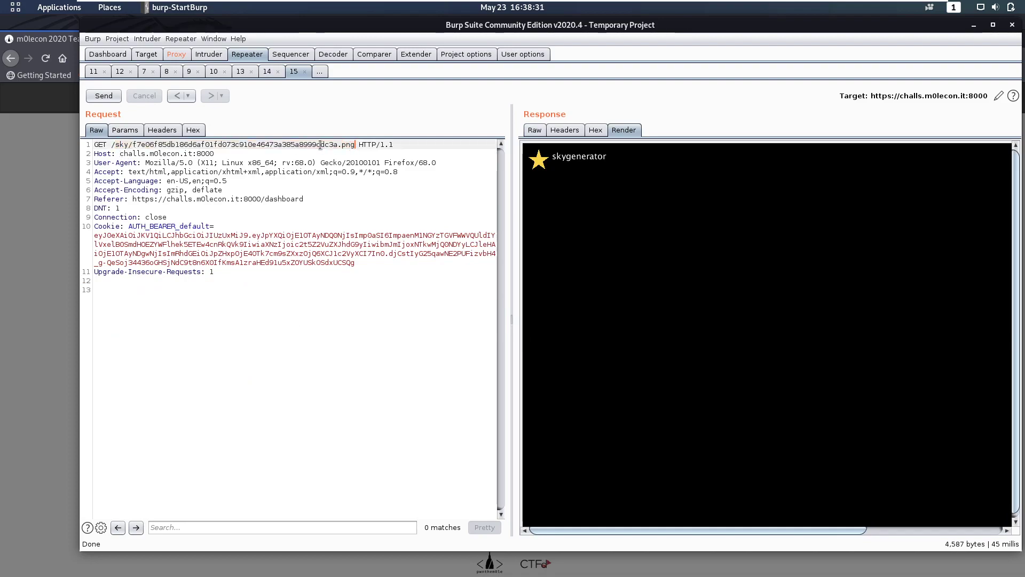
left_click(103, 96)
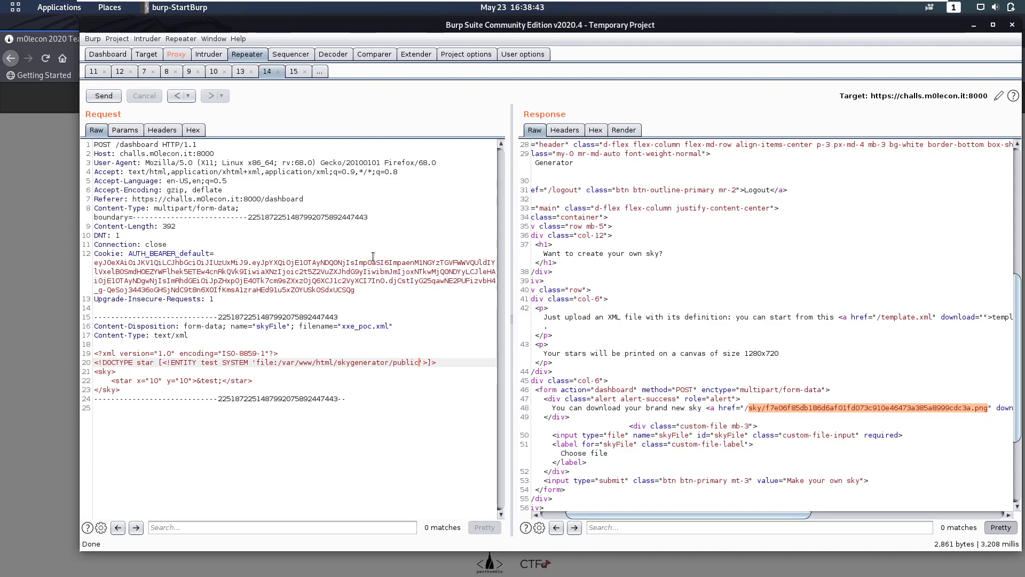
left_click(102, 96)
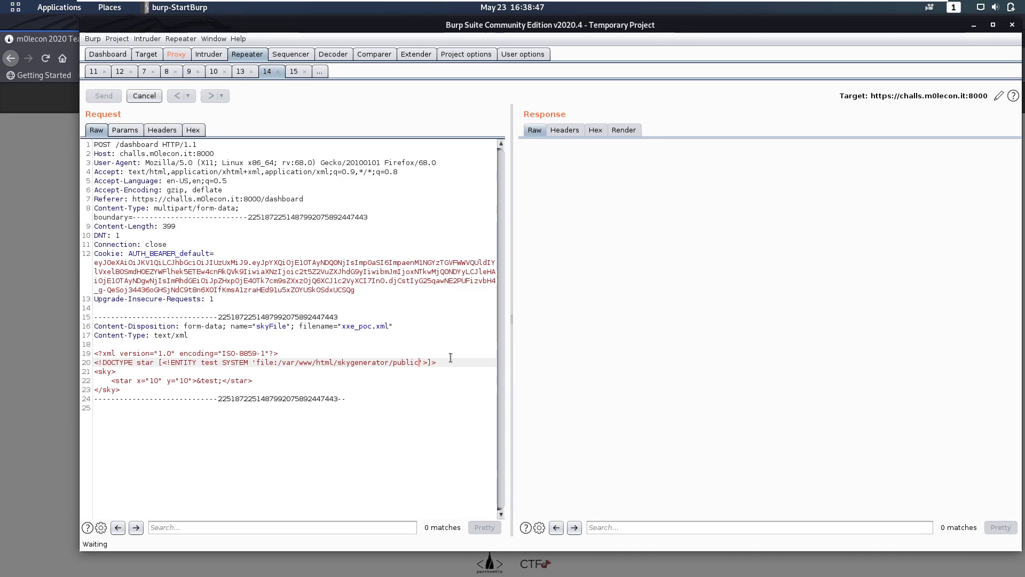
left_click(103, 96)
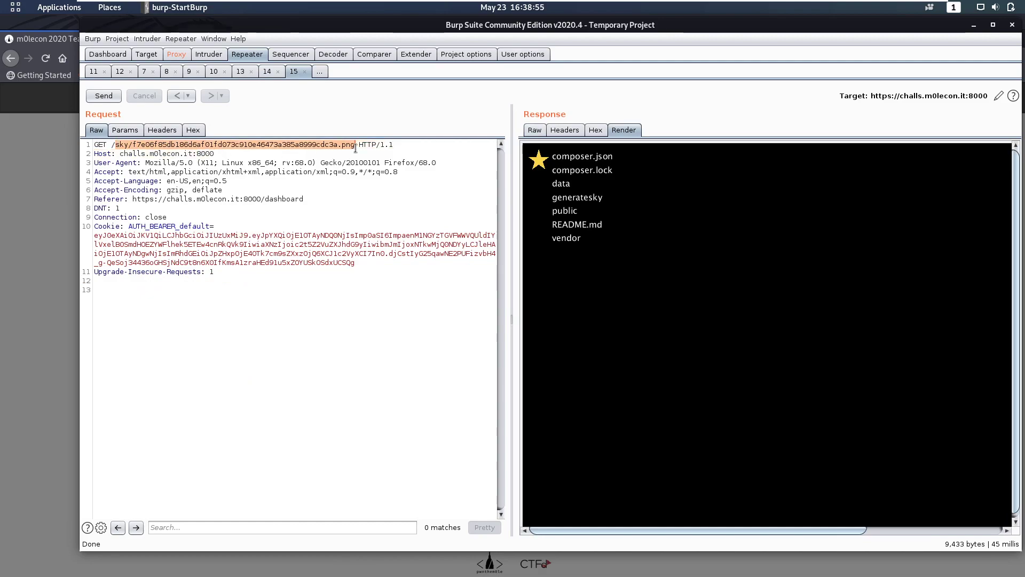
left_click(102, 95)
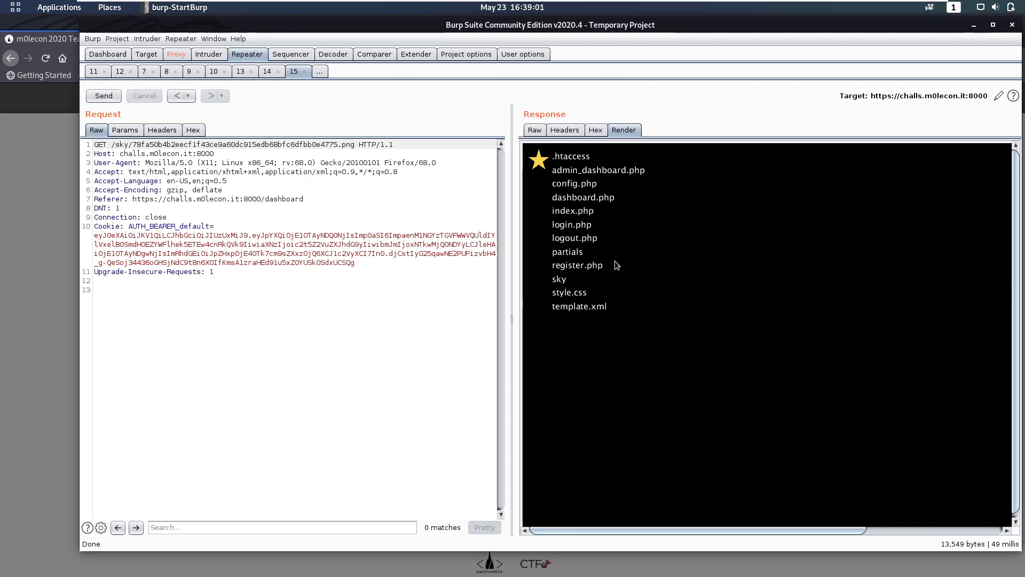
mouse_move(603, 207)
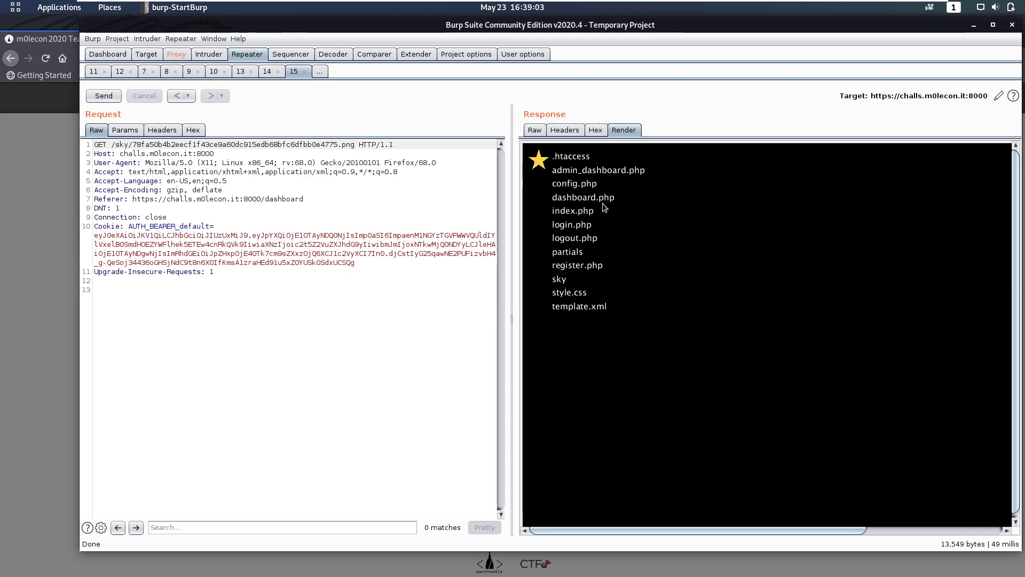
mouse_move(564, 202)
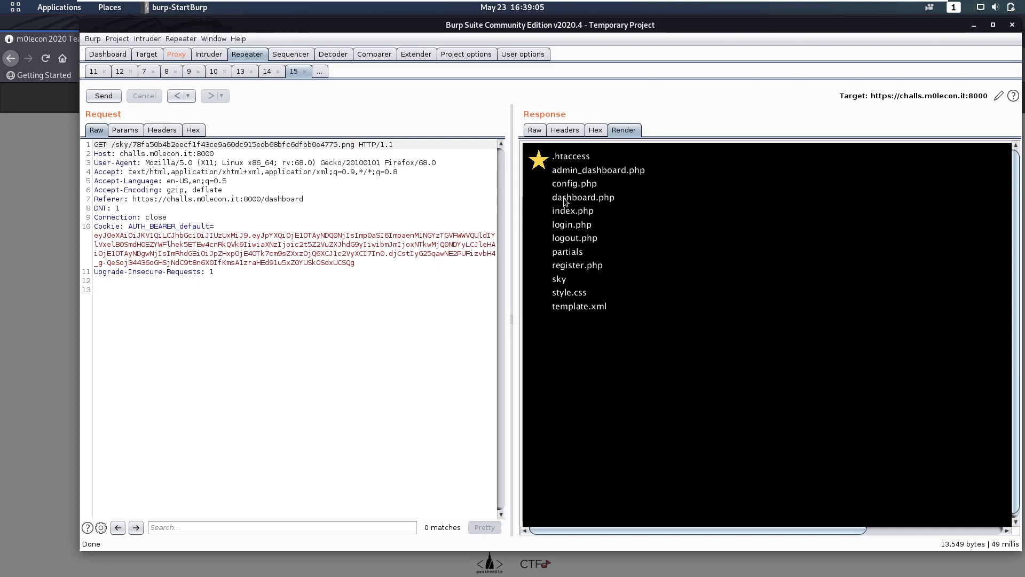
mouse_move(615, 178)
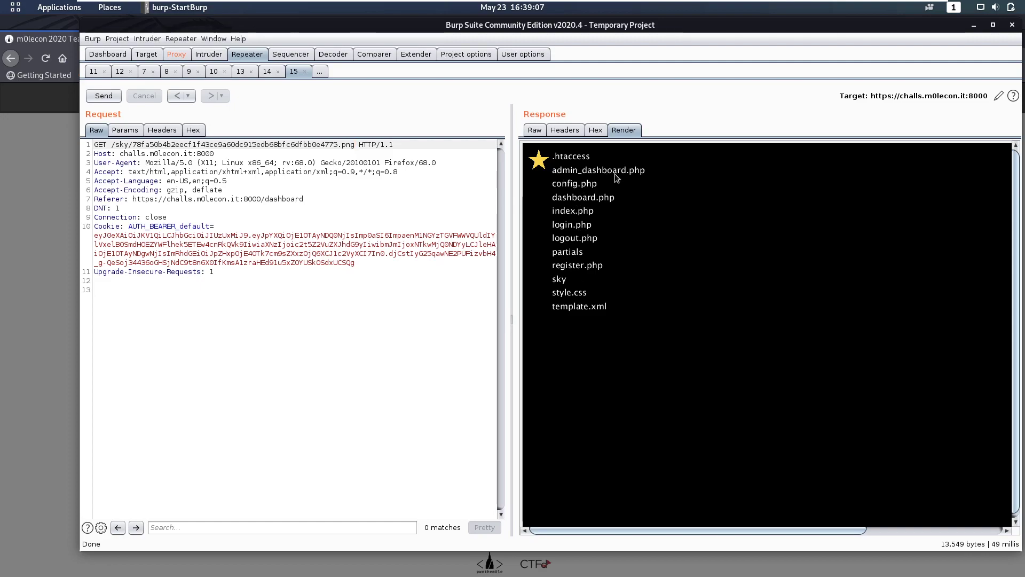
mouse_move(562, 206)
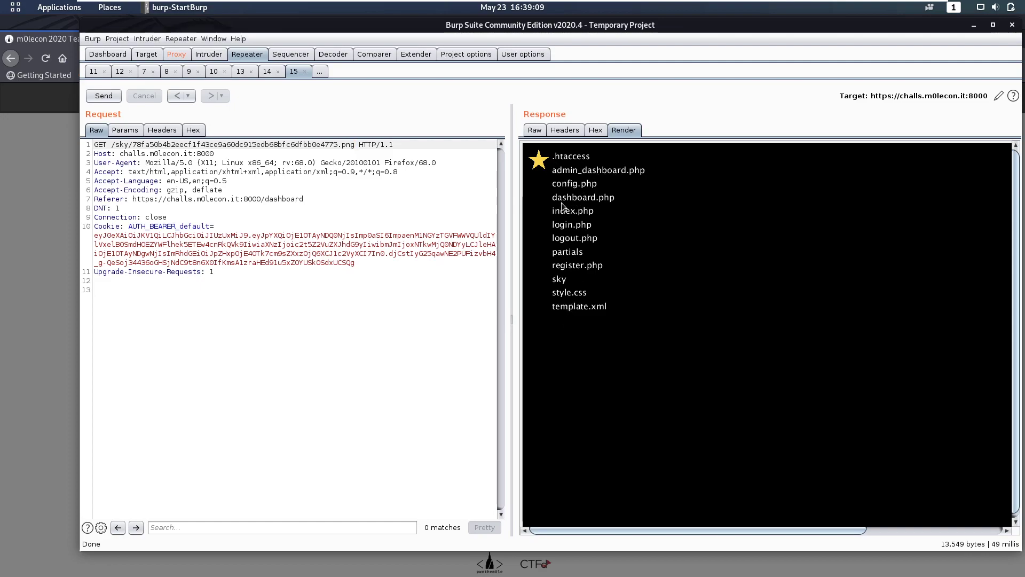
mouse_move(567, 183)
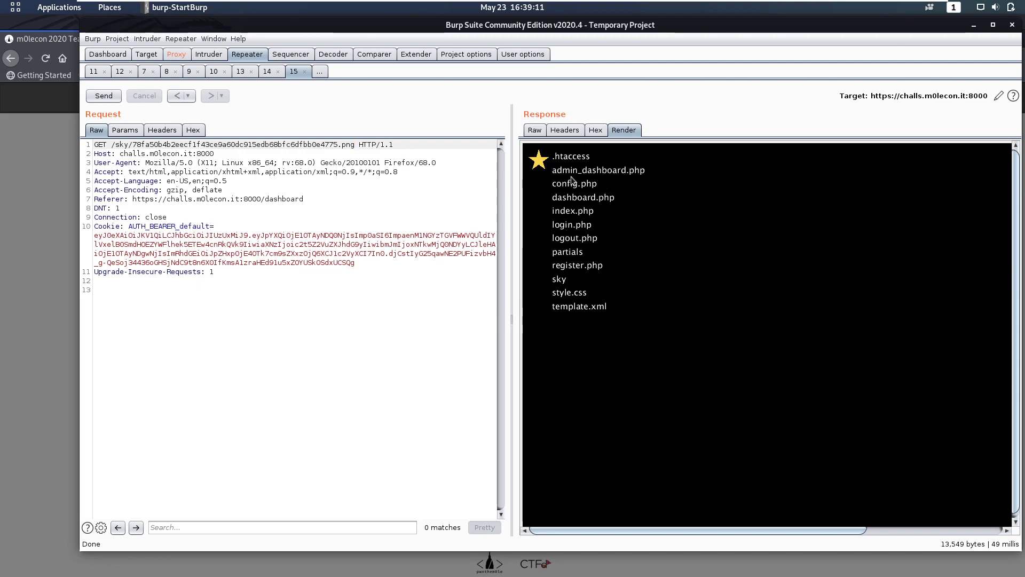
- Append /config.php to the entity path, resend, and highlight the 'Sky creation failed' response
left_click(266, 71)
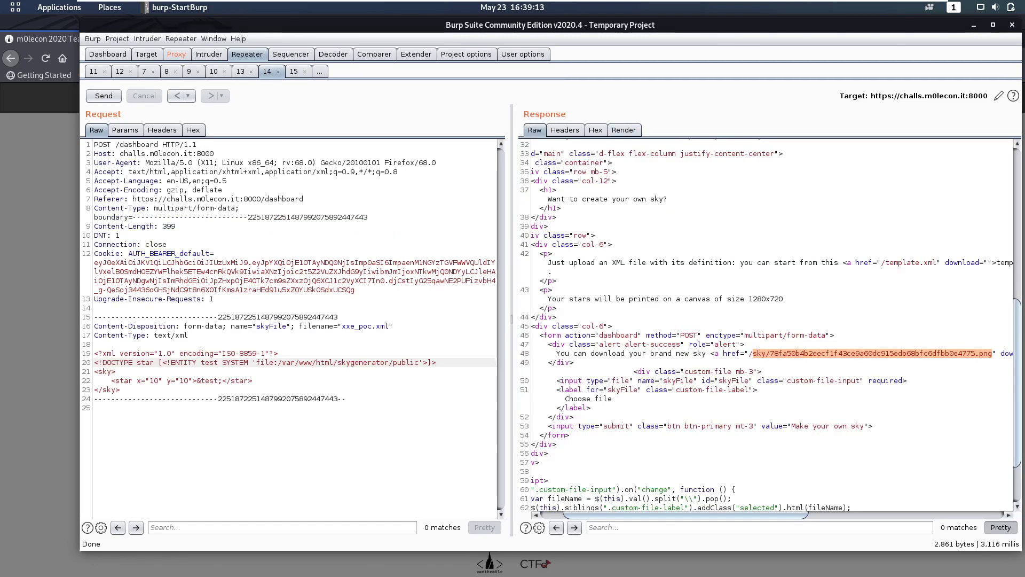
type("/config")
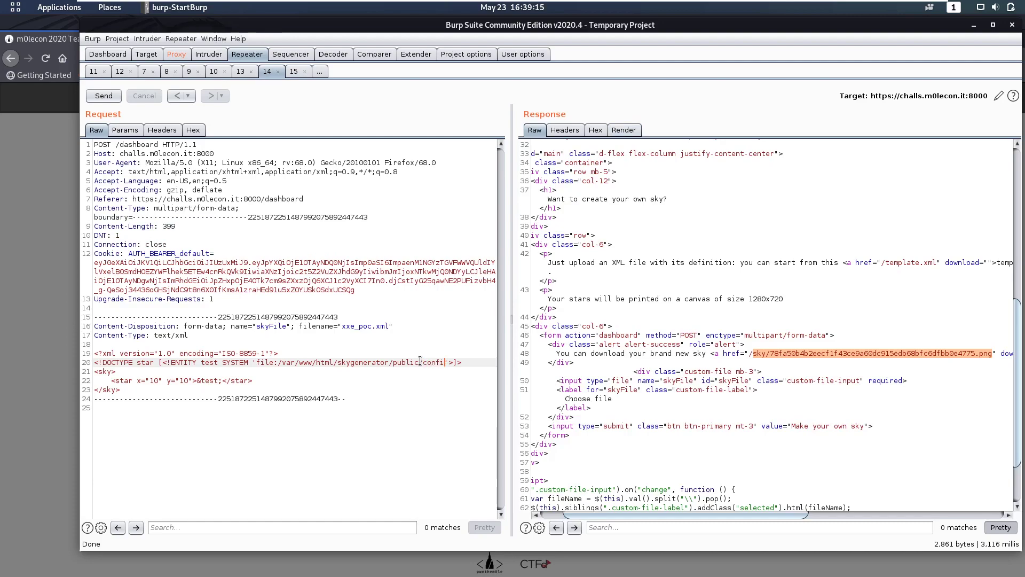
left_click(102, 95)
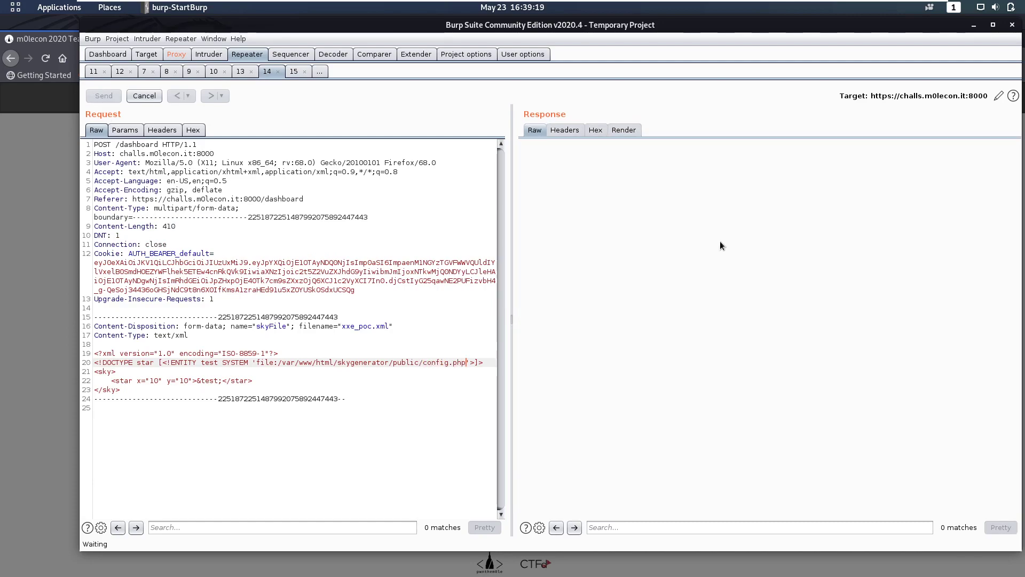
left_click(103, 96)
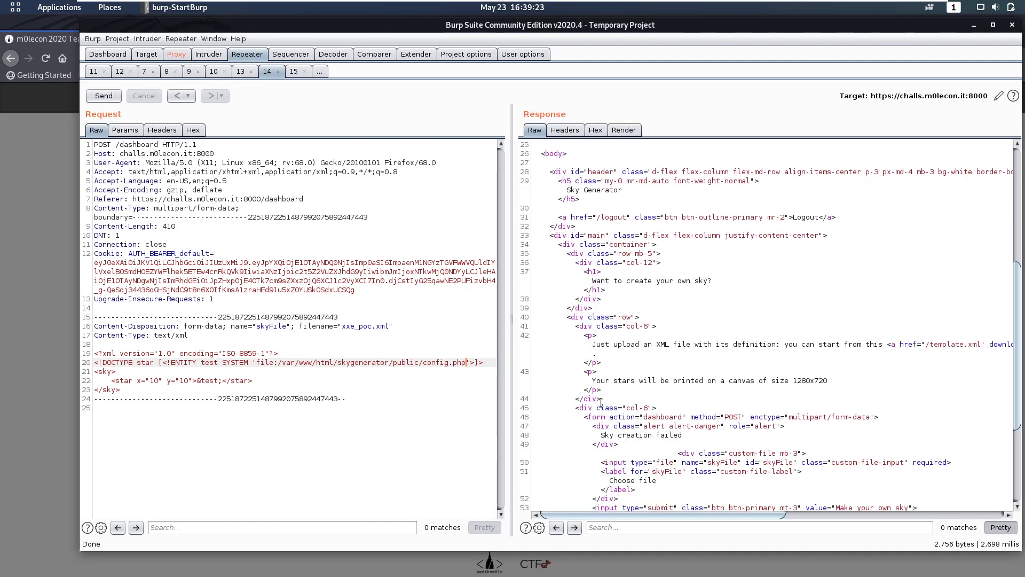
double_click(642, 435)
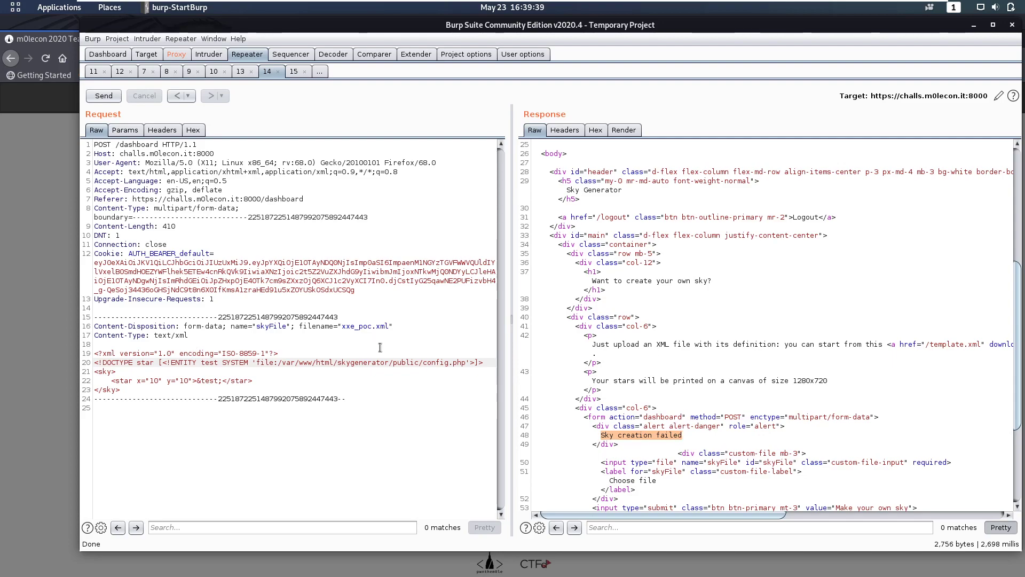
mouse_move(380, 347)
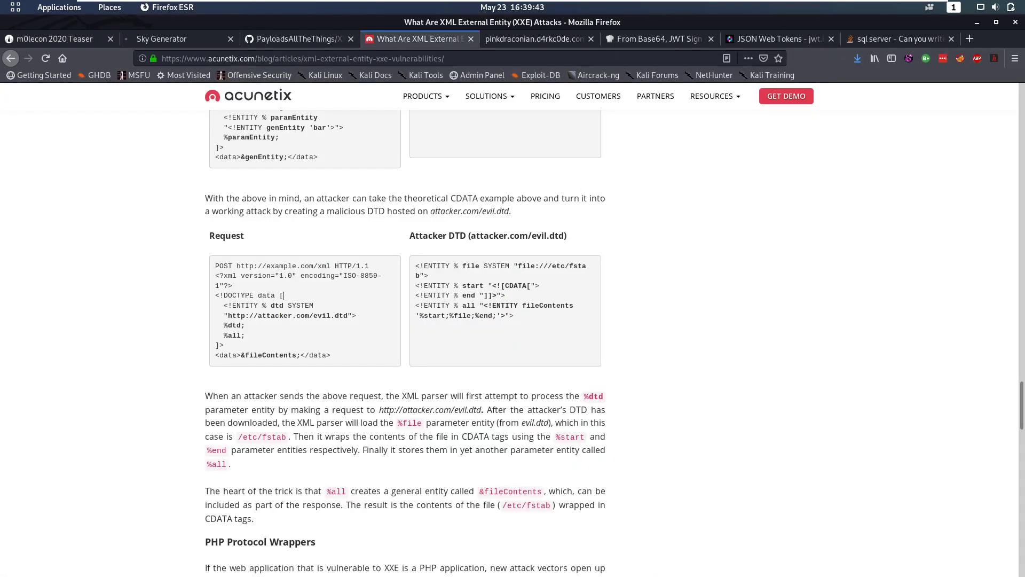
- Scroll the Acunetix article to the XML Limitation Workarounds section on CDATA
scroll("down", 3)
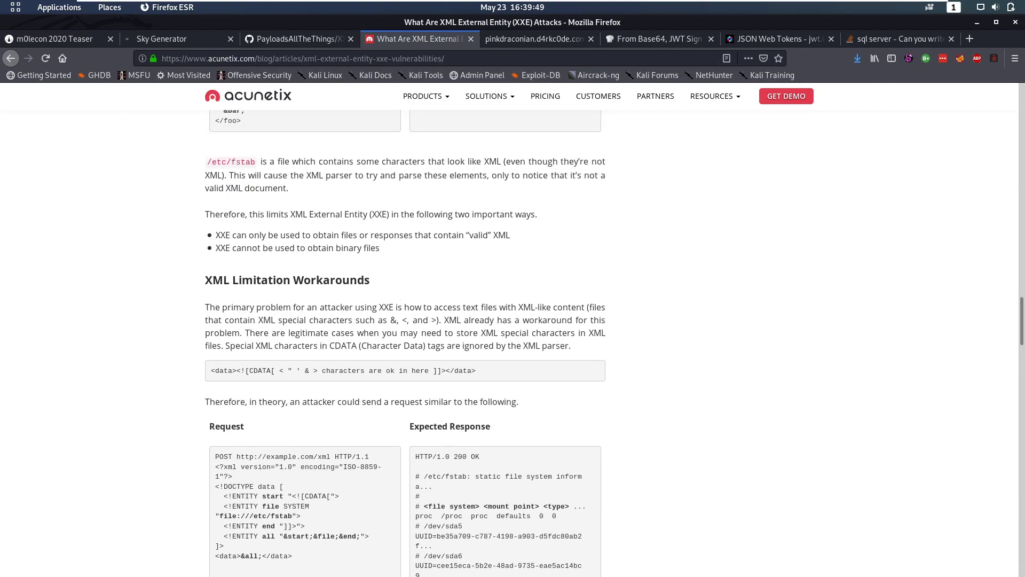
mouse_move(435, 320)
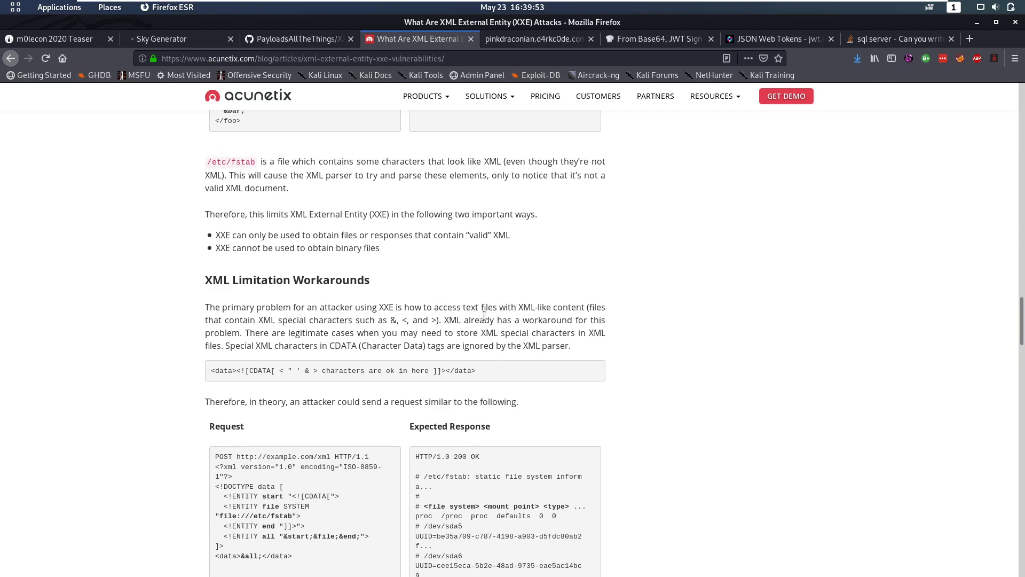
mouse_move(515, 315)
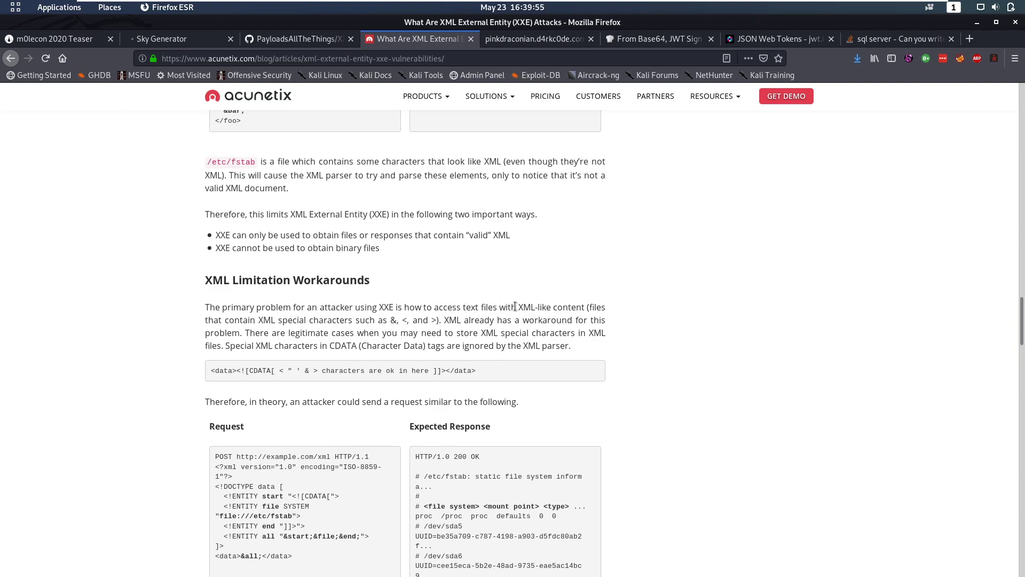
mouse_move(580, 307)
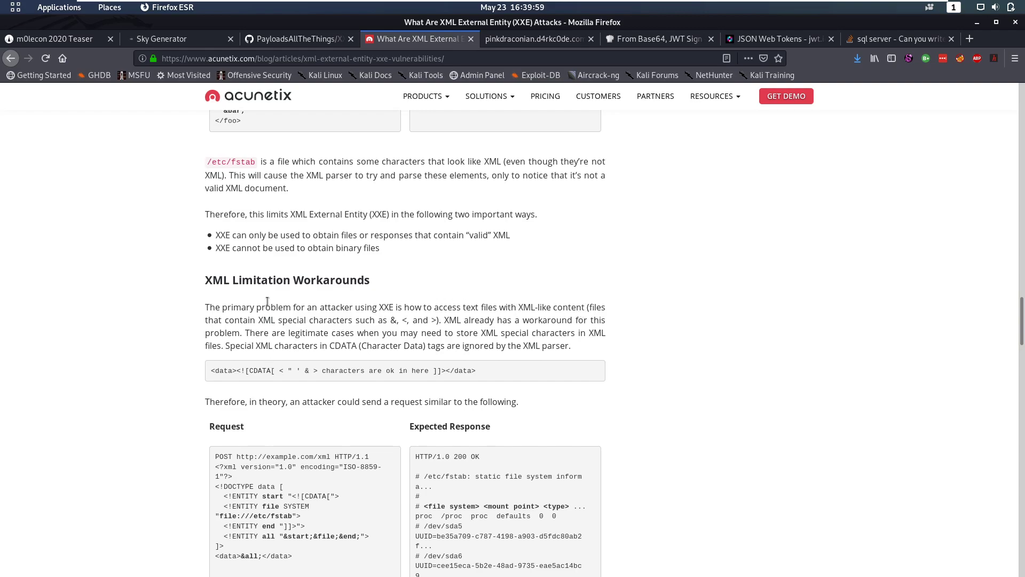
- Read through the article's attacker.com/evil.dtd CDATA attack example, then switch to the terminal
scroll("down", 3)
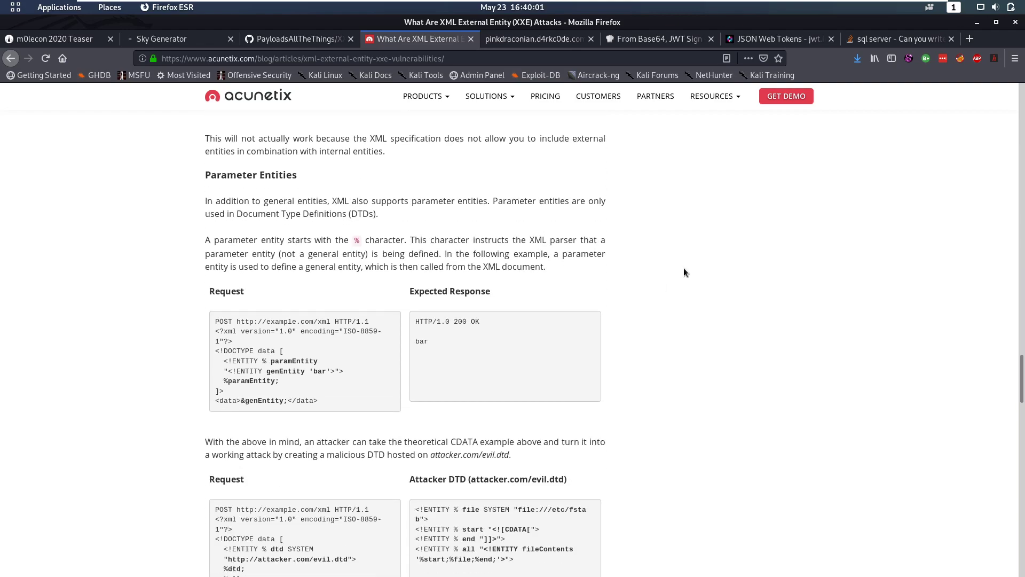
scroll("down", 3)
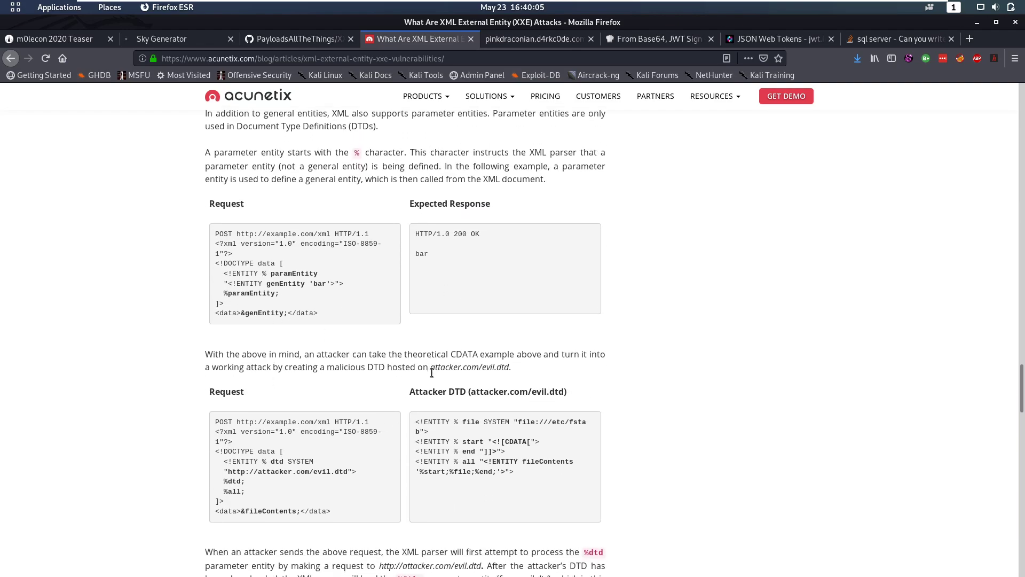
scroll("down", 3)
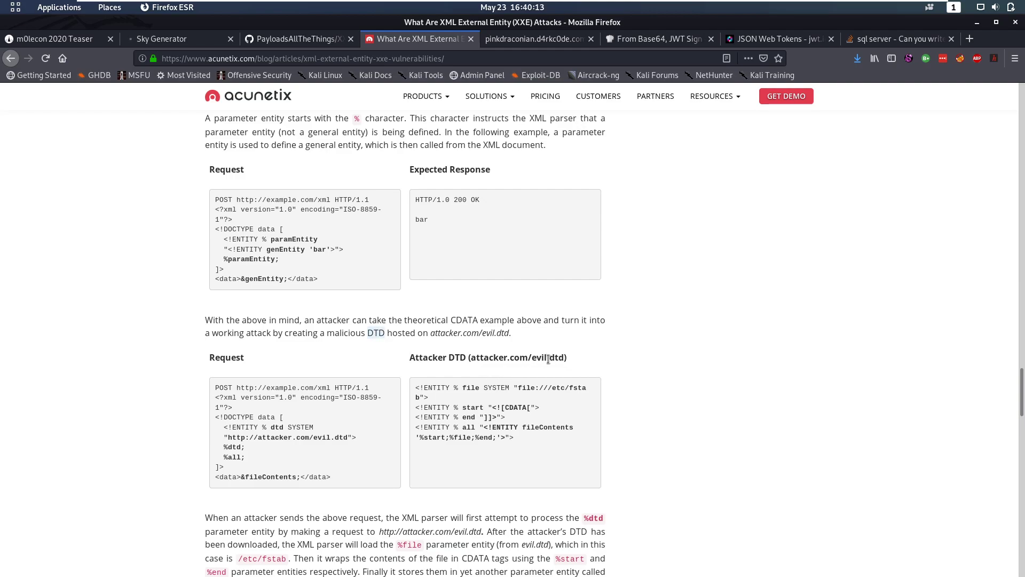
mouse_move(346, 463)
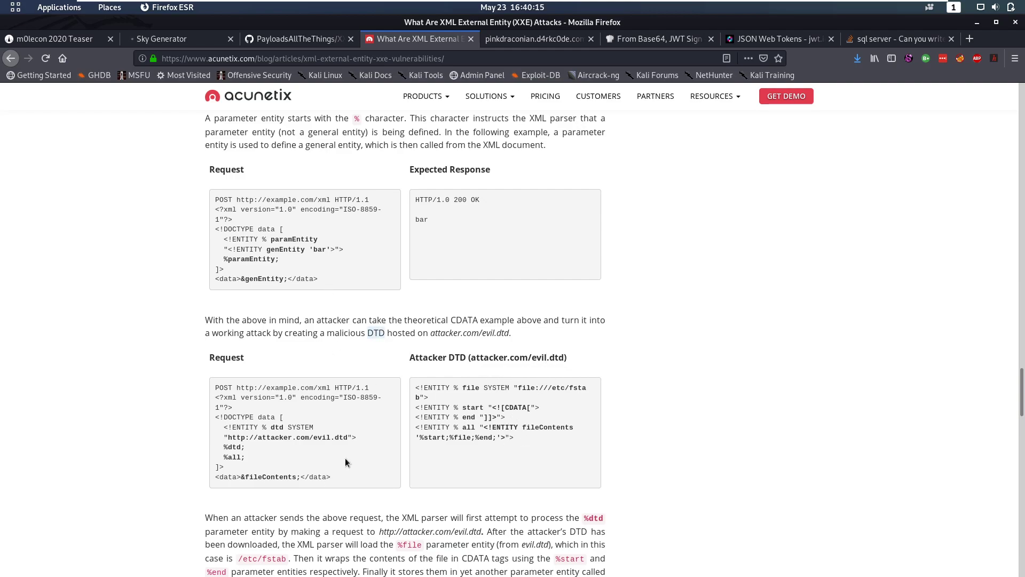
mouse_move(429, 487)
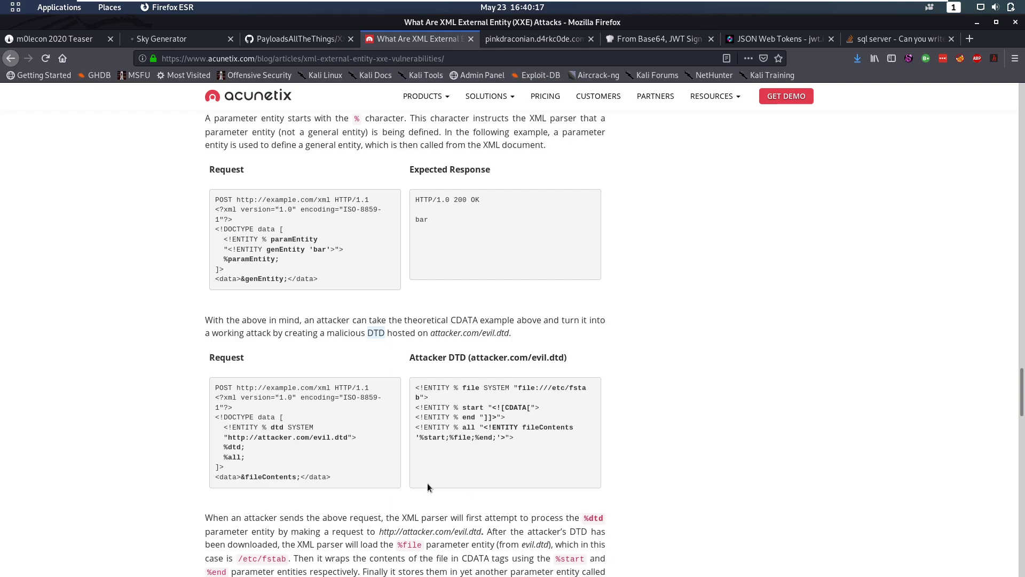
mouse_move(365, 383)
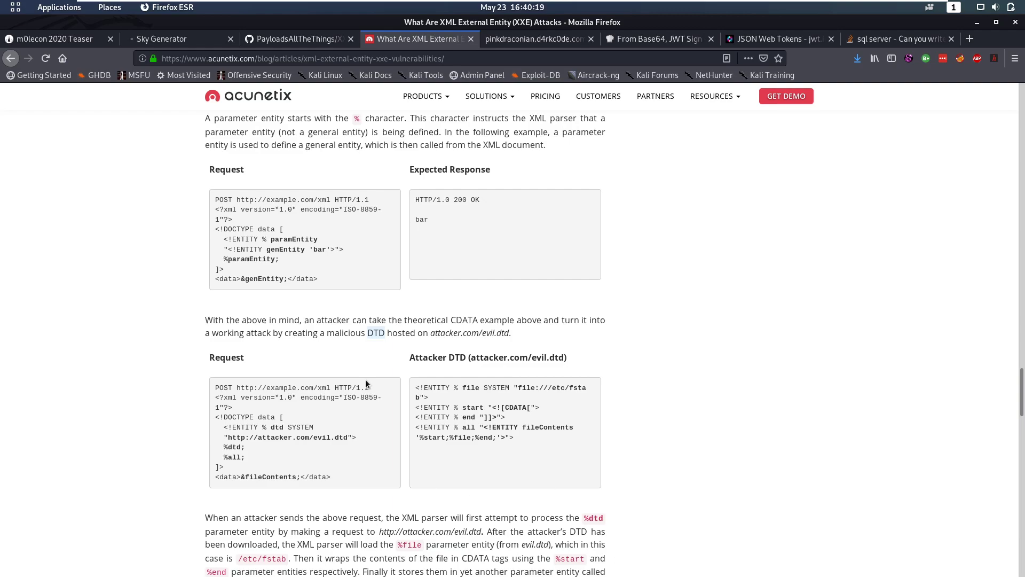
scroll("down", 3)
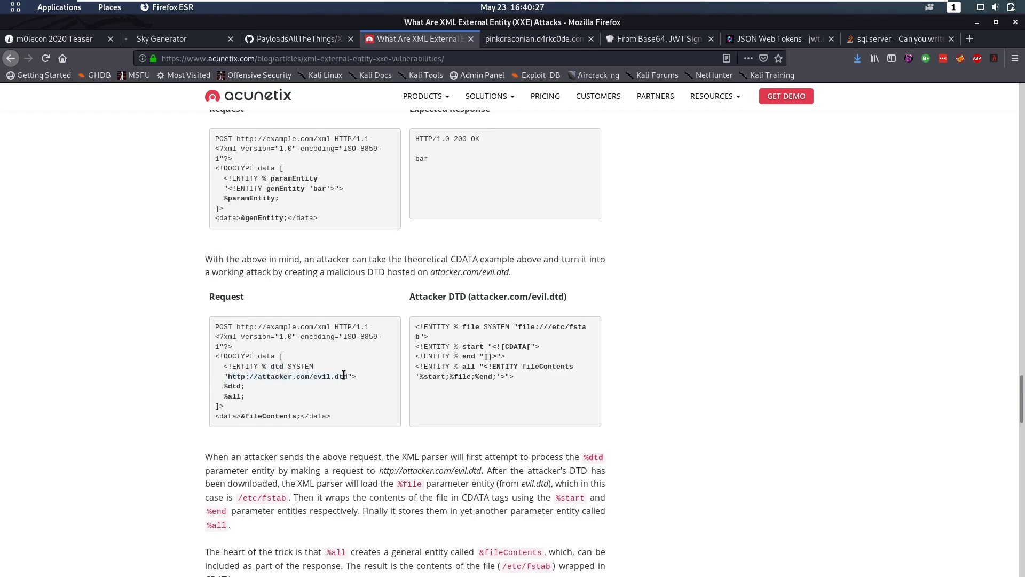
mouse_move(287, 413)
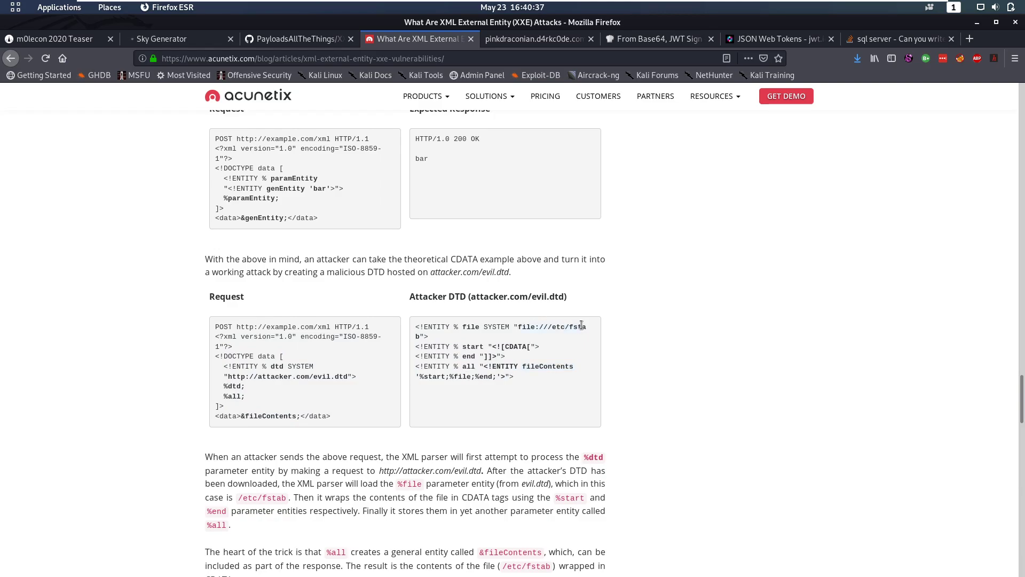
key("Super")
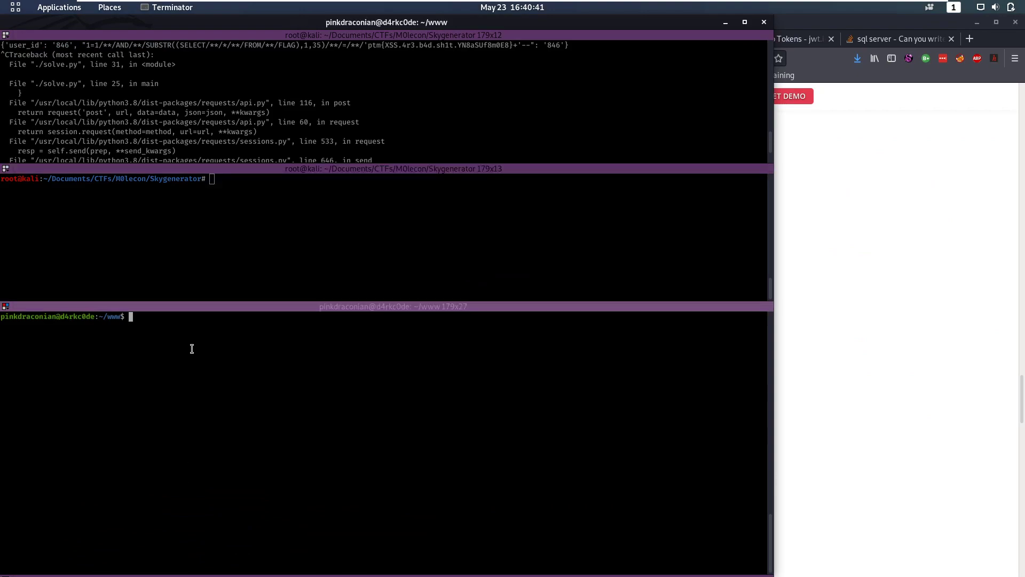
- List the www folder and print evil.dtd, showing CDATA entities targeting skygenerator/public/config.php
type("ls")
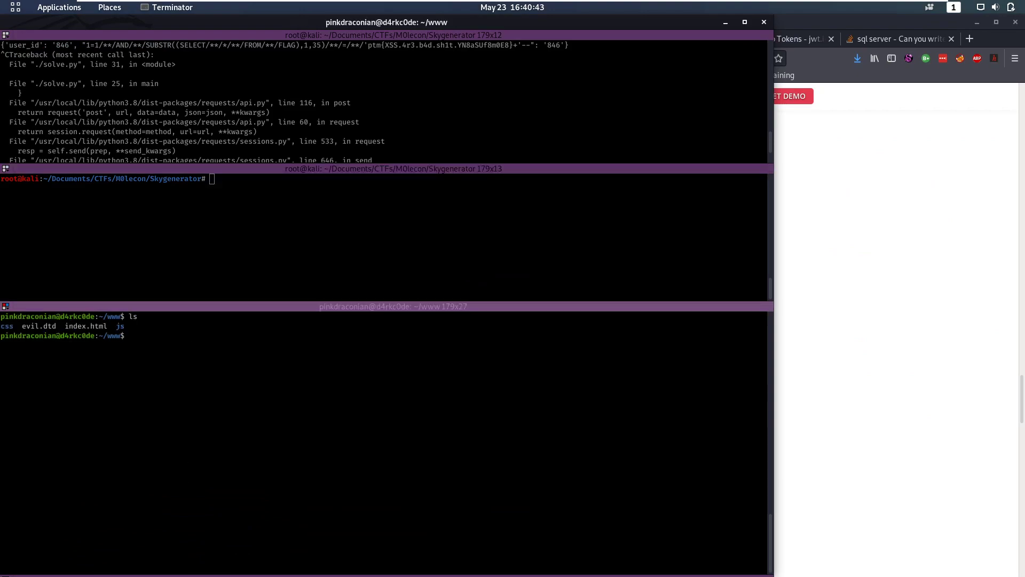
double_click(38, 325)
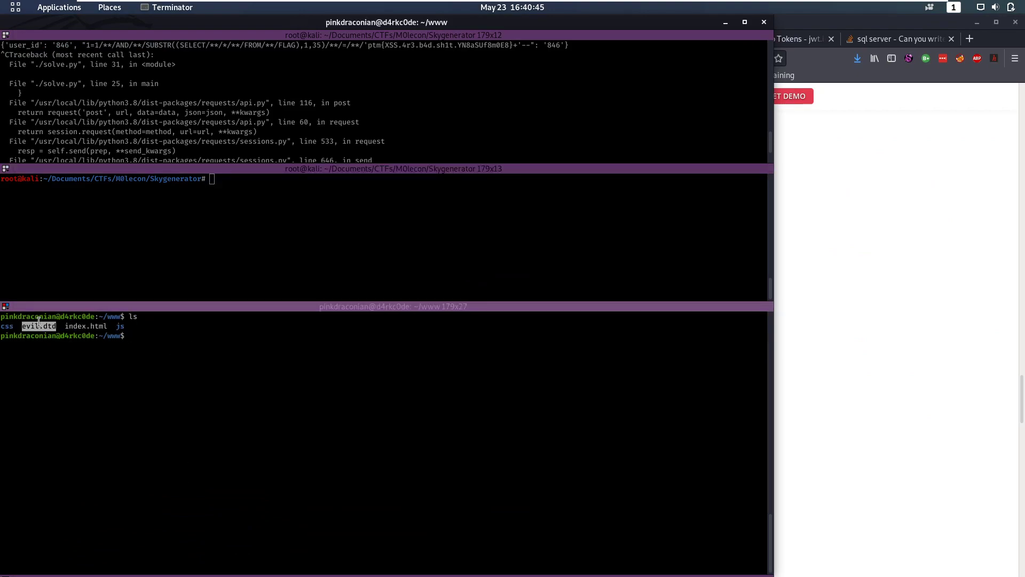
type("cat")
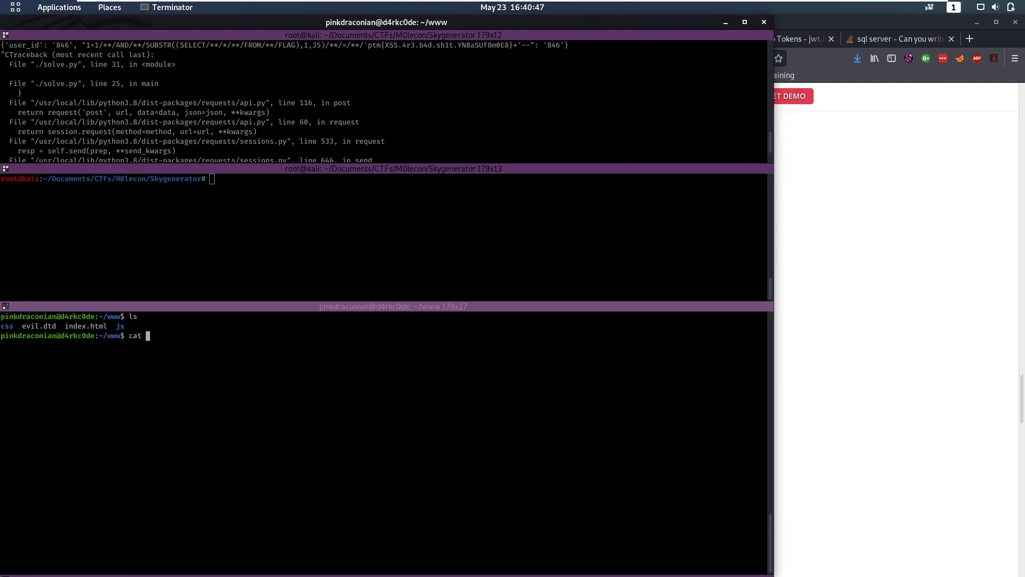
type("evil.dtd")
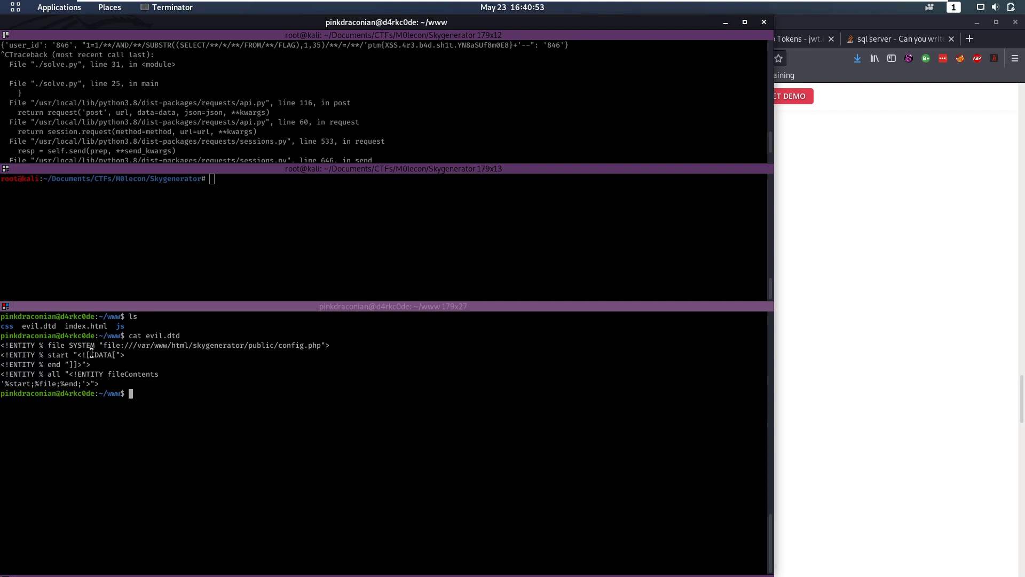
mouse_move(46, 341)
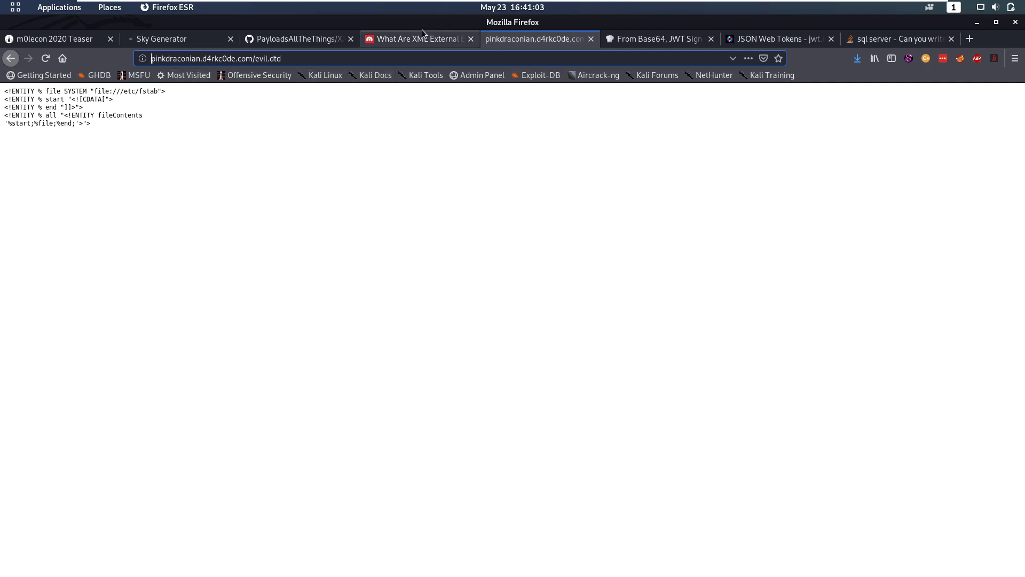
left_click(419, 39)
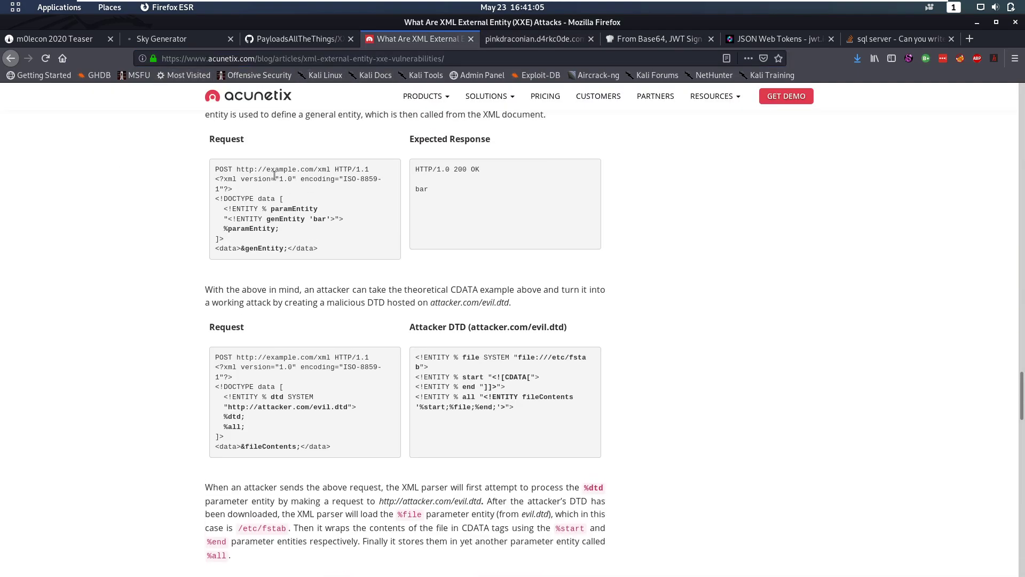
mouse_move(311, 190)
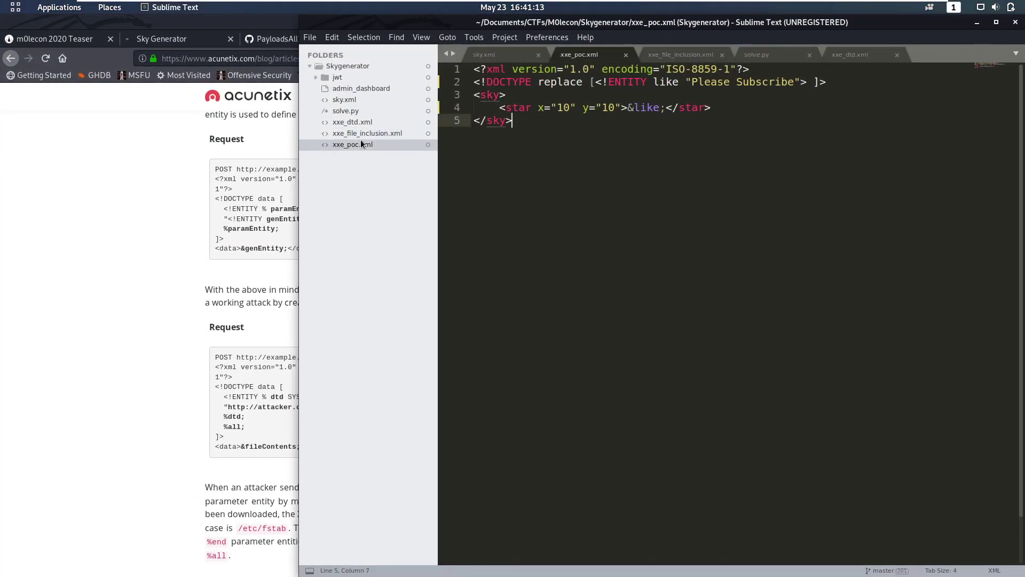
left_click(352, 121)
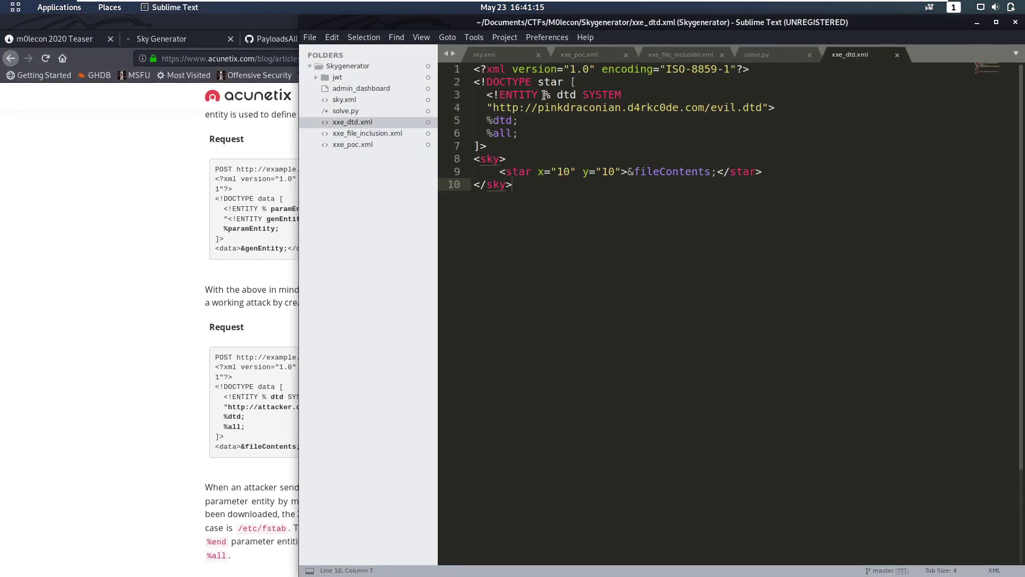
left_click(506, 159)
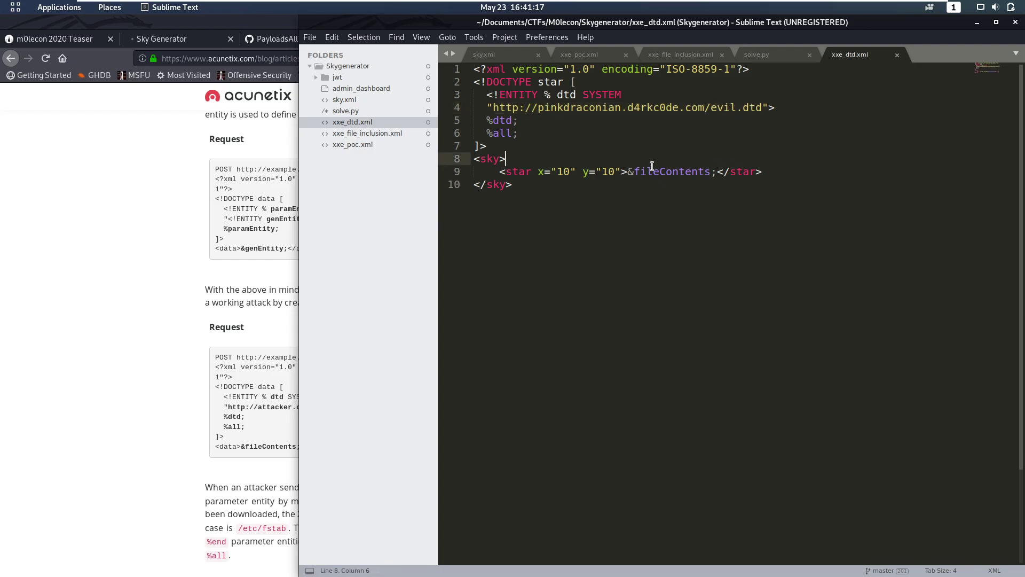
left_click(512, 184)
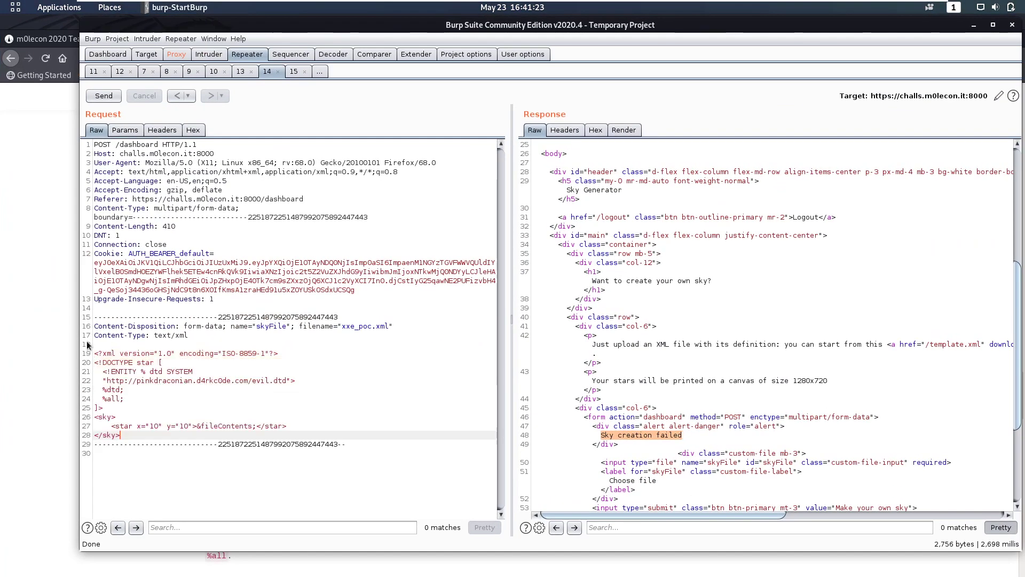
- Resend the external-DTD upload and fetch its sky PNG, revealing config.php's JWT session secret
left_click(102, 95)
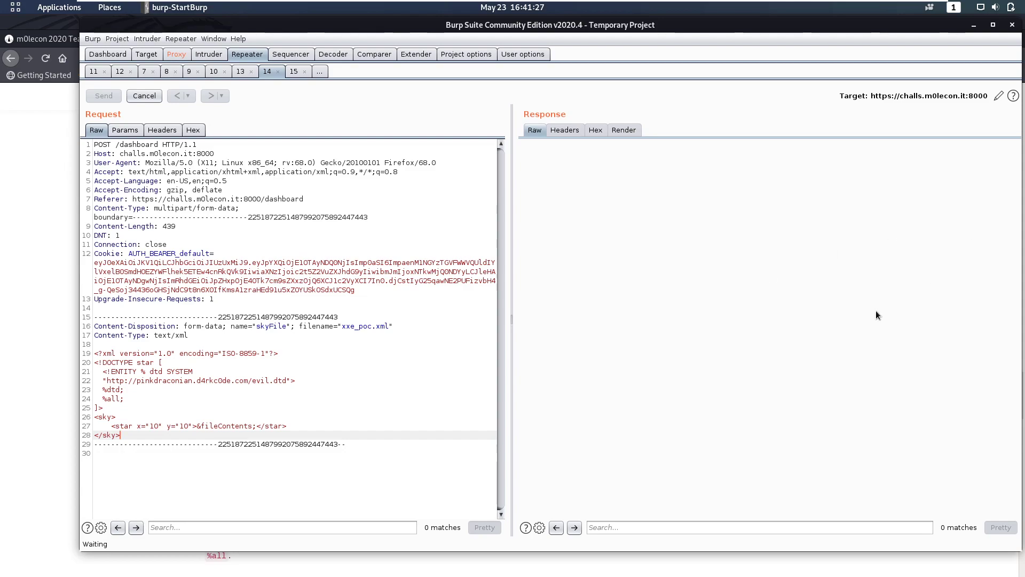
left_click(103, 96)
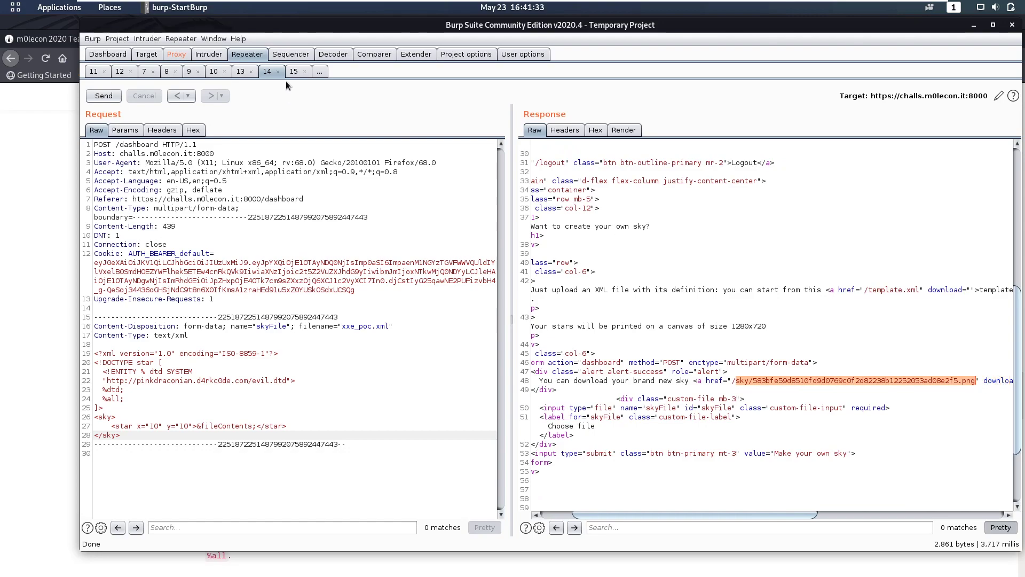
left_click(293, 71)
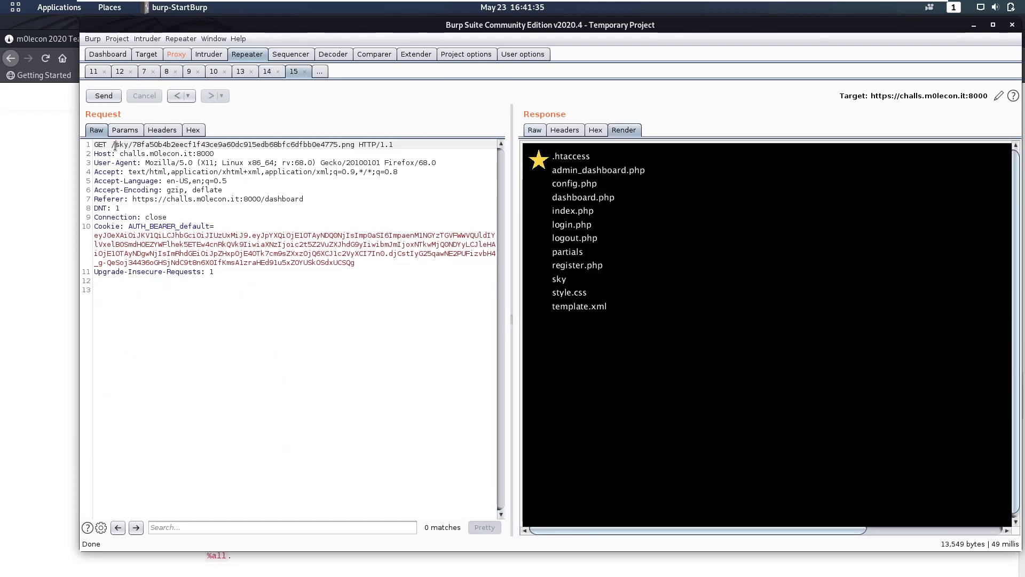
left_click(103, 96)
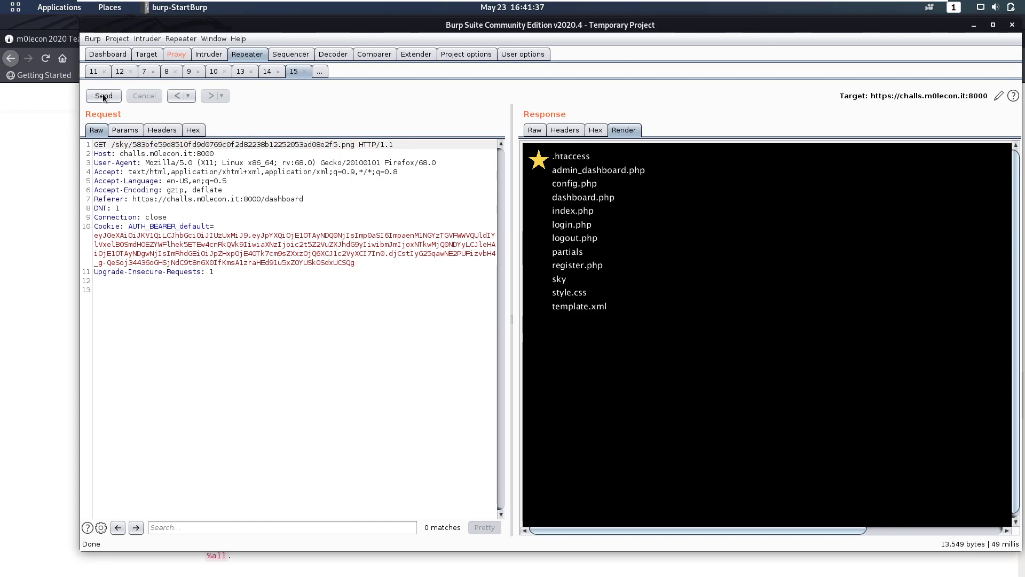
left_click(103, 96)
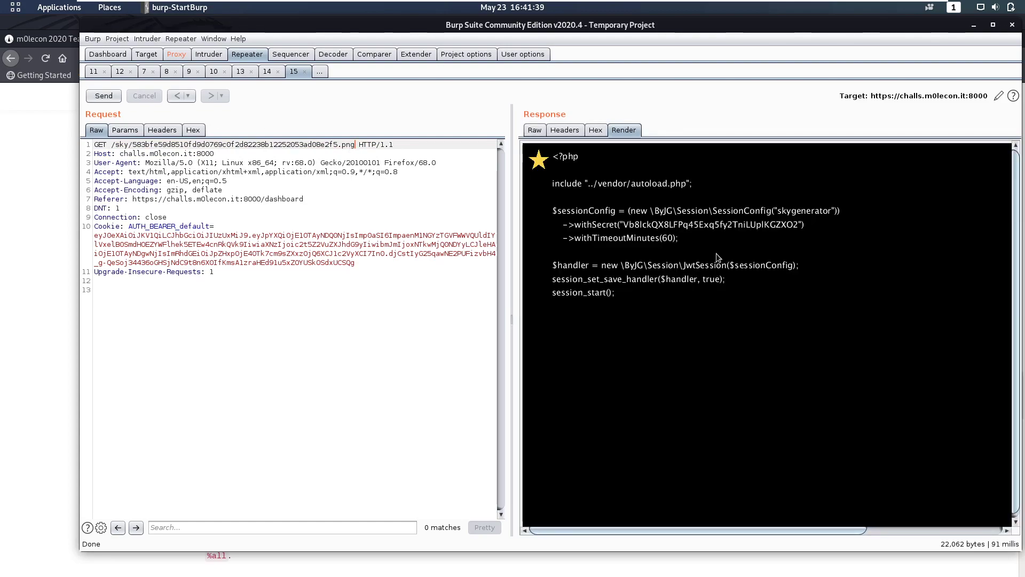
mouse_move(742, 315)
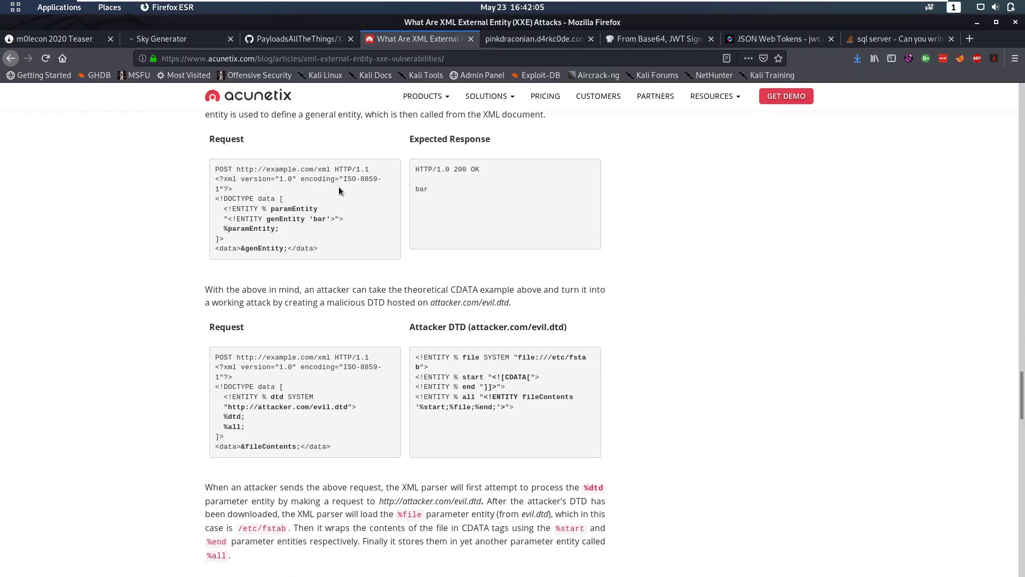
- Inspect CyberChef's decoded session token: HS512 header, id 1899, role user
left_click(160, 38)
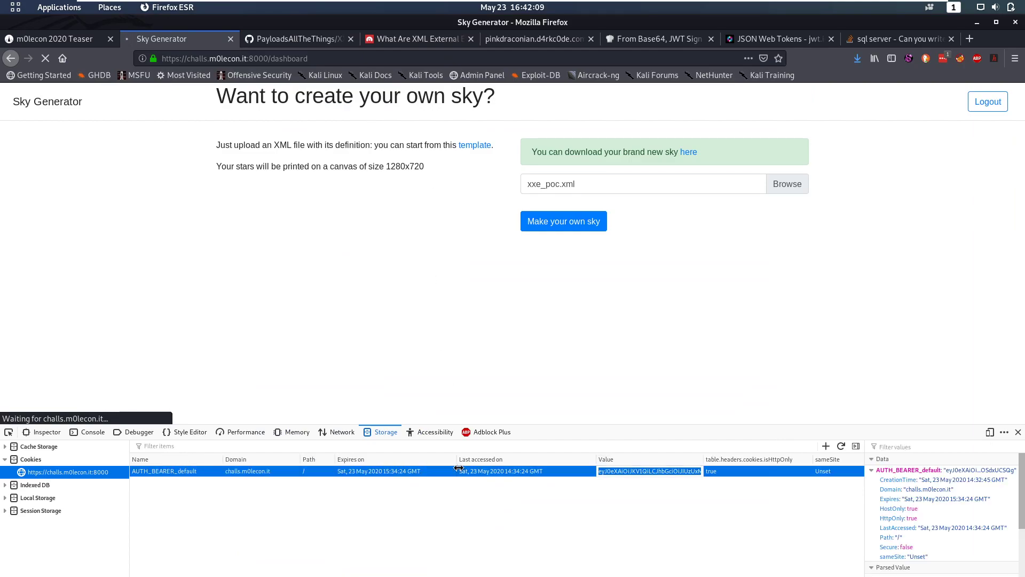
left_click(536, 39)
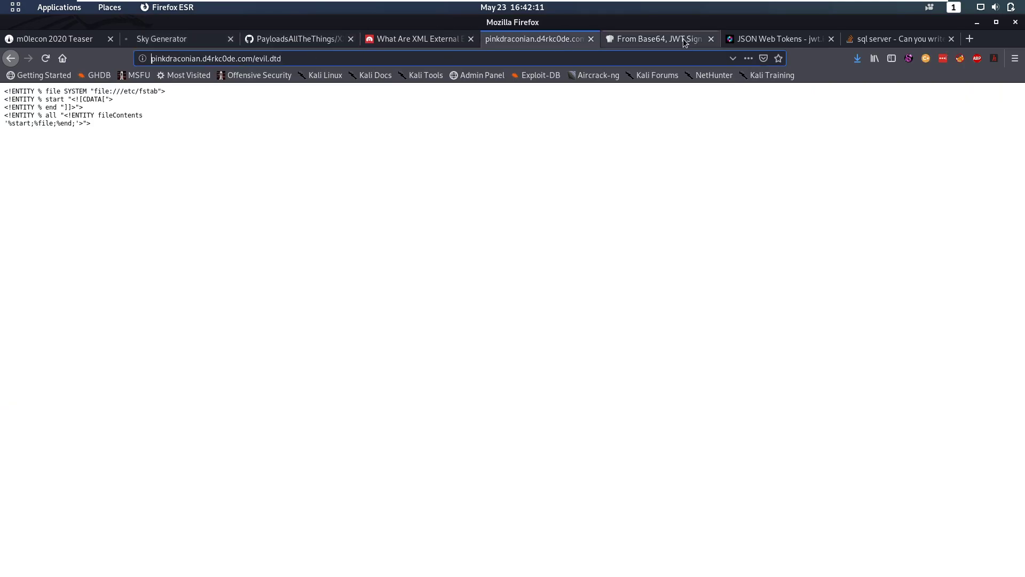
left_click(657, 38)
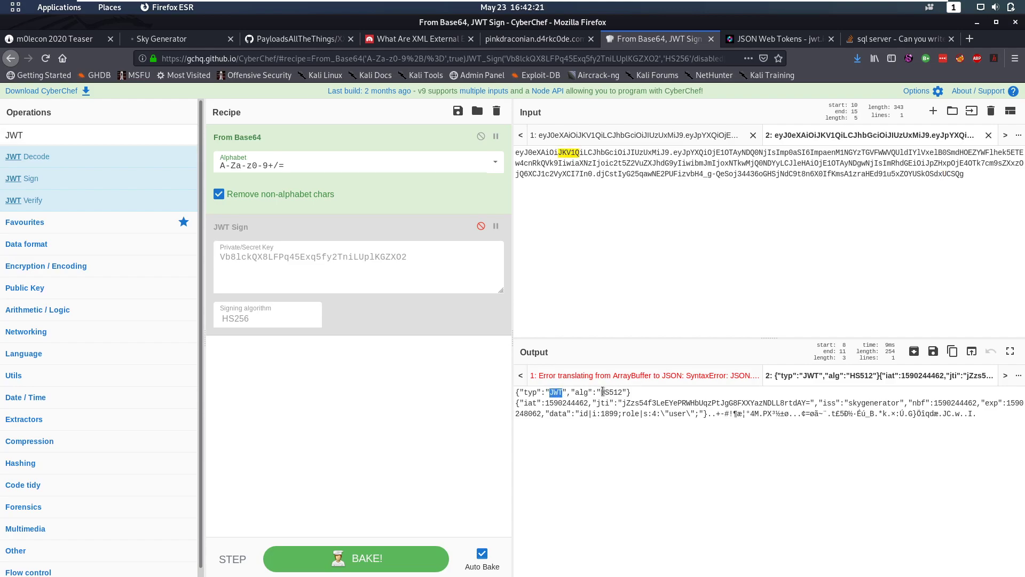
double_click(611, 391)
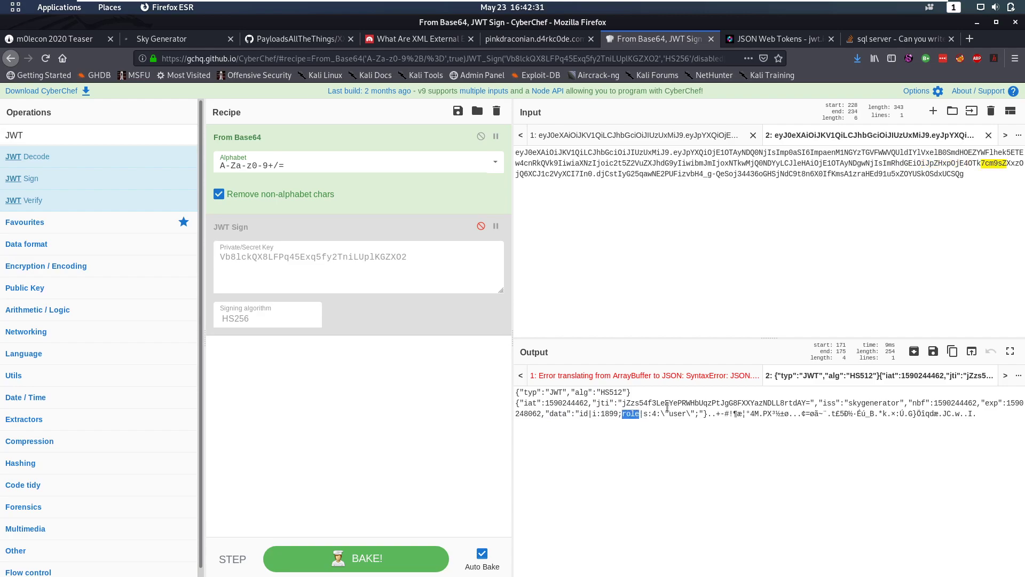
double_click(676, 414)
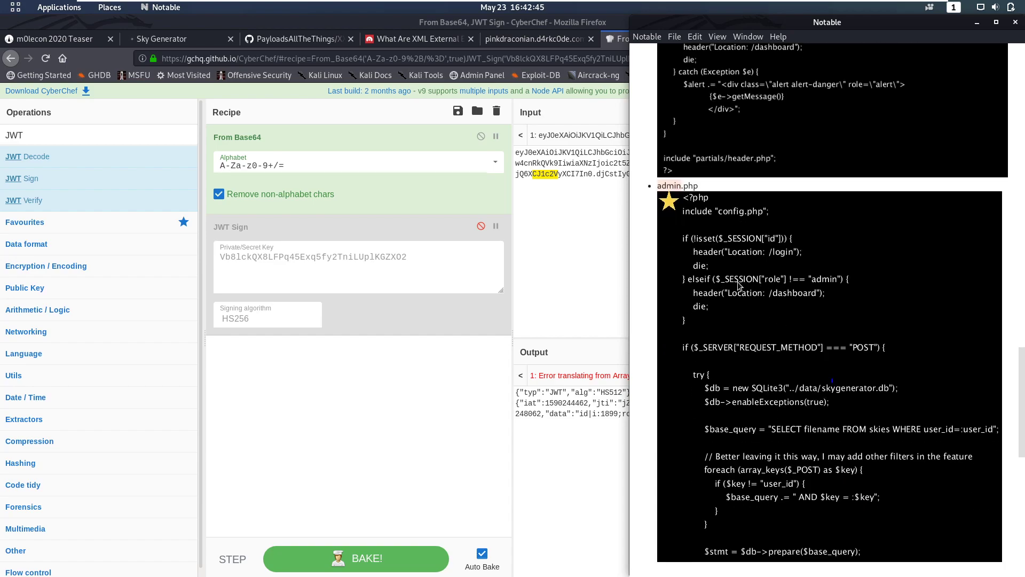
mouse_move(838, 285)
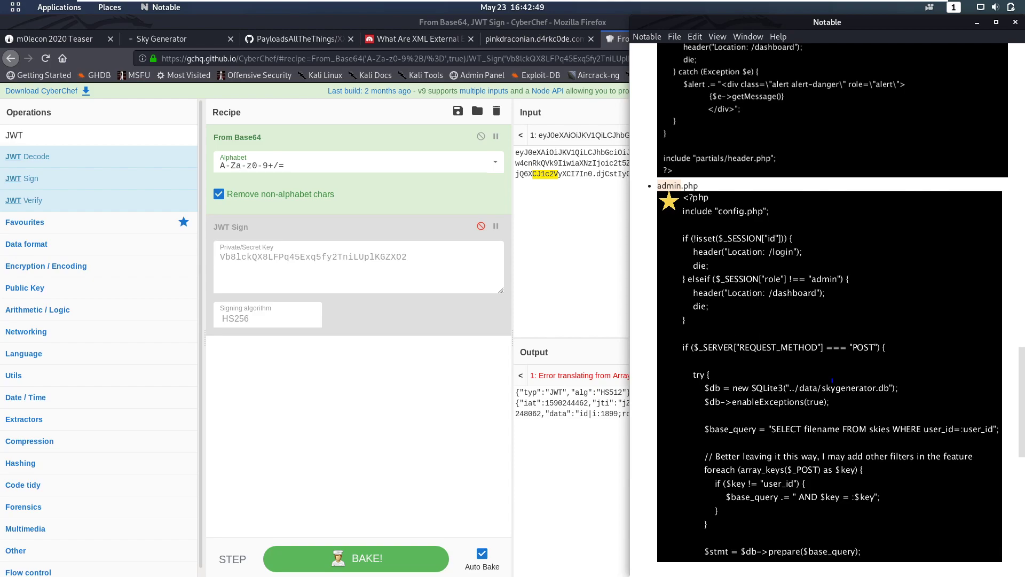
mouse_move(829, 333)
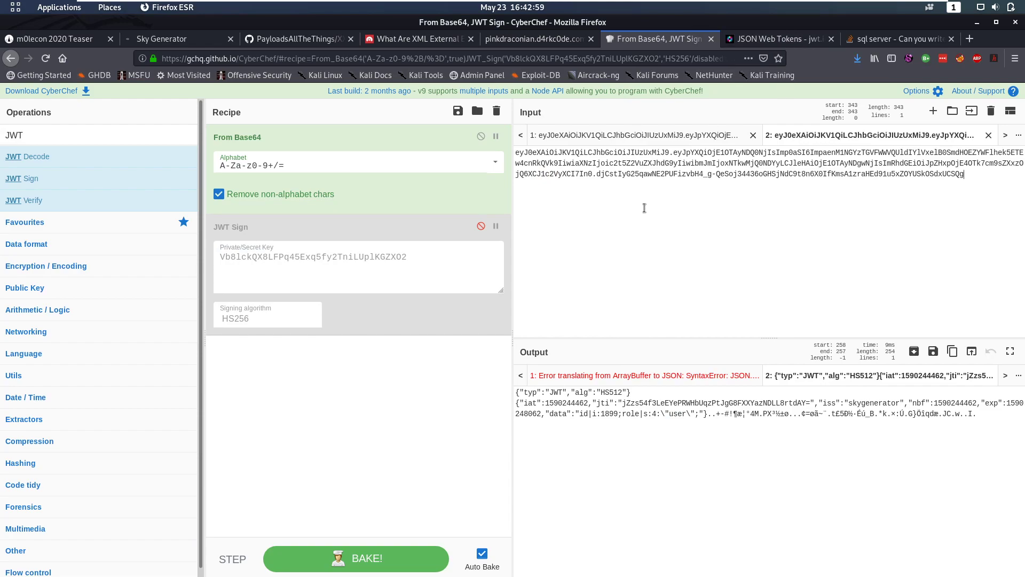
left_click(777, 38)
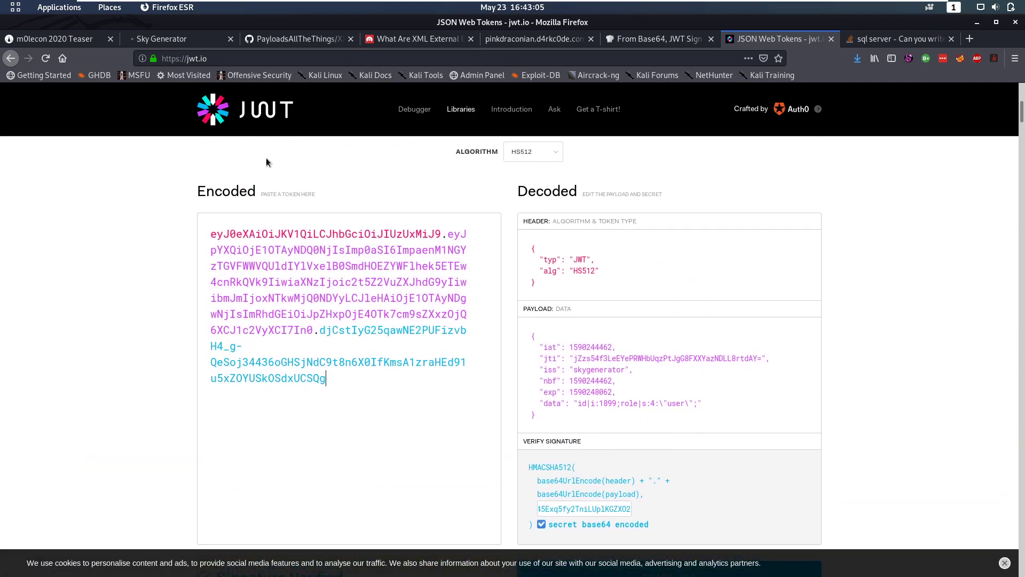
- Replace the role value 'user' with 'admin' in the jwt.io payload
scroll("down", 3)
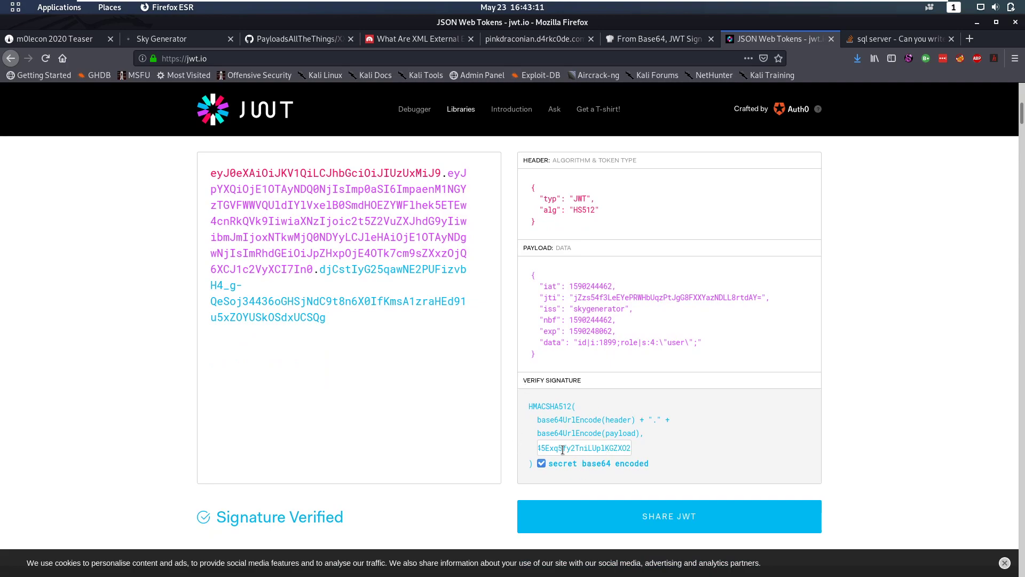
double_click(674, 340)
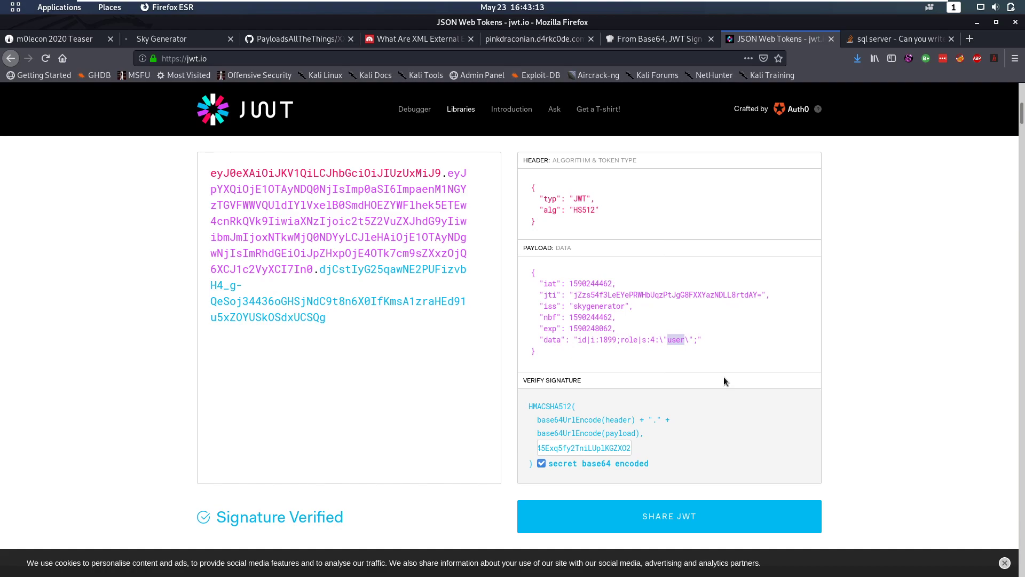
type("admin")
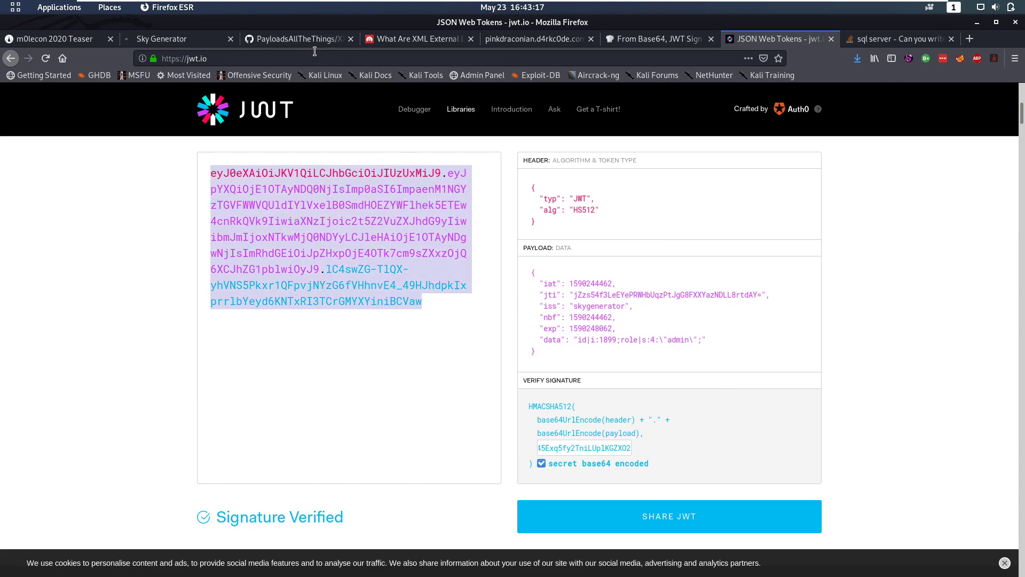
- Reload the Sky Generator dashboard with the forged admin cookie, returning to jwt.io to fix the token
left_click(161, 38)
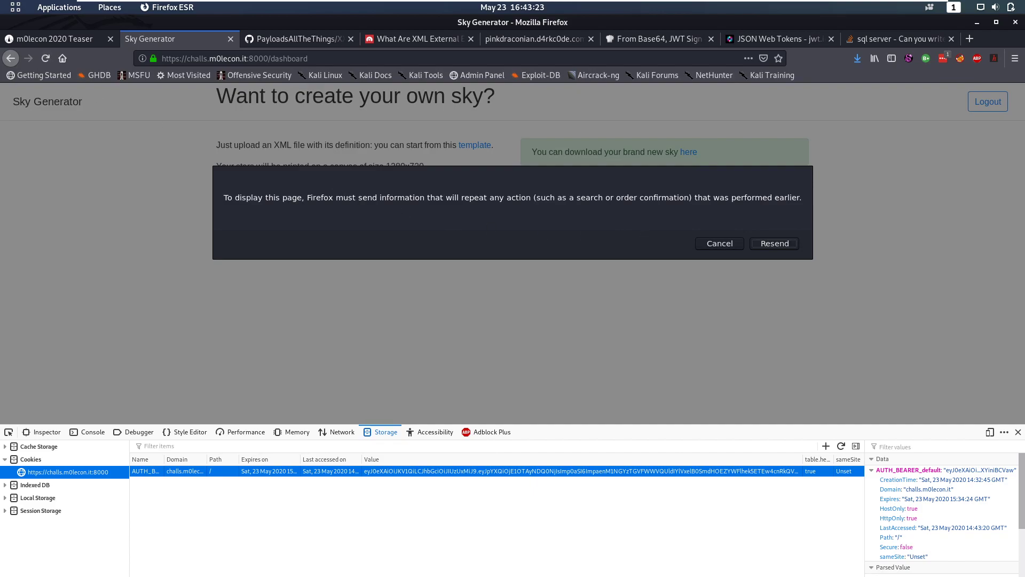
left_click(774, 244)
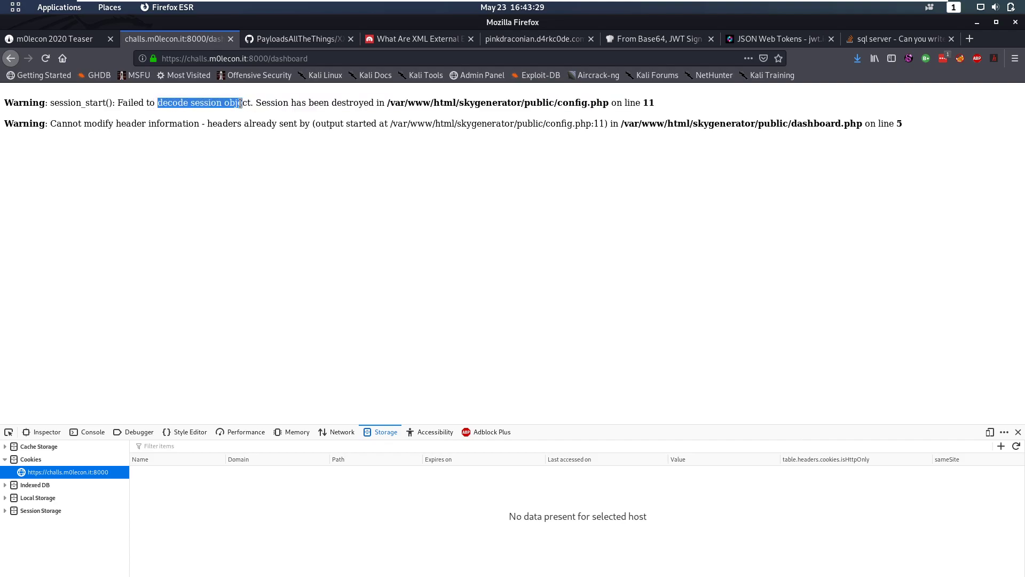
left_click(775, 39)
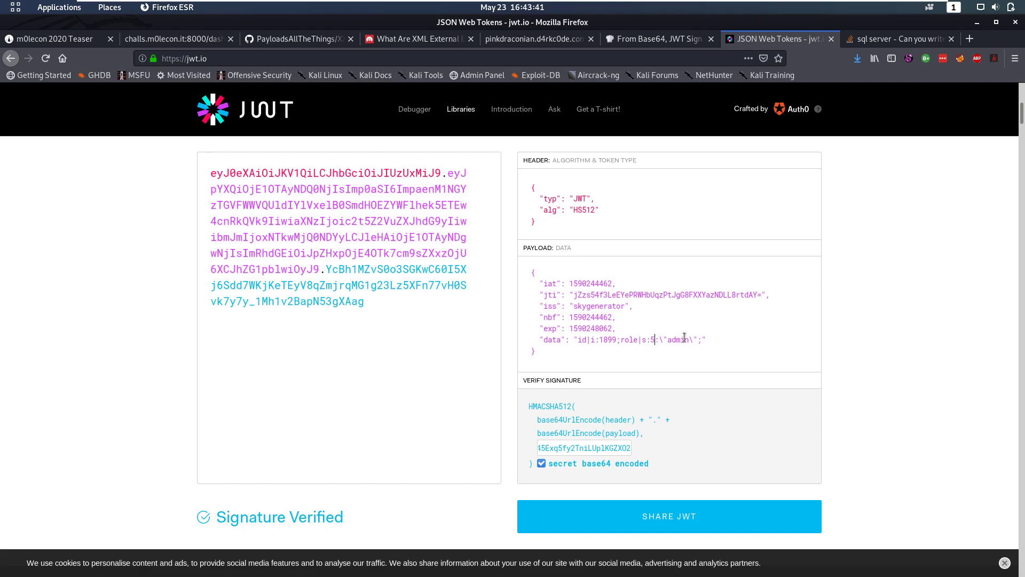
mouse_move(425, 333)
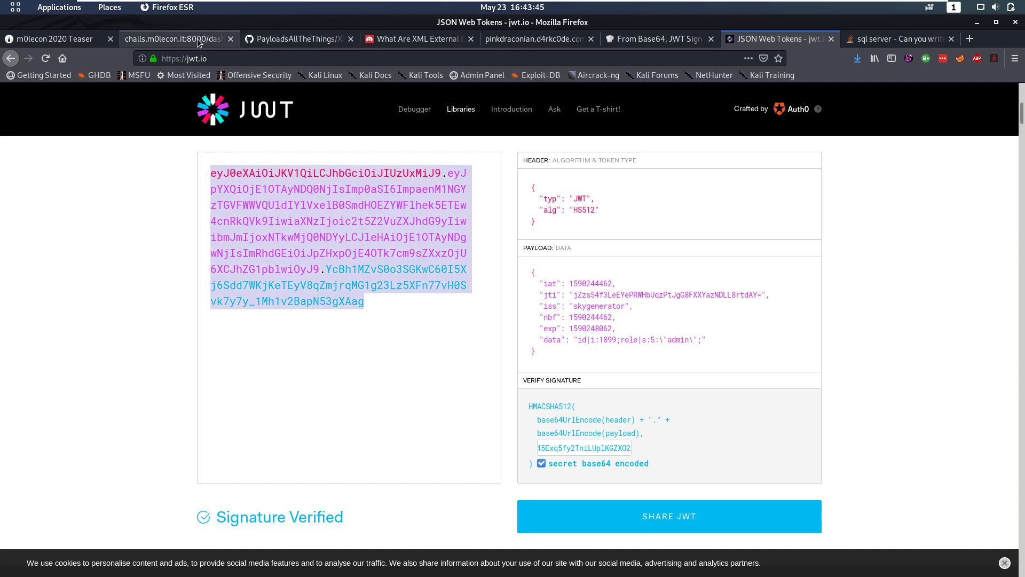
left_click(177, 39)
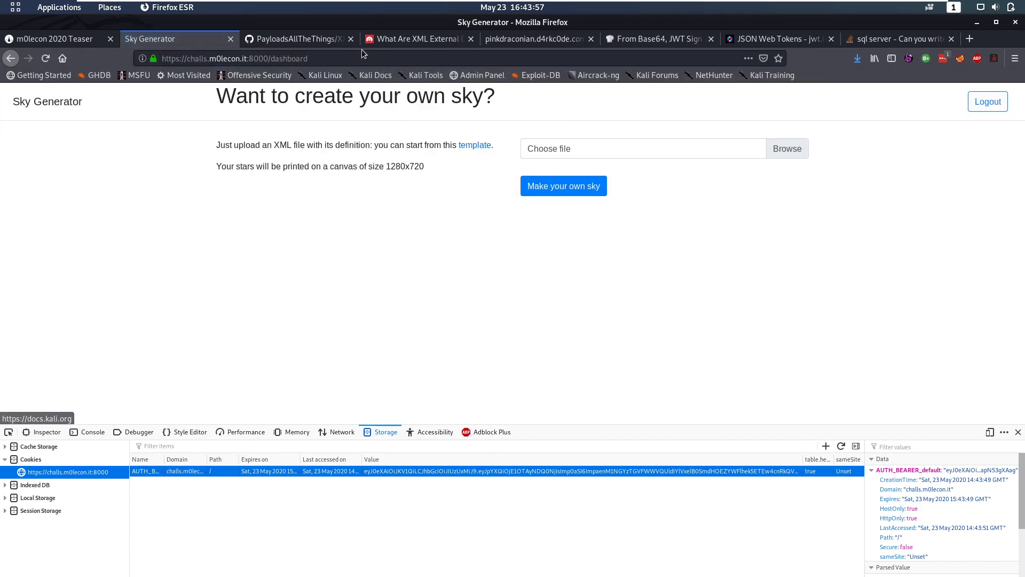
- Load admin_dashboard.php, generate the zip export, and cancel the archive download
type("admin_dashboard.php")
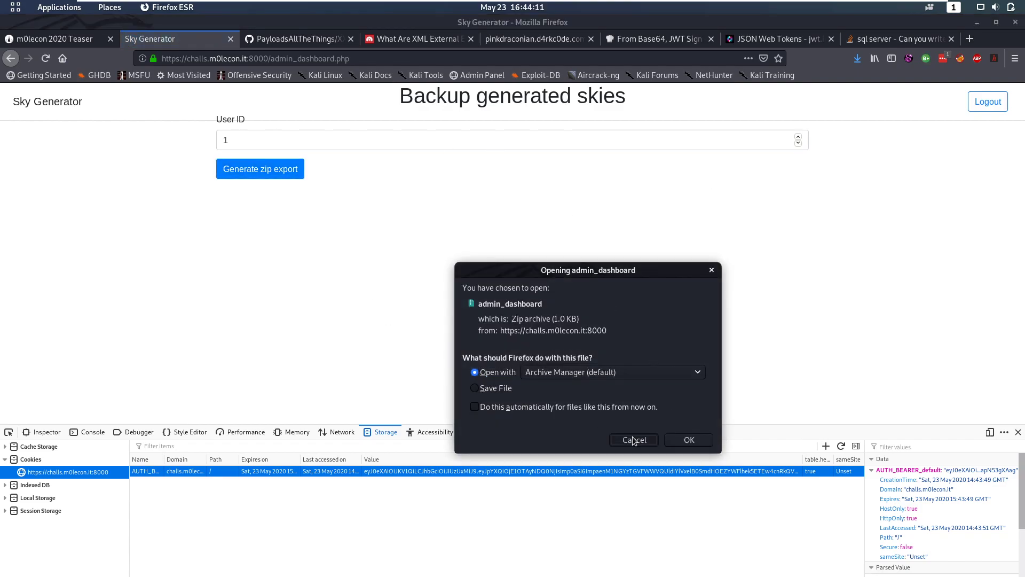
left_click(632, 439)
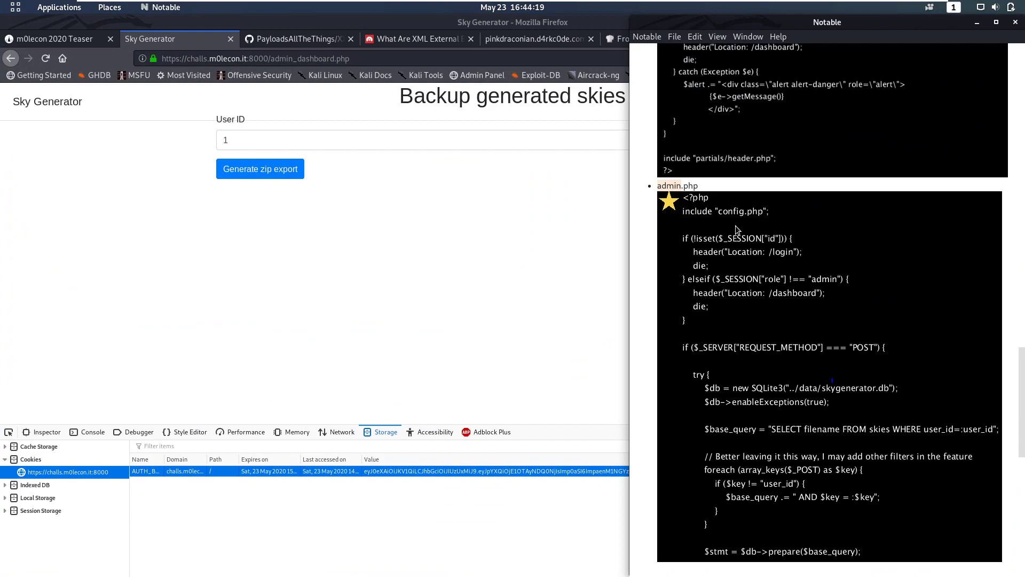
- Scroll admin.php to see POST keys appended into the SQL query as bound text
scroll("down", 3)
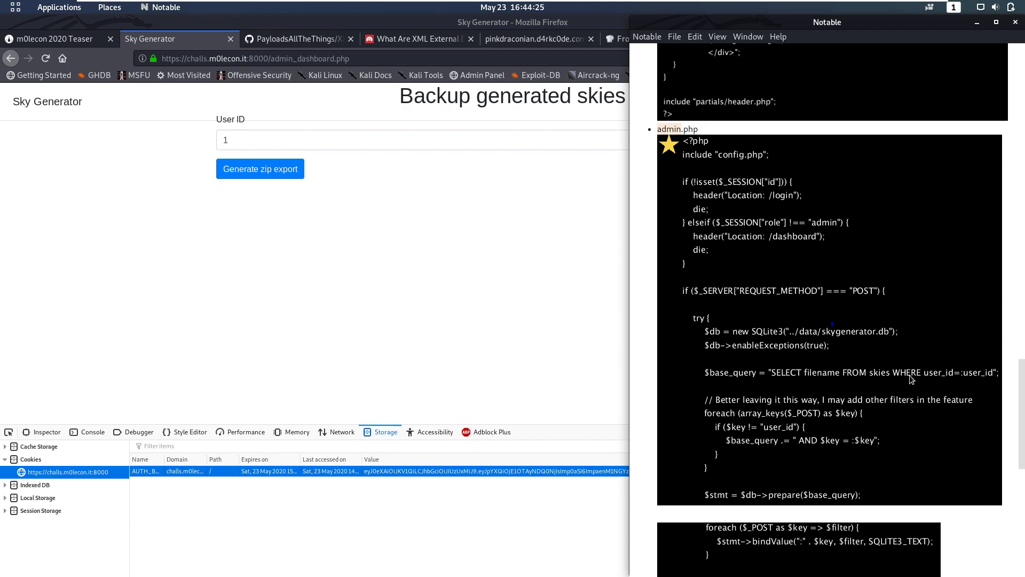
mouse_move(1013, 432)
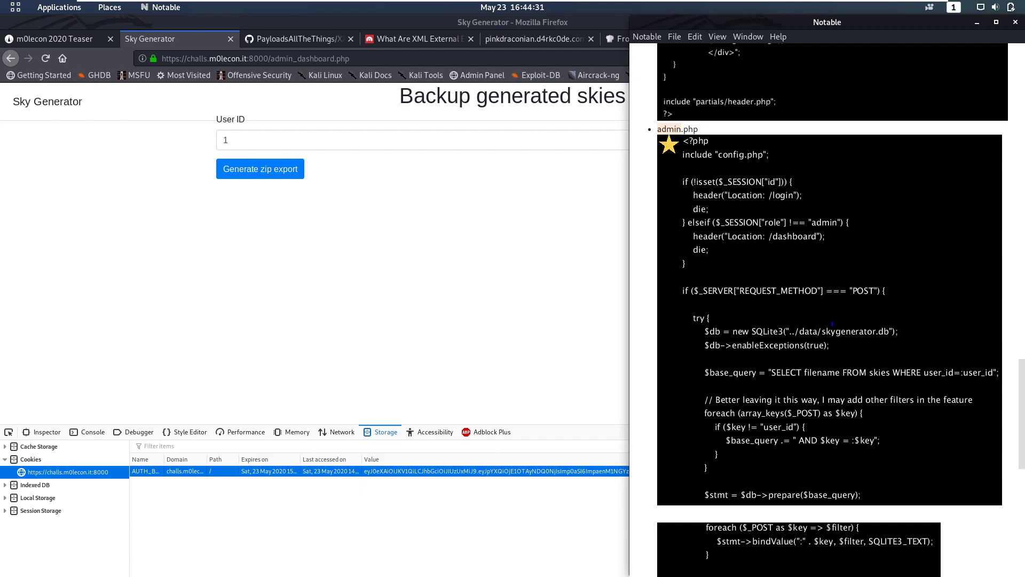
mouse_move(915, 416)
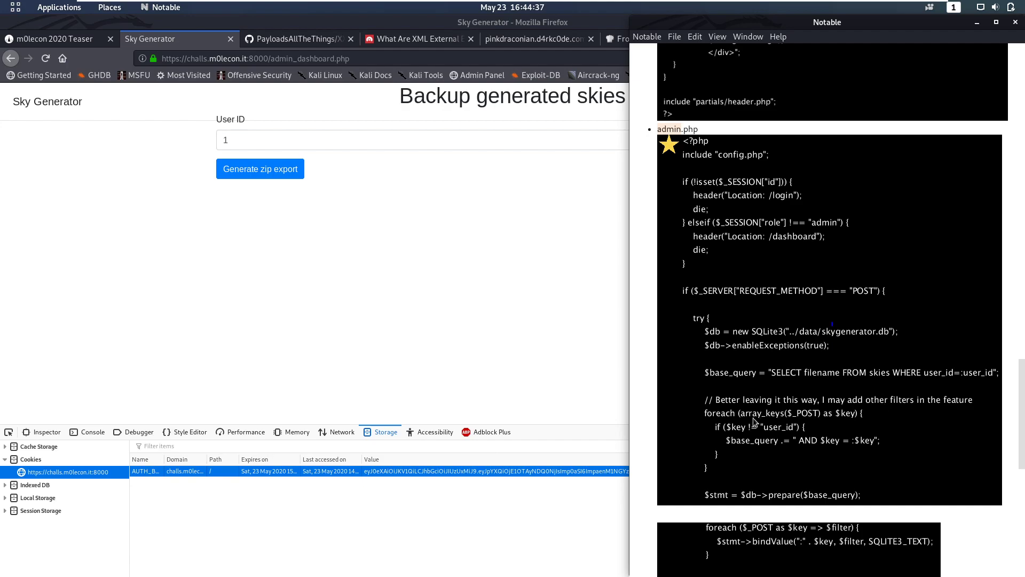
mouse_move(797, 420)
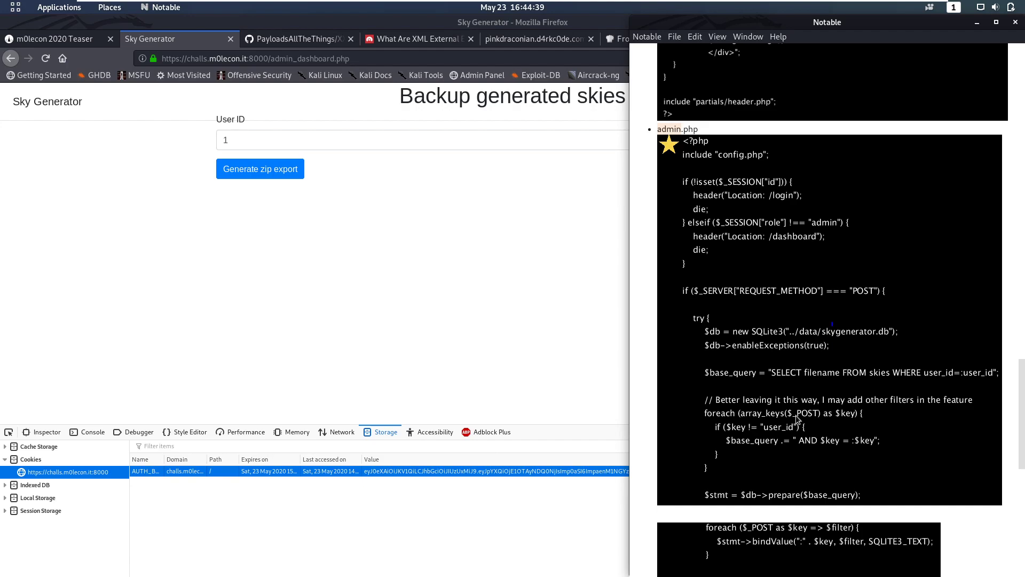
mouse_move(779, 422)
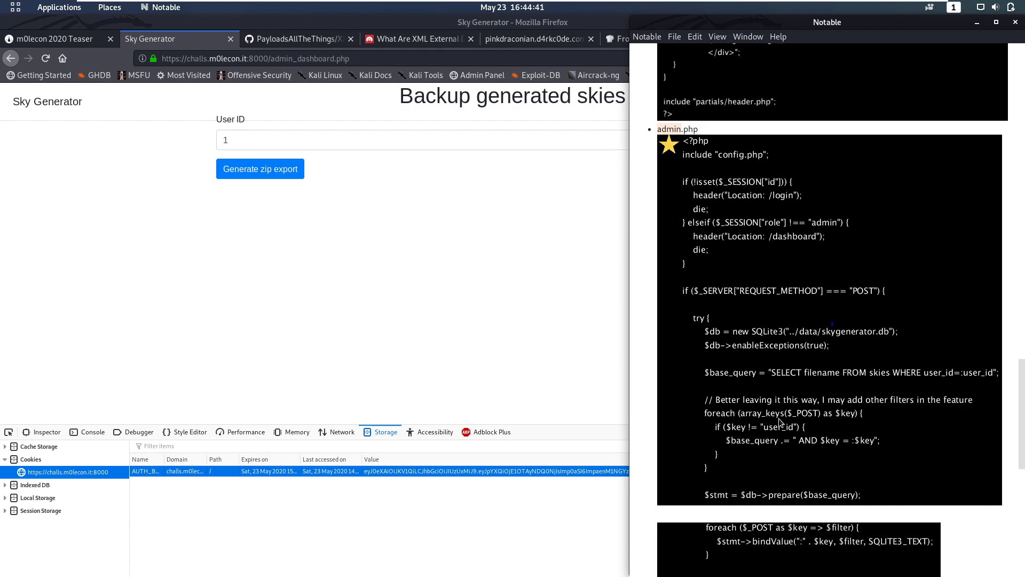
mouse_move(766, 448)
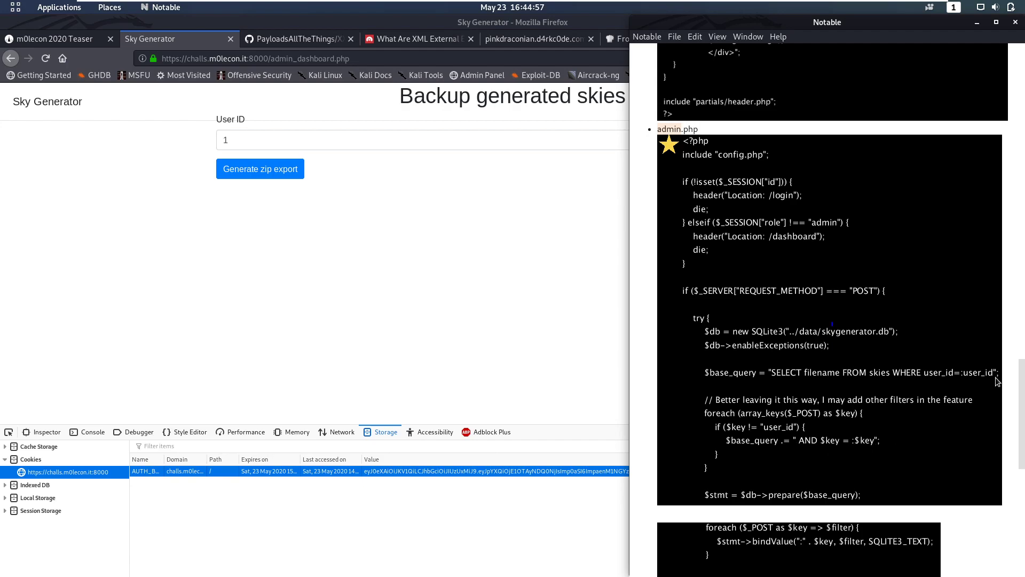
mouse_move(971, 385)
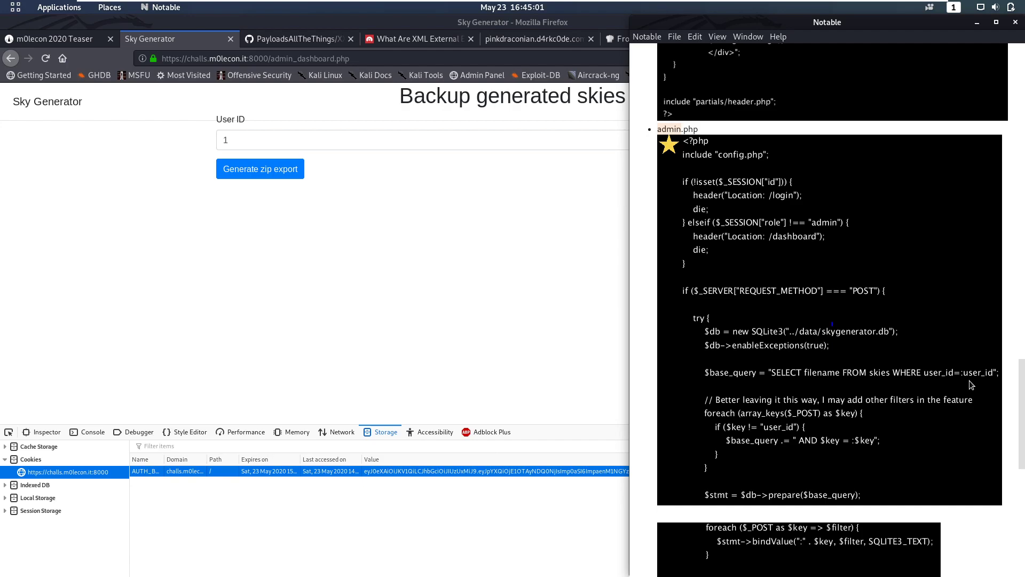
mouse_move(851, 439)
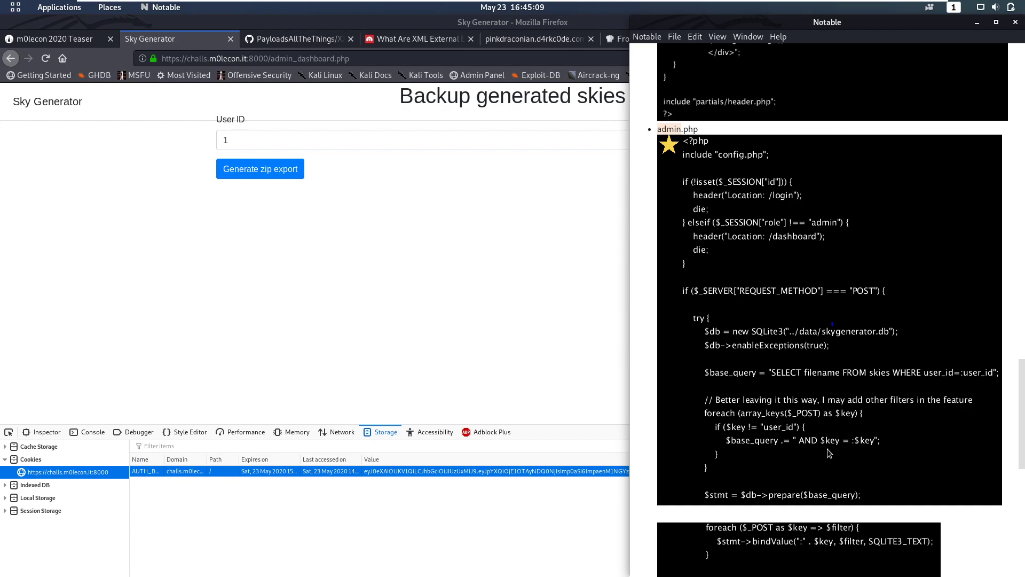
mouse_move(585, 391)
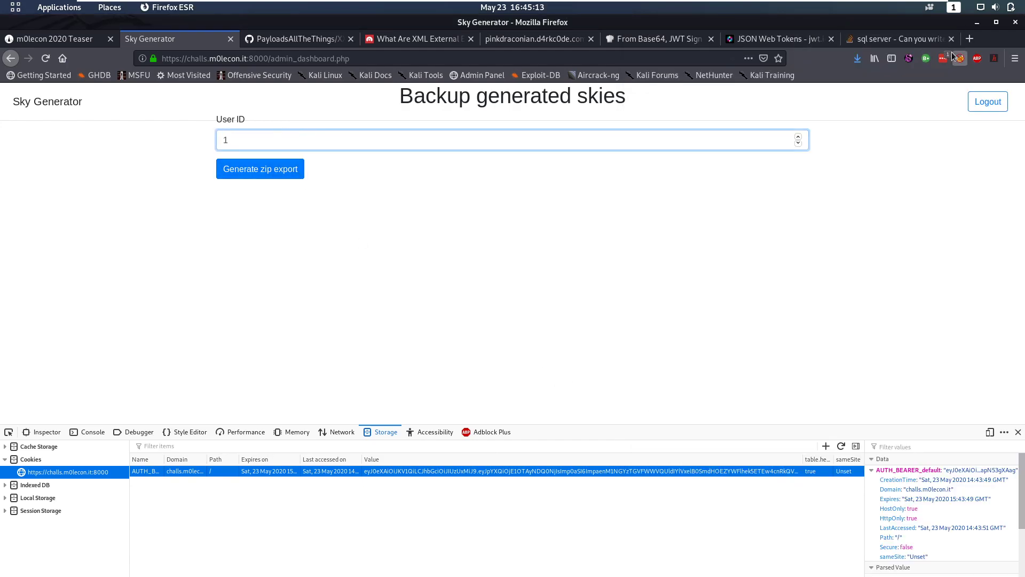
- Submit the user 1 zip export and send the captured dashboard request from Repeater
left_click(259, 169)
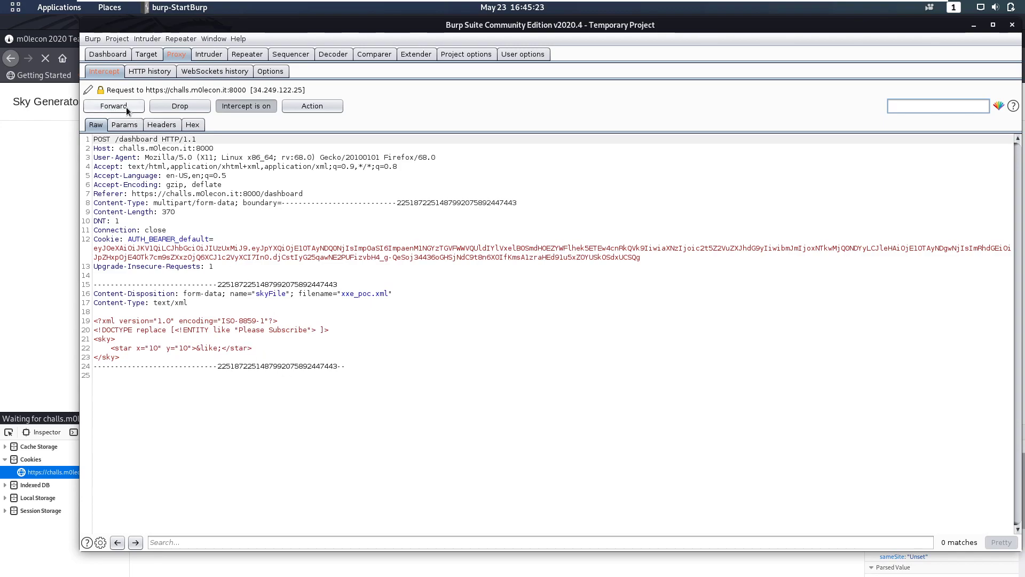
left_click(112, 106)
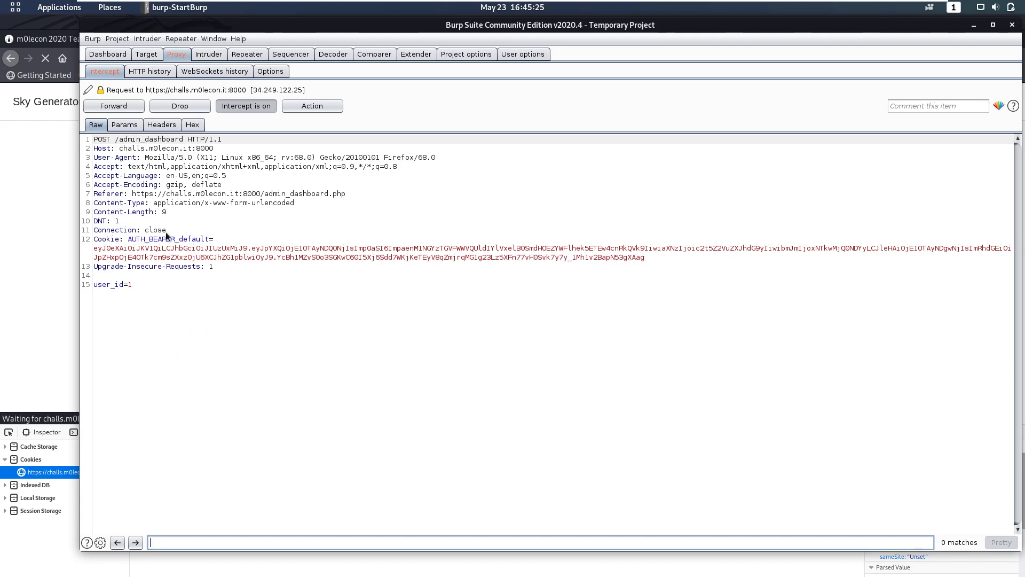
left_click(247, 53)
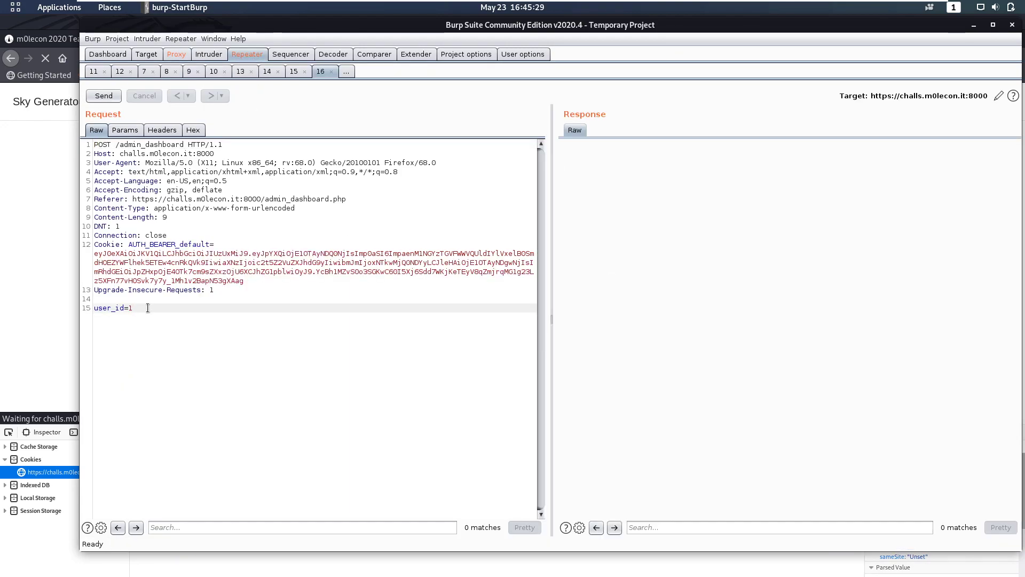
left_click(102, 95)
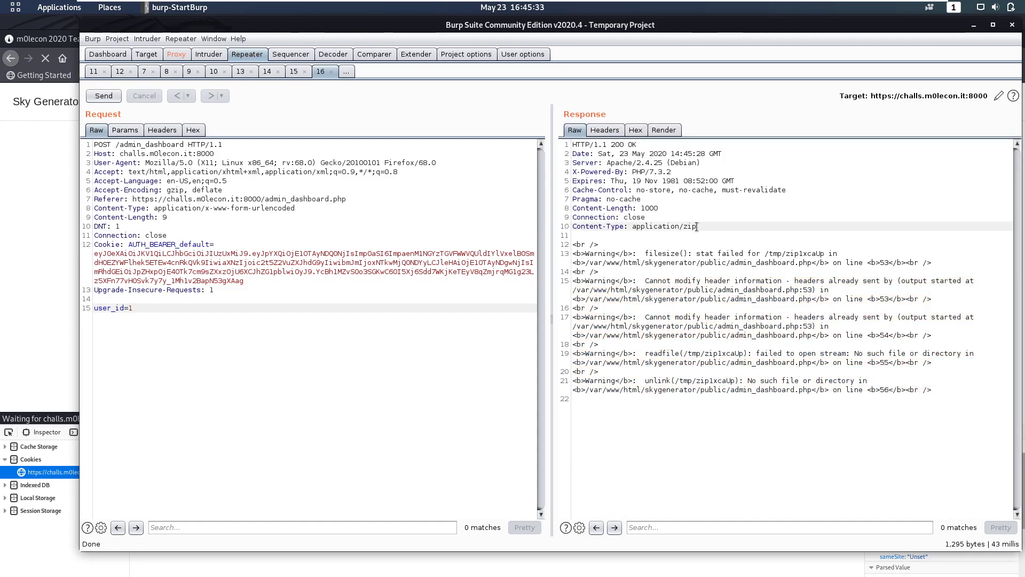
- Append &1%3d1 and a commented-out filter key after user_id, sending each
double_click(658, 226)
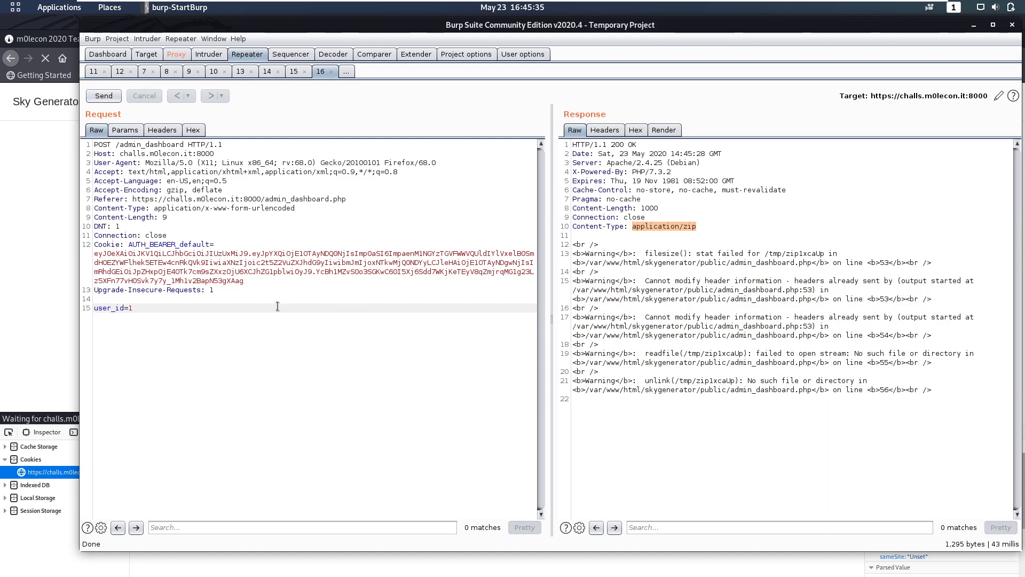
type("&1=1")
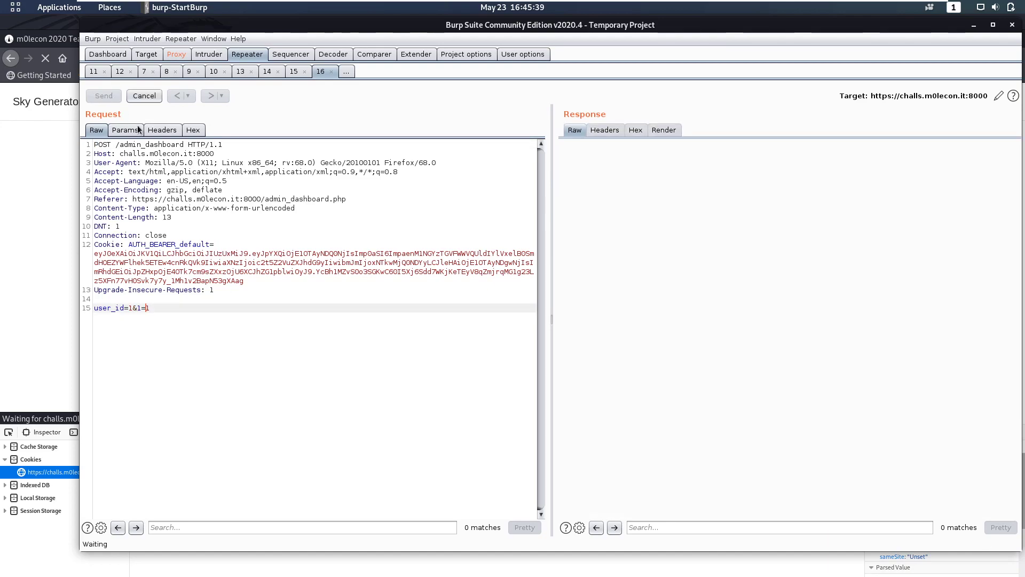
left_click(102, 96)
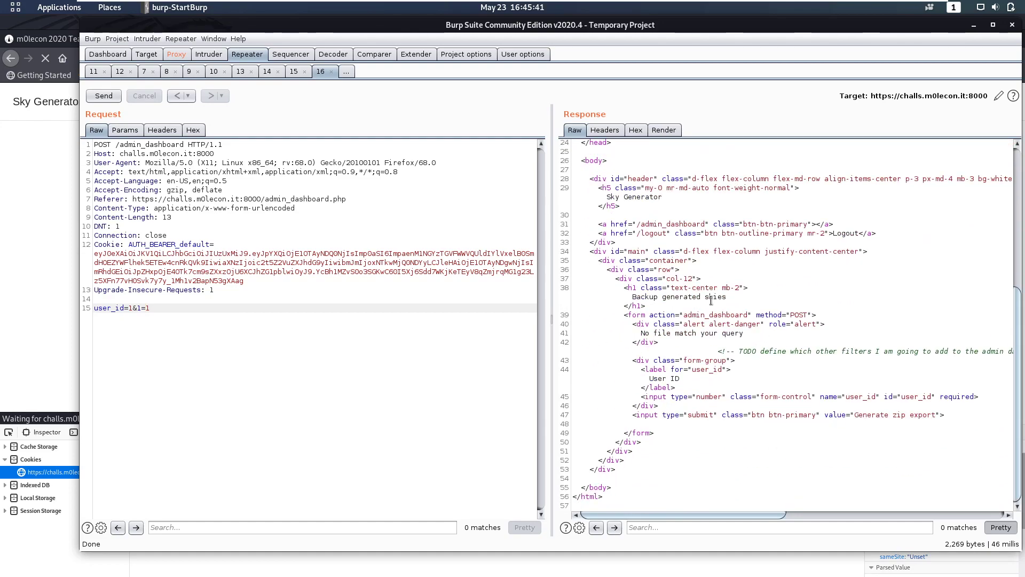
left_click_drag(641, 333, 742, 333)
type("%3d1--")
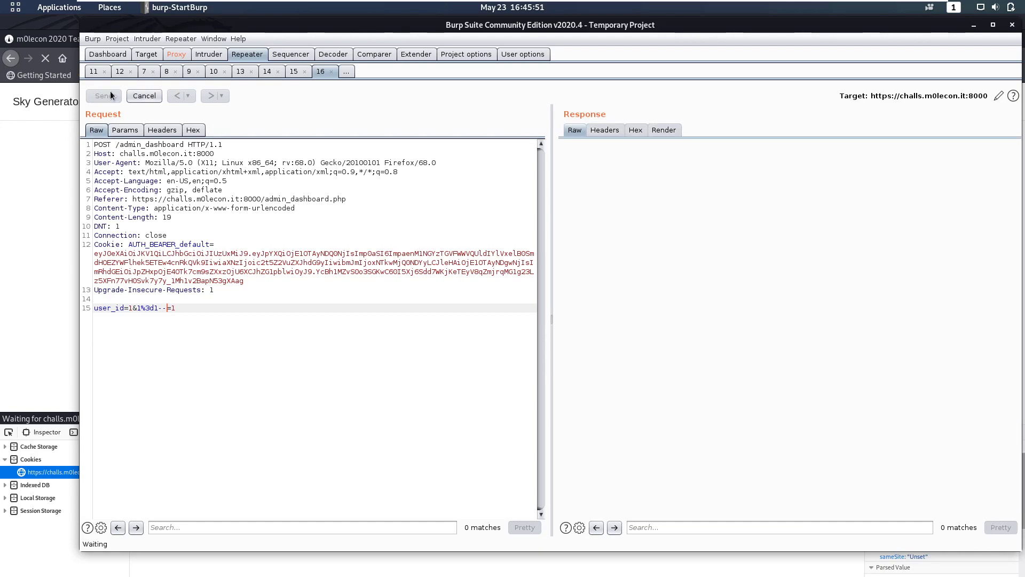
left_click(103, 96)
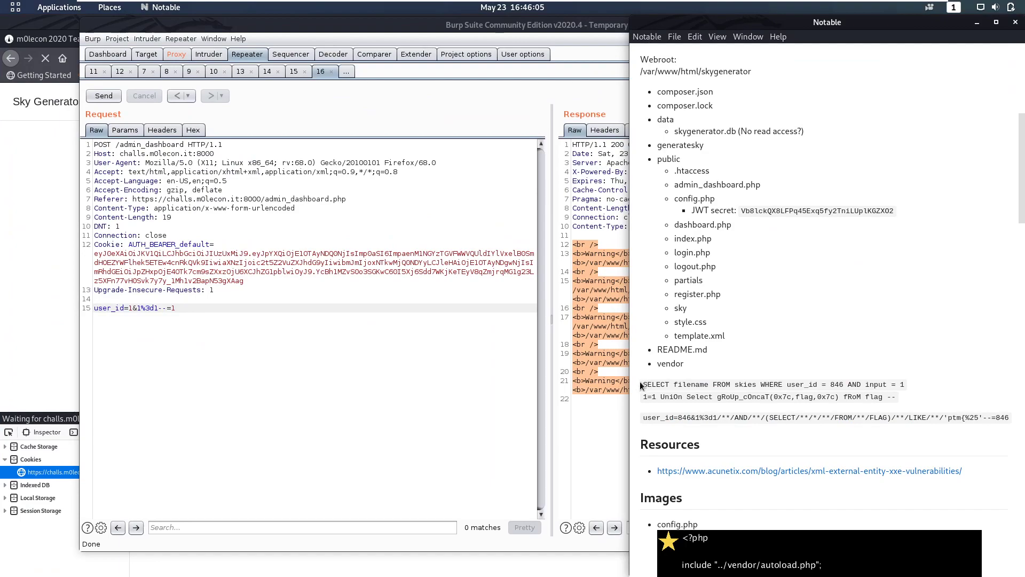
- Resend the request with an AND 1%3d1 condition from the example injection
left_click_drag(641, 385, 882, 384)
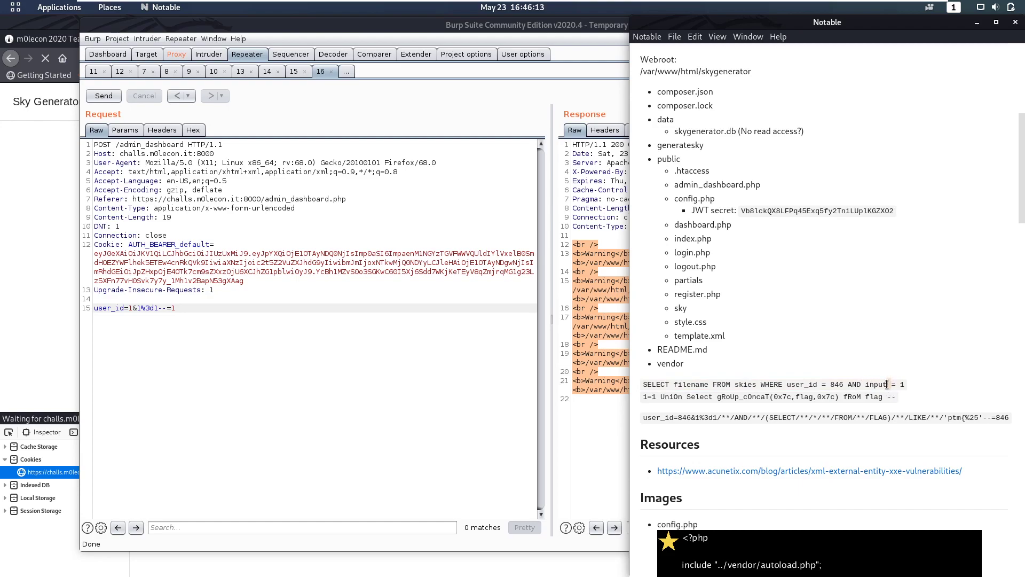
mouse_move(906, 393)
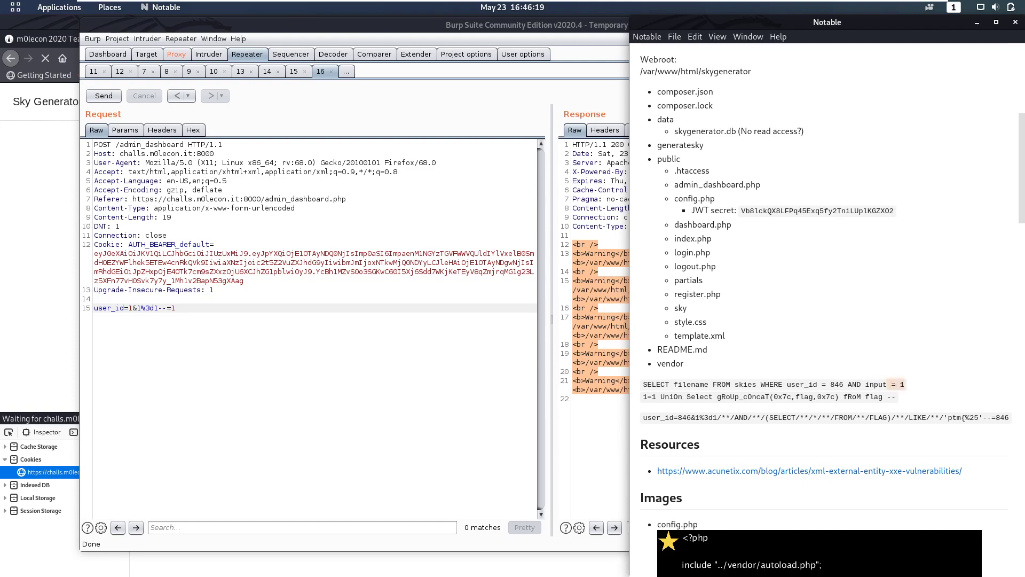
left_click(103, 95)
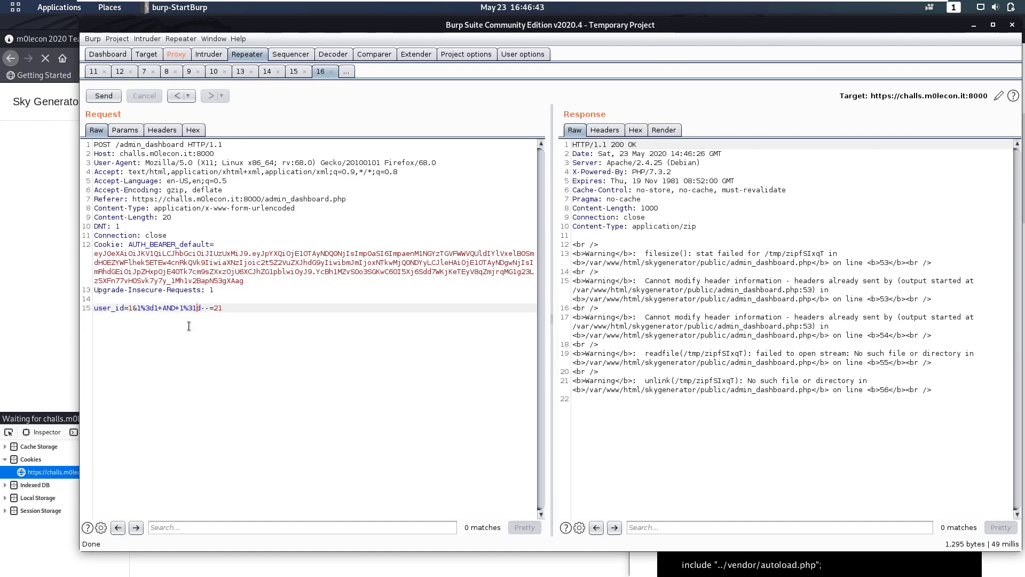
left_click(103, 95)
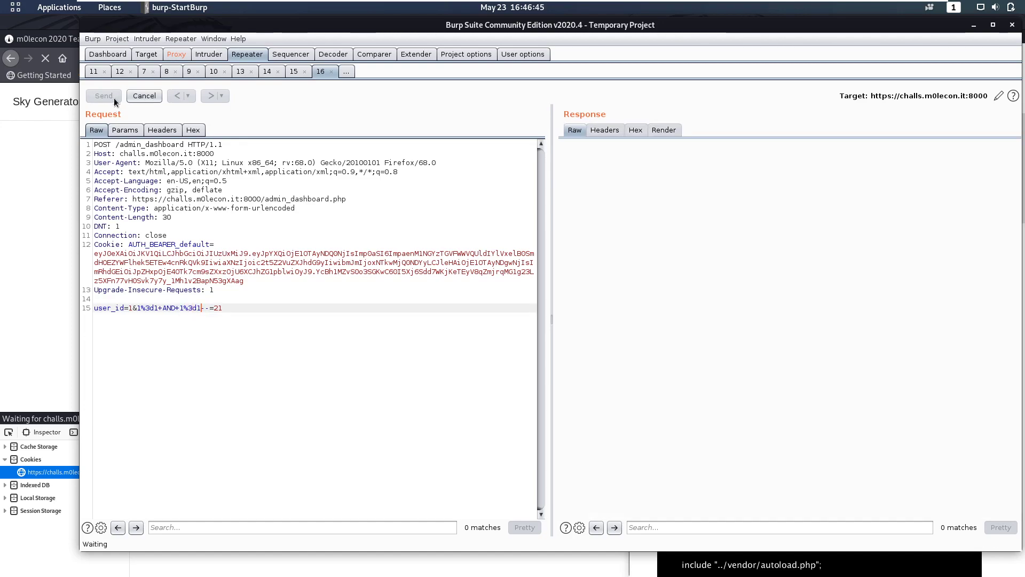
left_click(103, 96)
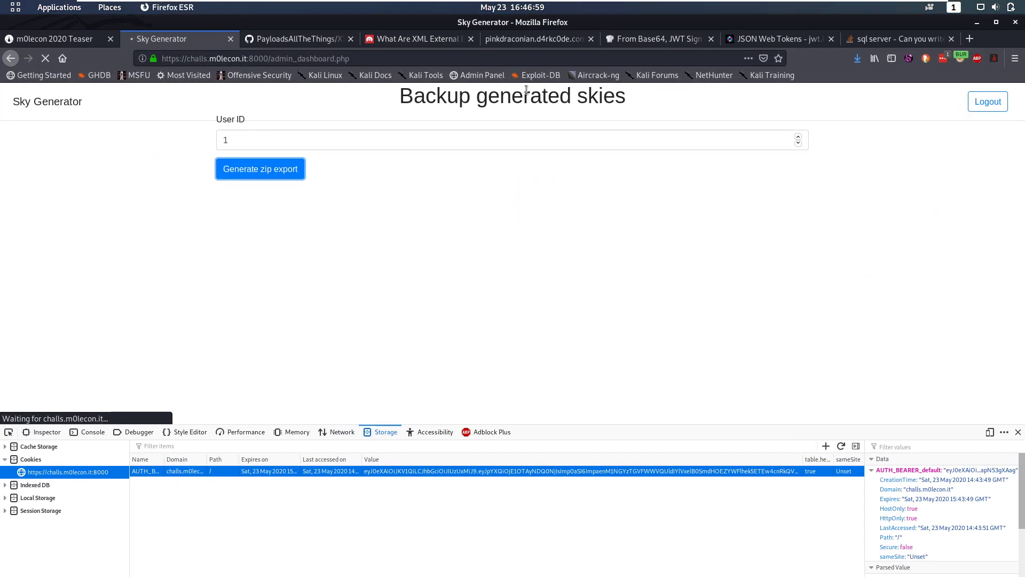
- Copy the /**/ comment marker from the Stack Overflow answer on SQL without spaces
left_click(899, 38)
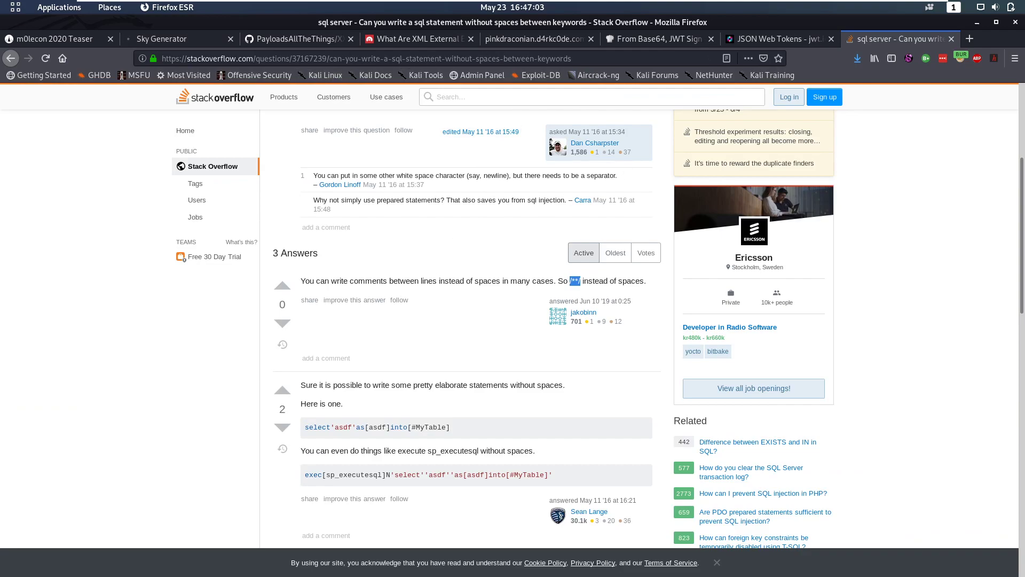
mouse_move(397, 210)
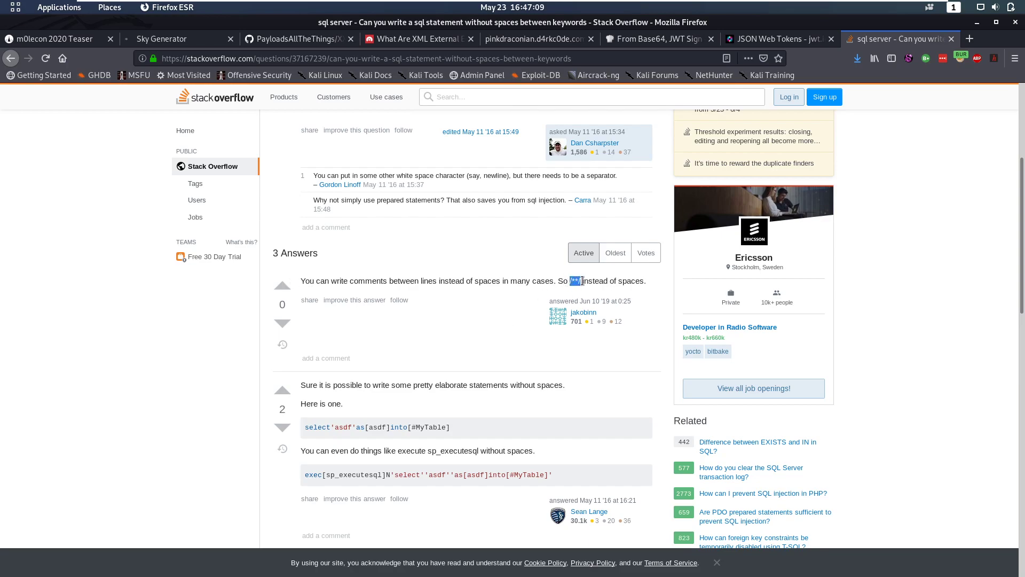
key("Super")
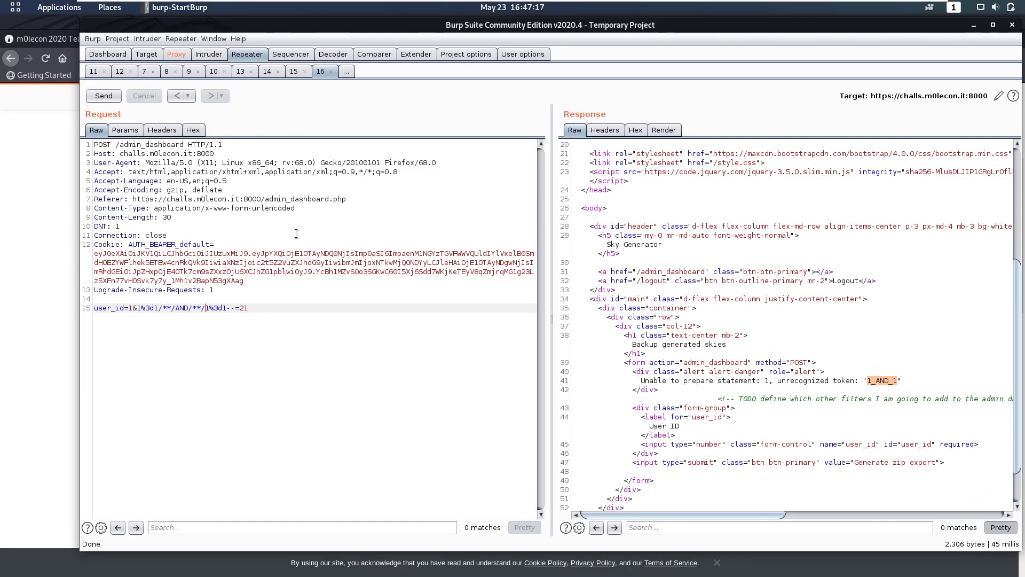
- Send the comment-spaced condition, then type a SELECT/**/*/**/FROM/**/flag subquery
left_click(103, 96)
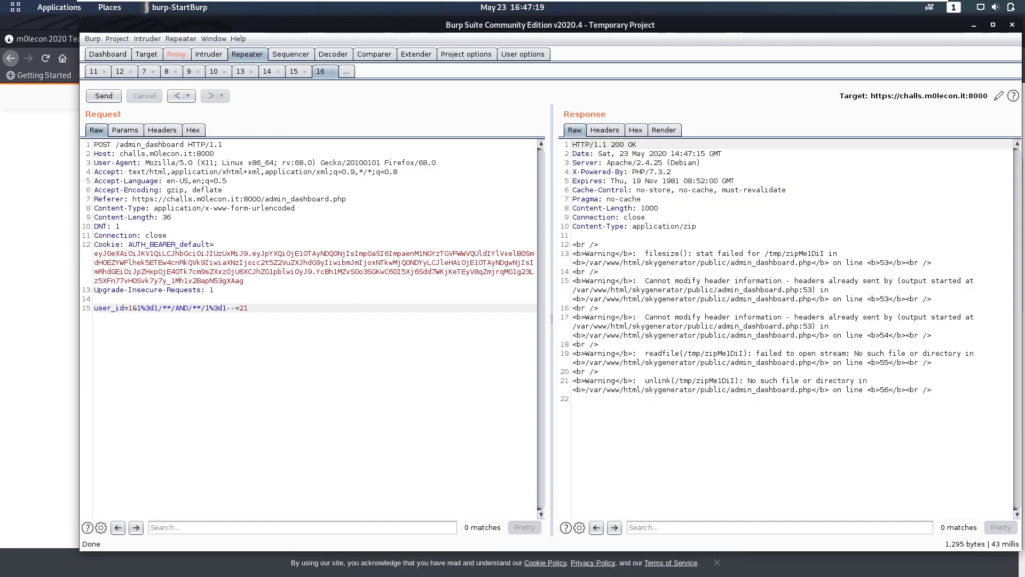
left_click(204, 307)
type("(")
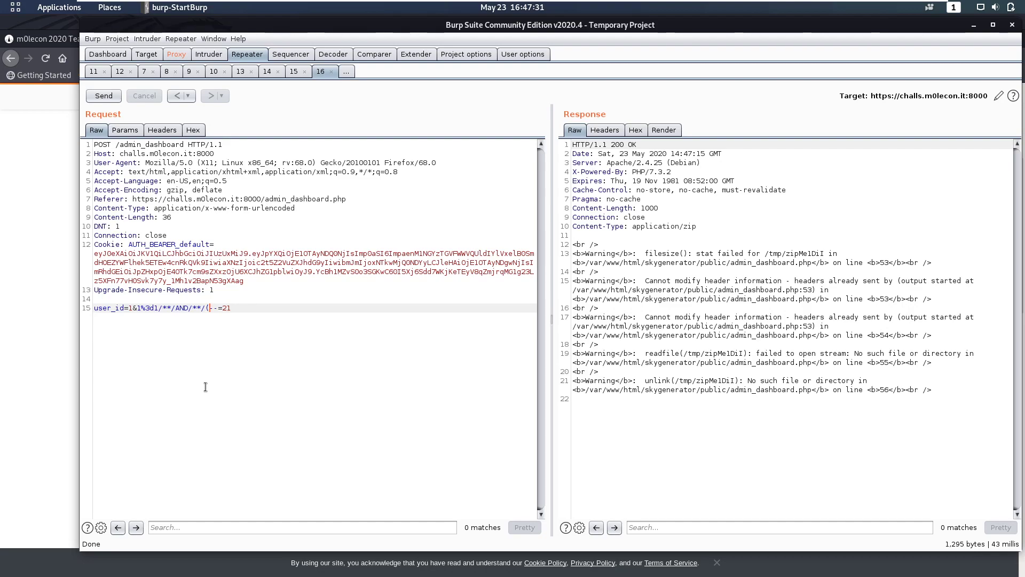
type("SELECT")
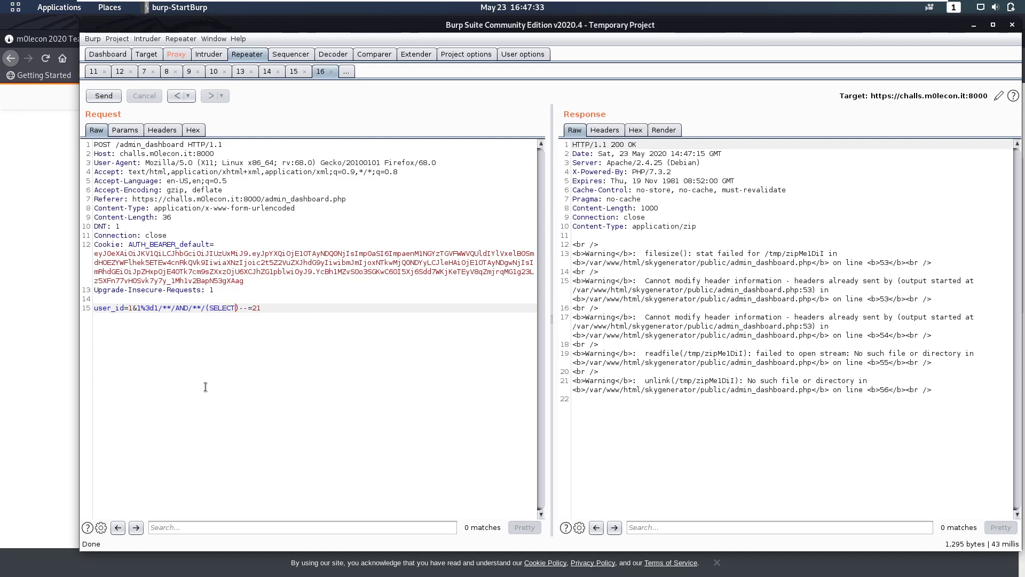
type("fla")
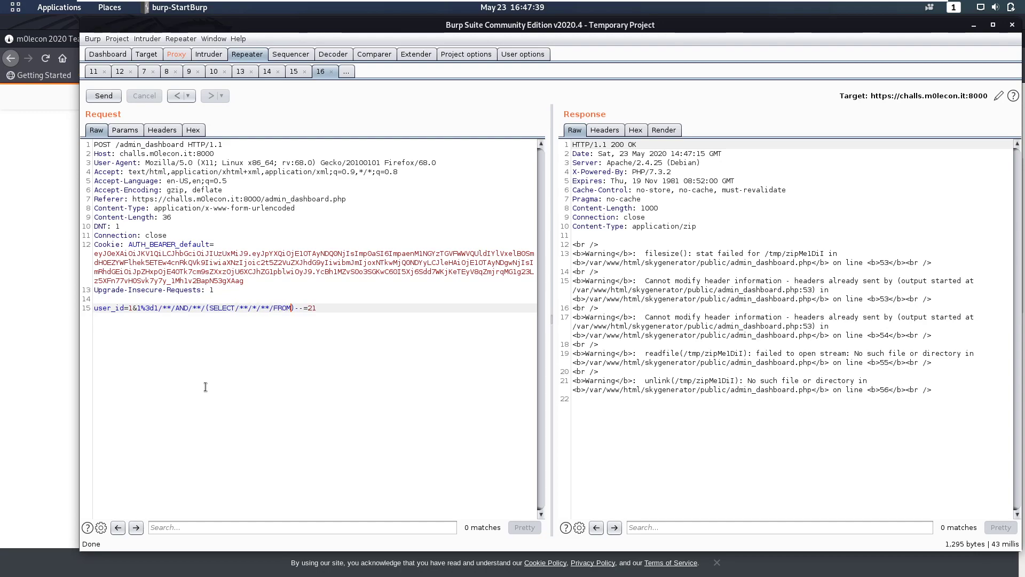
type("/**/")
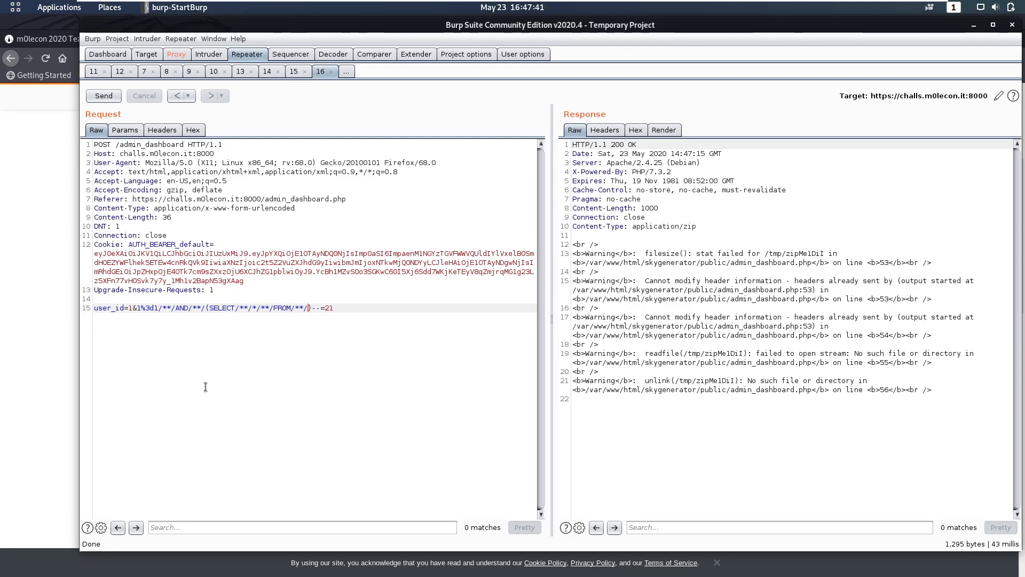
type("flag")
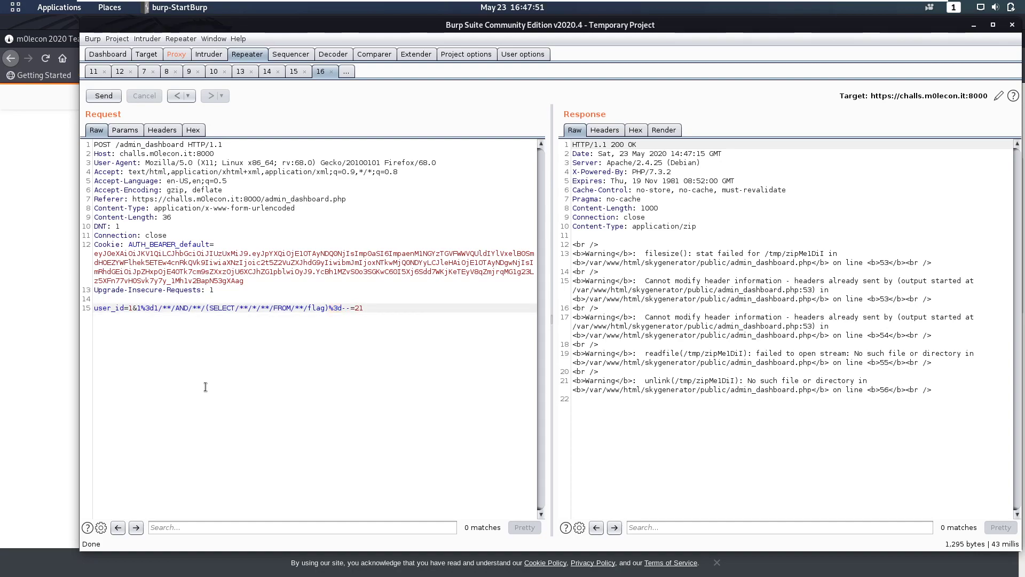
- Compare the flag subquery to '' and begin wrapping it in SUBSTR
type("'")
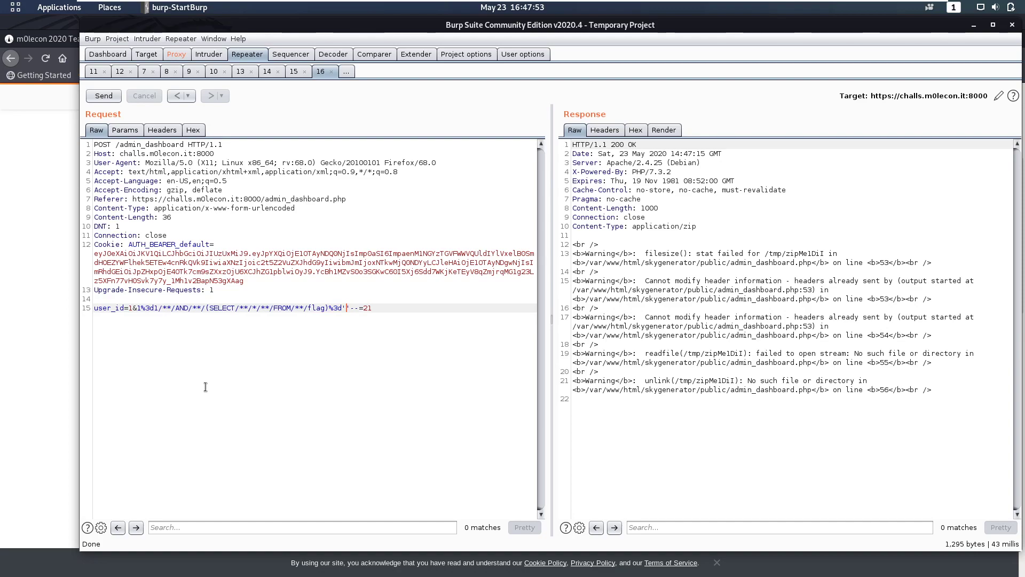
type("jwt")
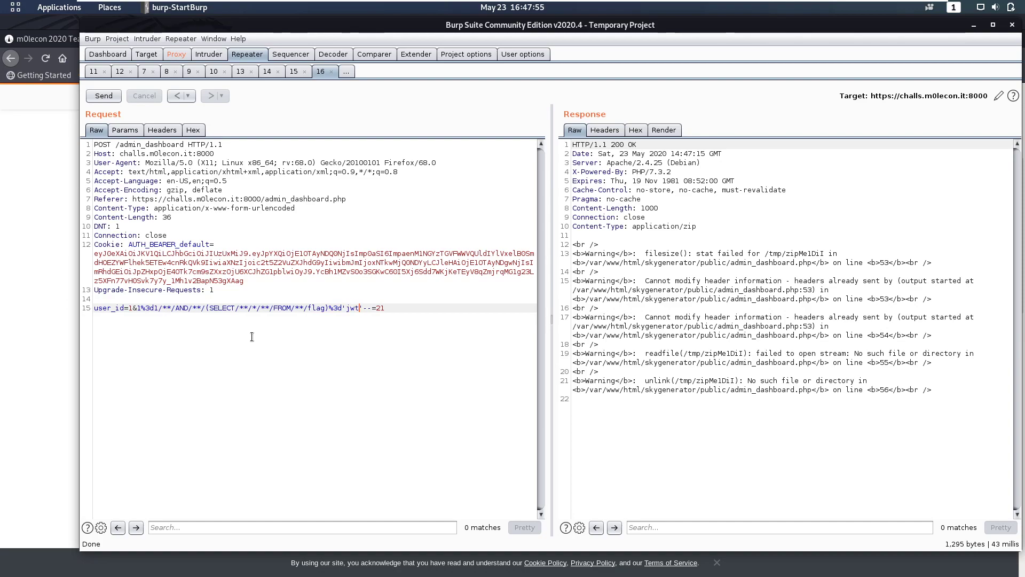
type("sdf")
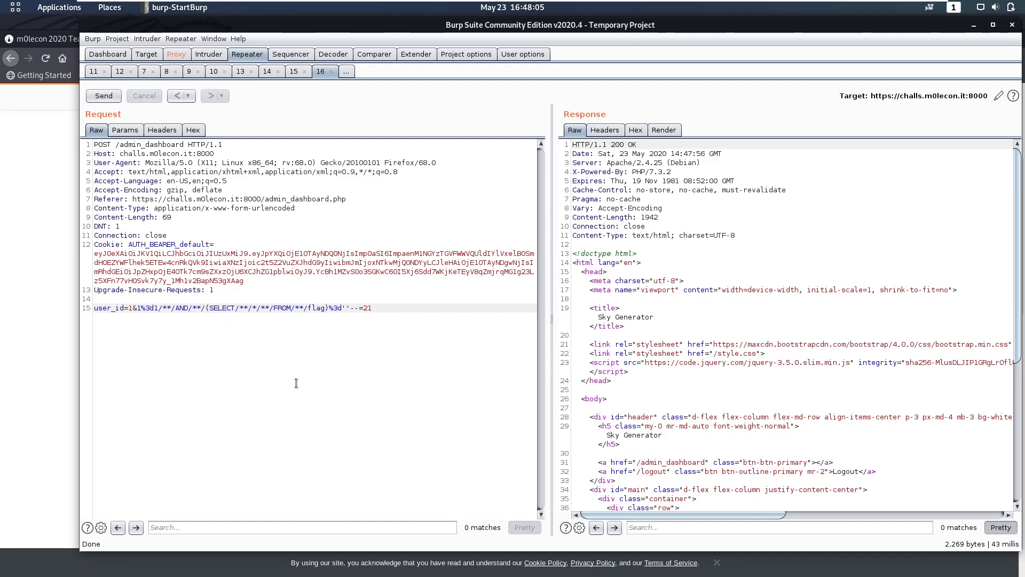
type("SUBSTR(")
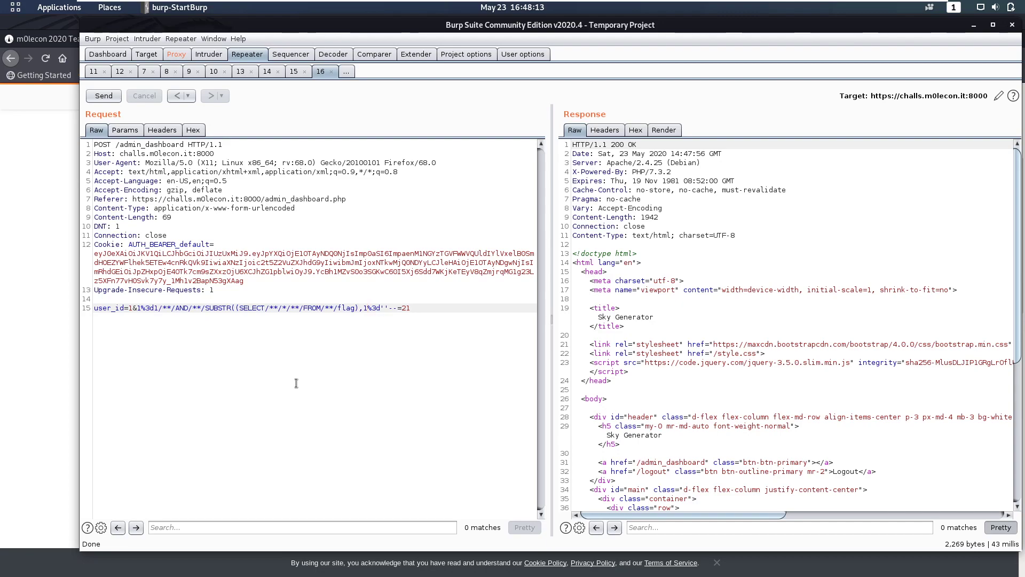
- Send SUBSTR(flag subquery,1,3)%3d'ptm' and check the zip-warning response
type("1,1)")
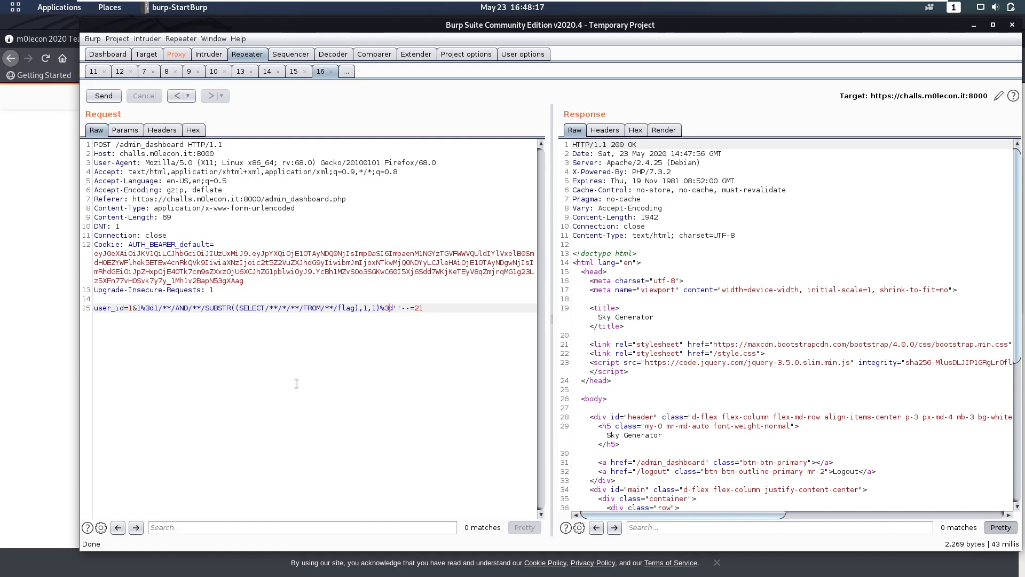
type("a")
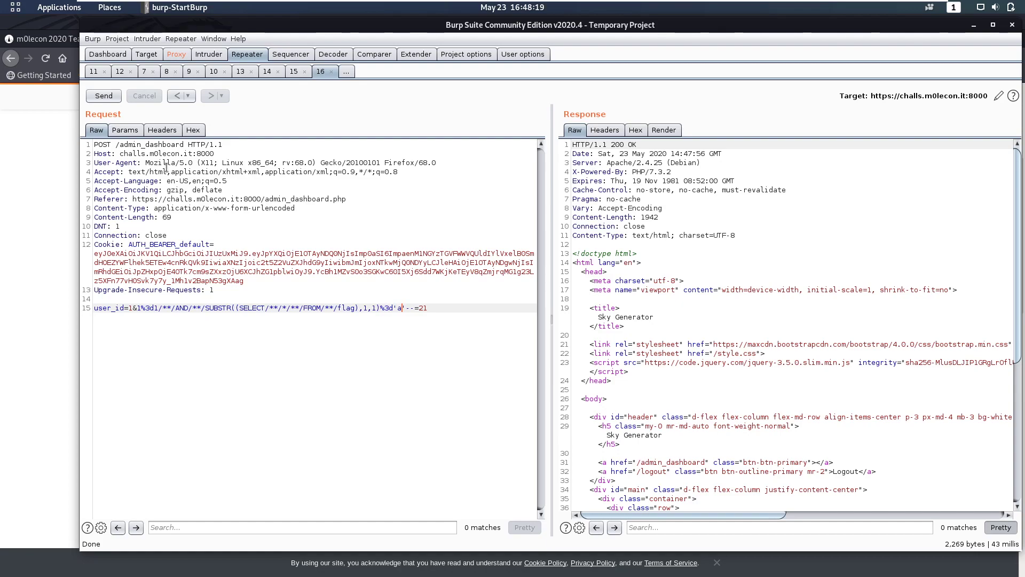
left_click(102, 95)
type("ptm")
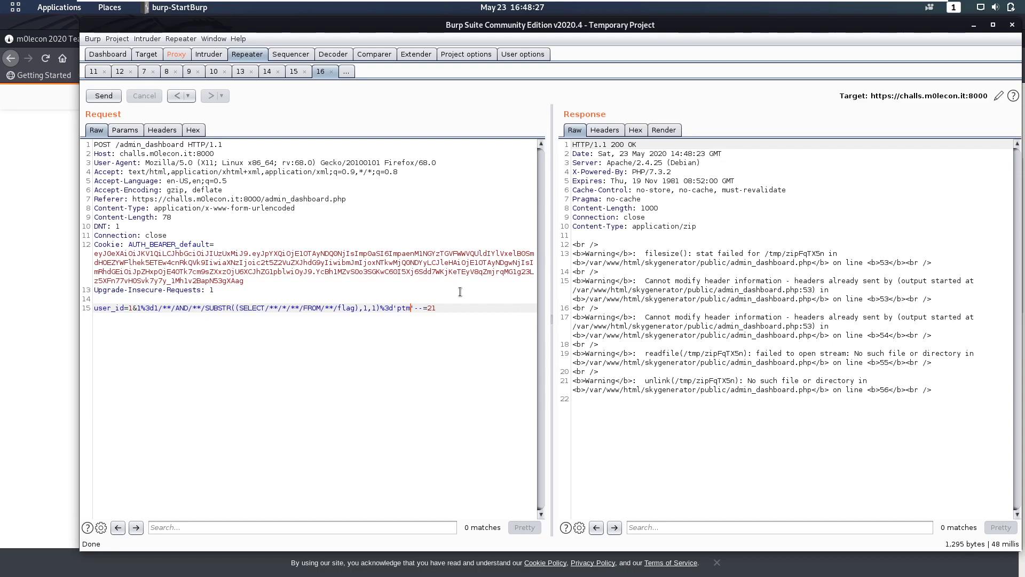
type("3")
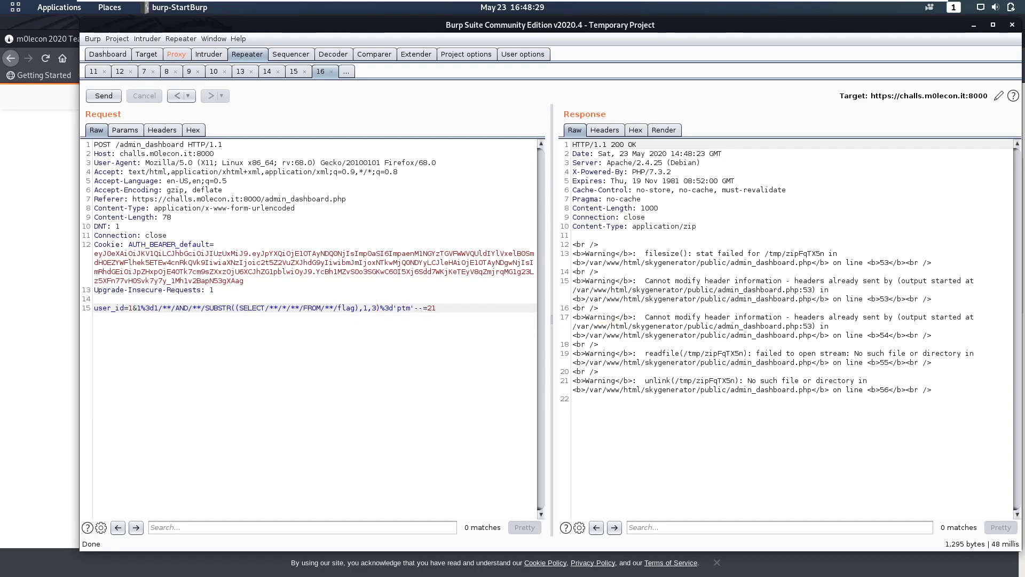
left_click(103, 95)
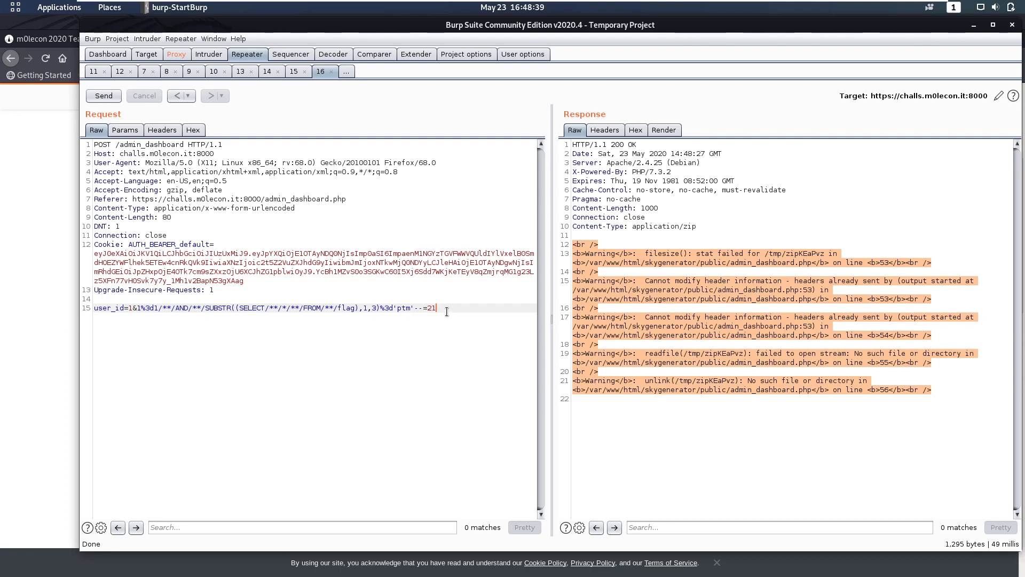
mouse_move(496, 328)
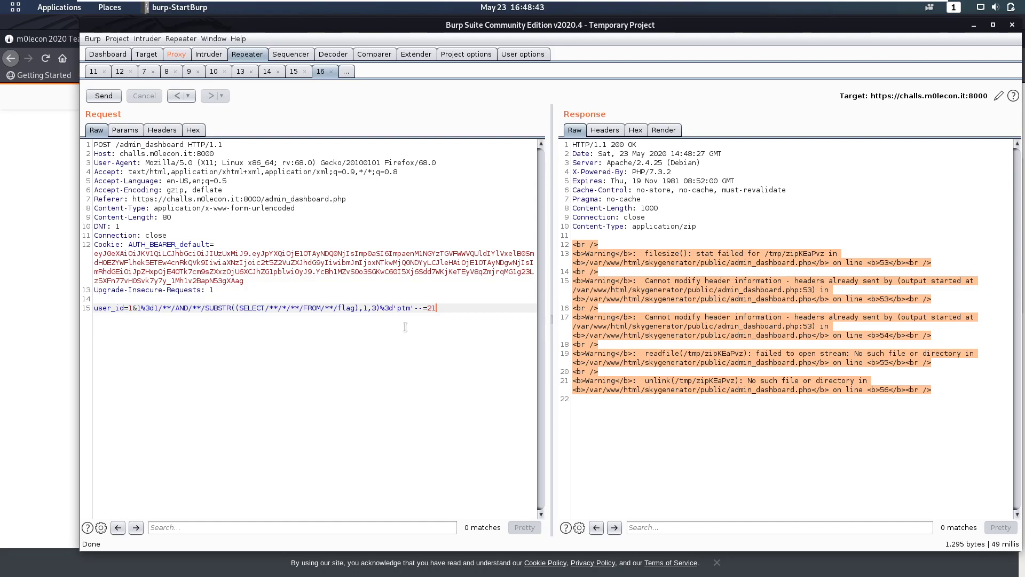
mouse_move(414, 318)
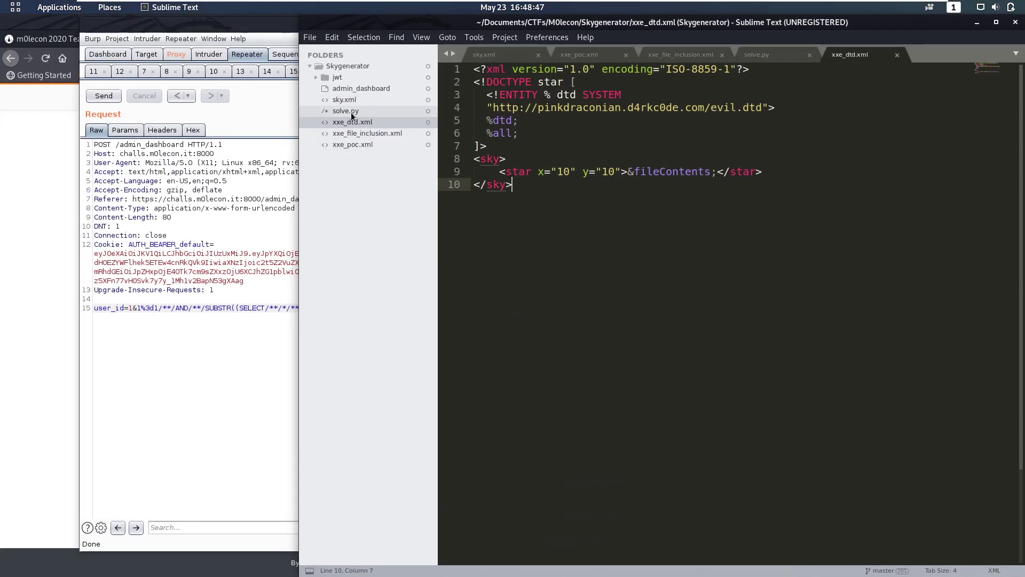
- Open solve.py and compare it with the Burp request's auth cookie value
left_click(346, 111)
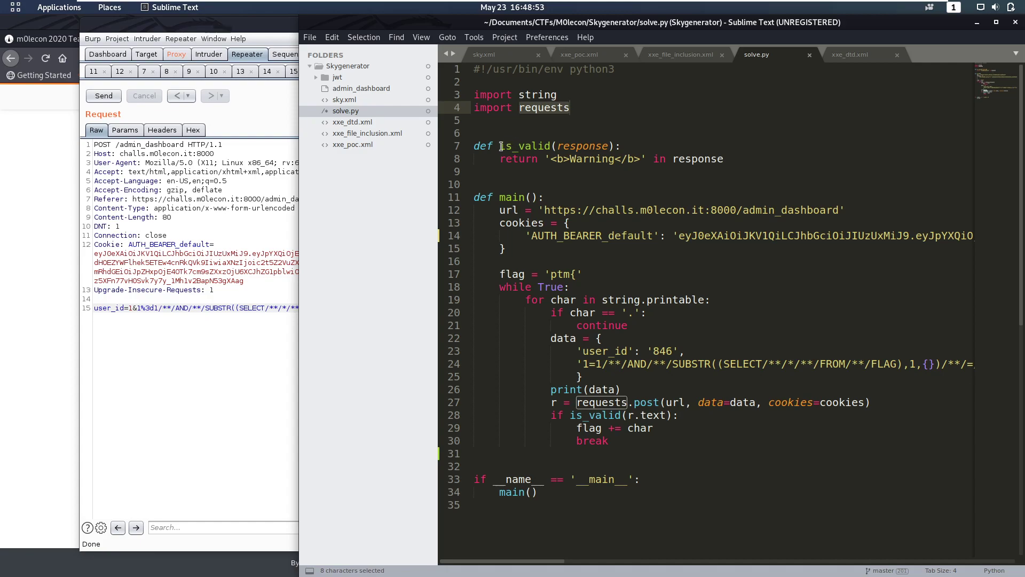
left_click(551, 134)
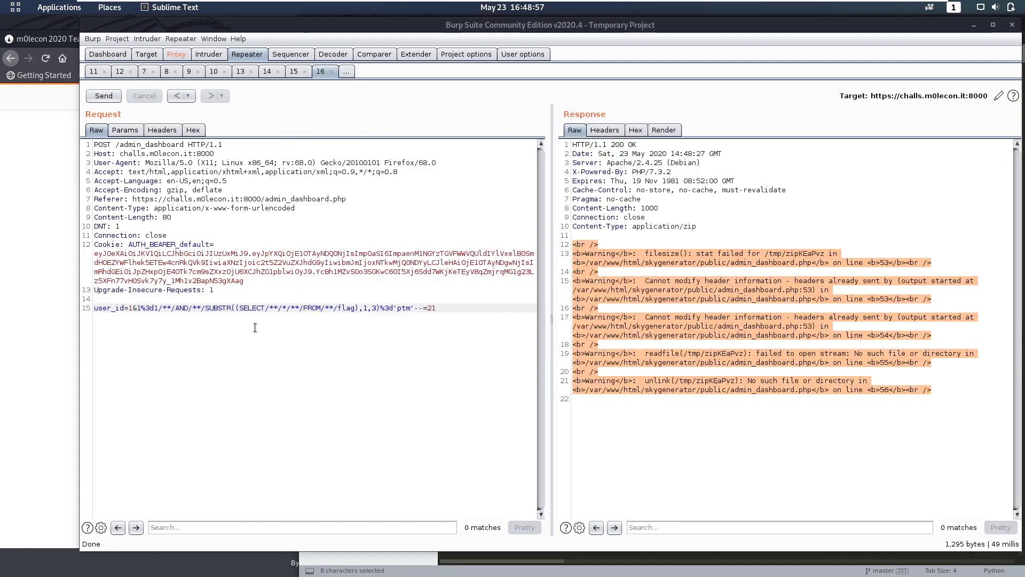
double_click(594, 253)
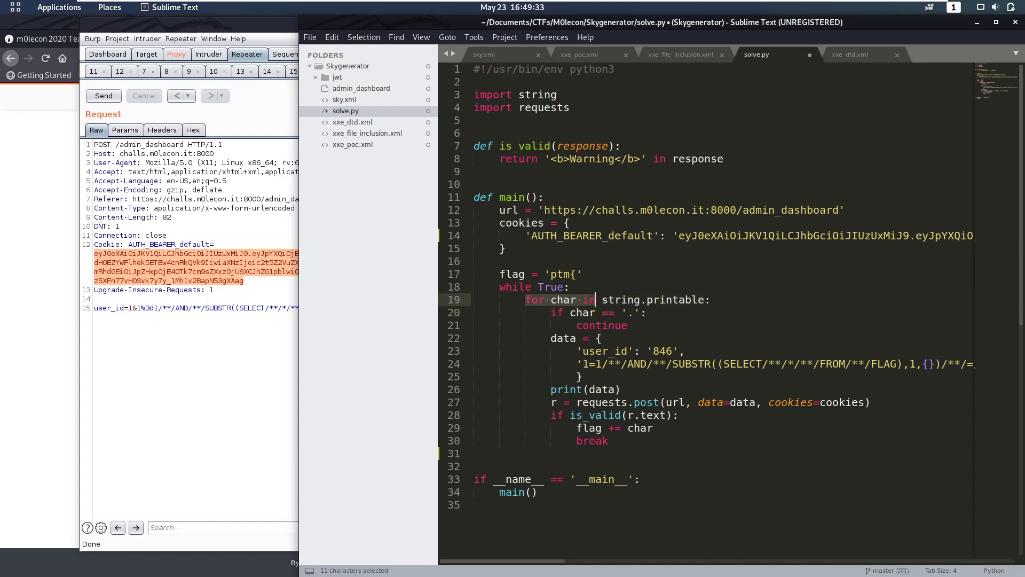
- Walk through the printable-character loop, dot-skipping continue, and known prefix ptm{
left_click_drag(595, 300, 708, 299)
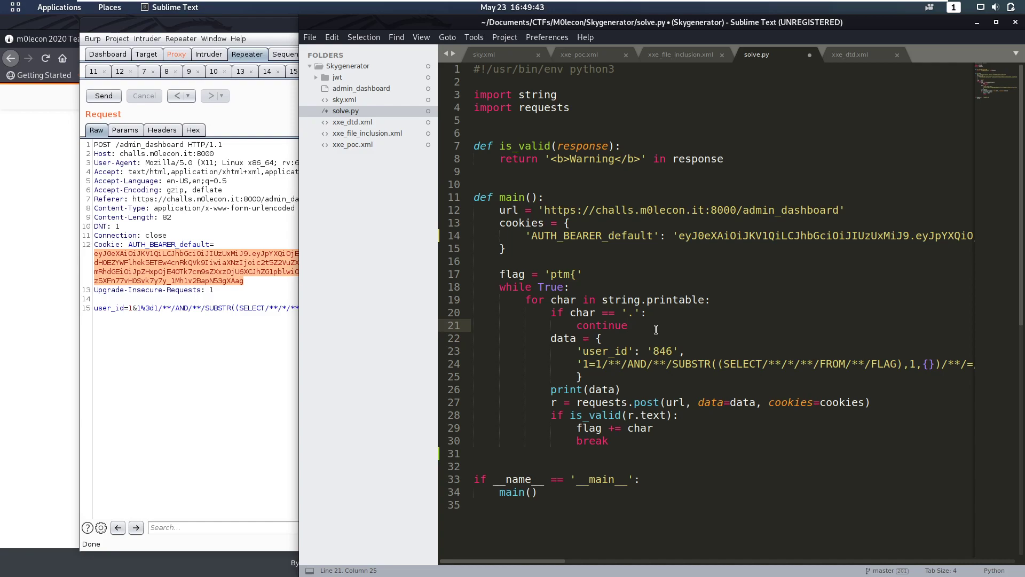
left_click(625, 325)
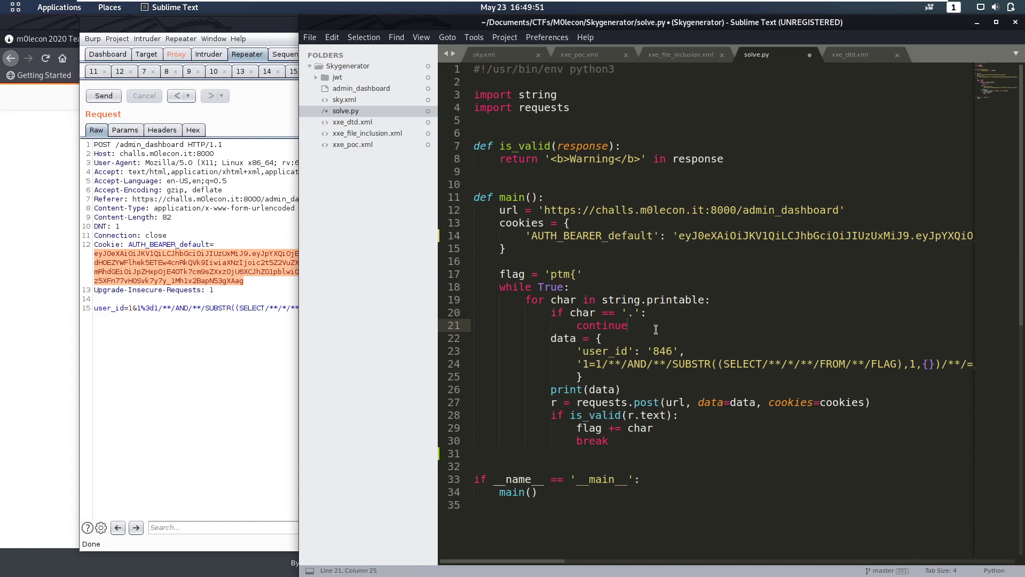
double_click(563, 338)
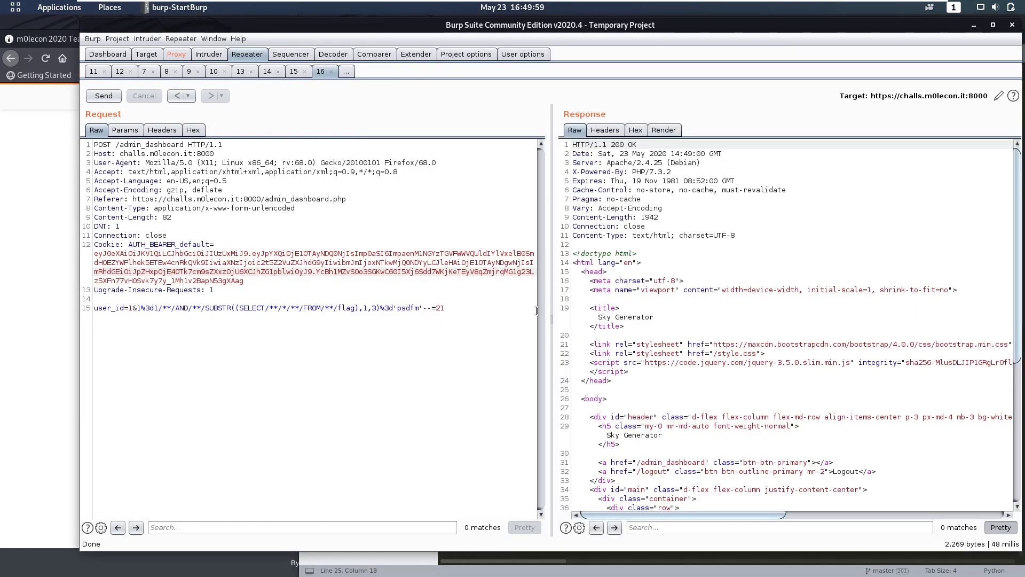
left_click(182, 7)
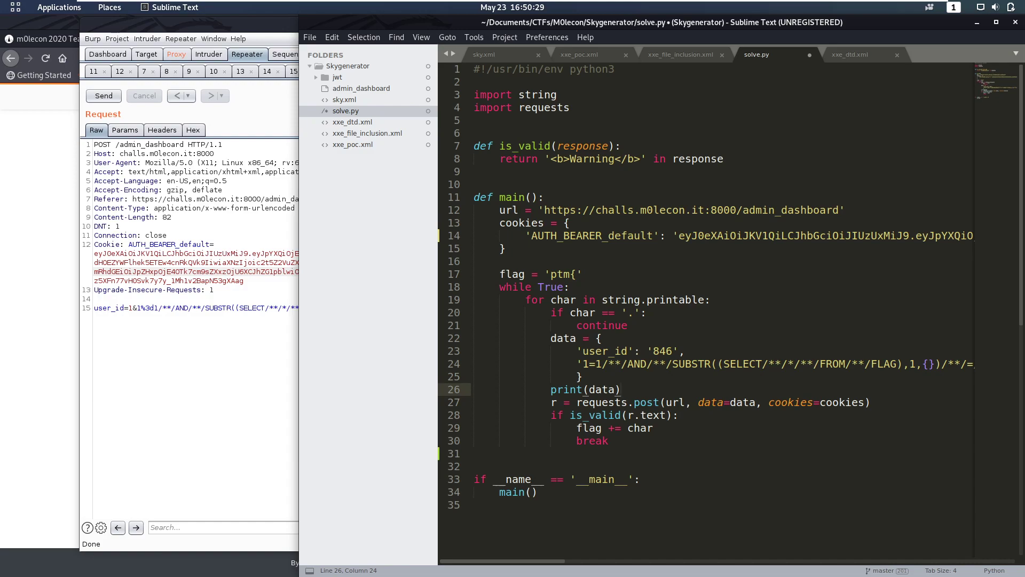
mouse_move(595, 277)
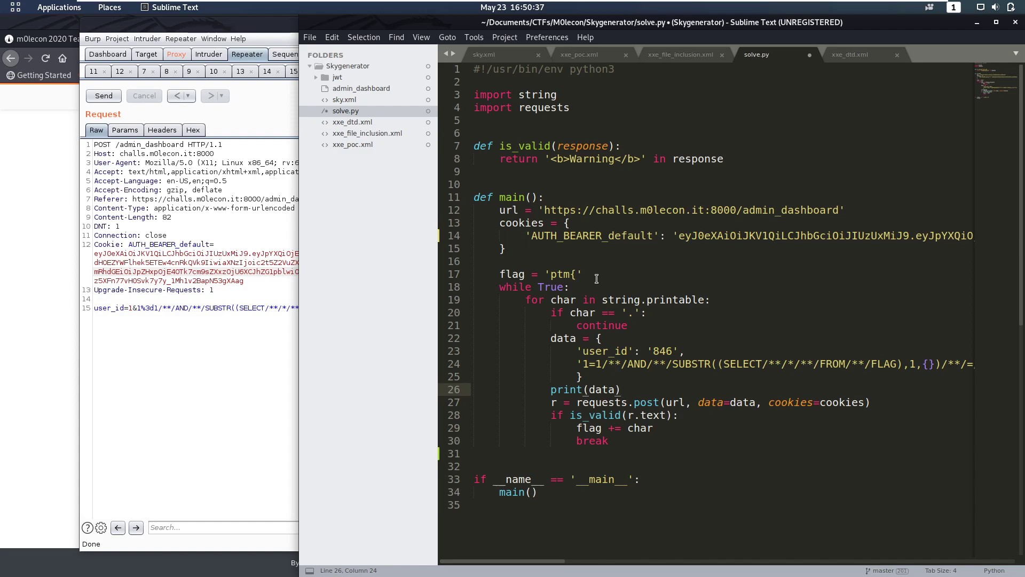
left_click(620, 389)
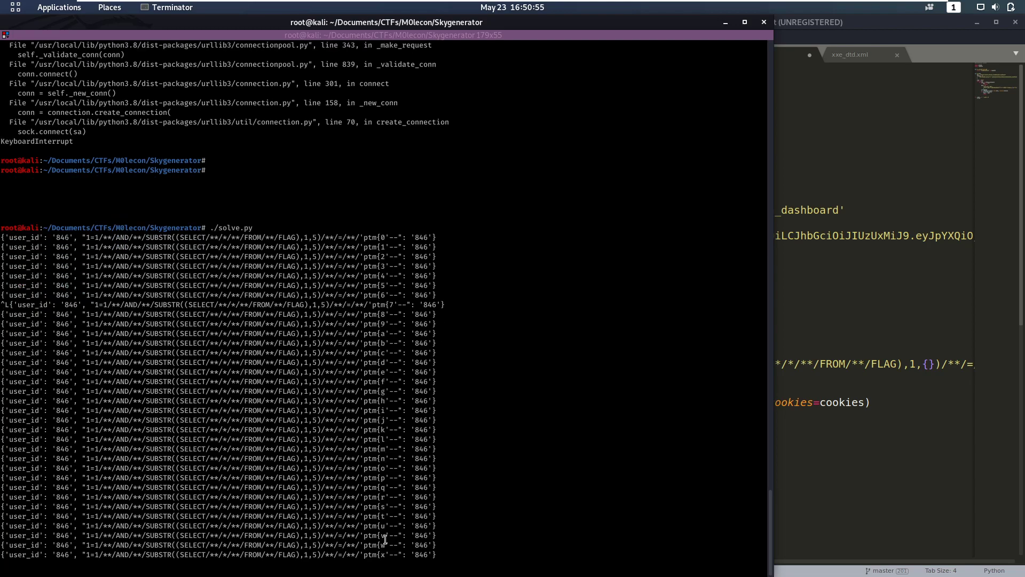
- Follow solve.py's output as characters appear and select the recovered ptm{XSS flag
scroll("down", 3)
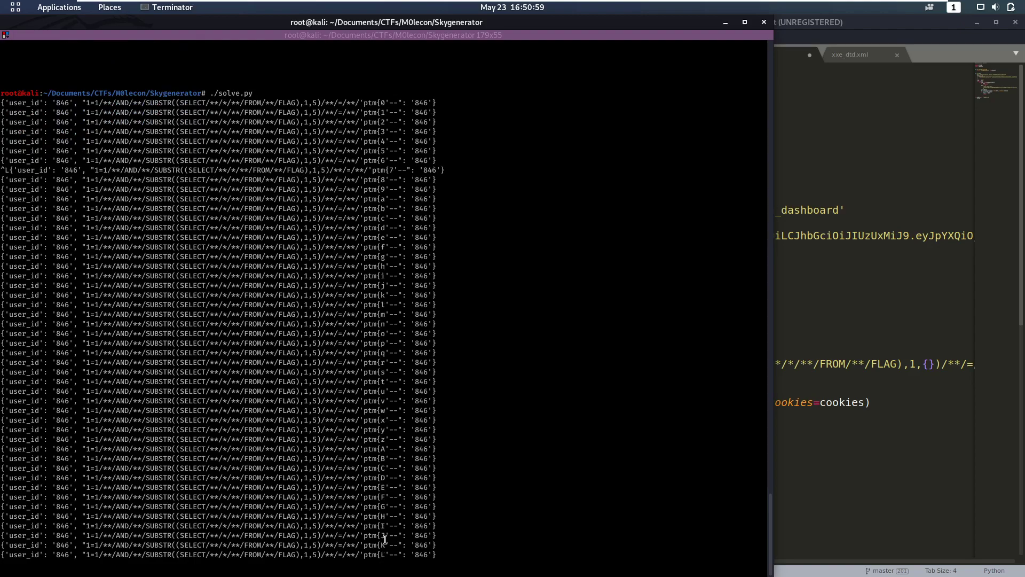
scroll("down", 3)
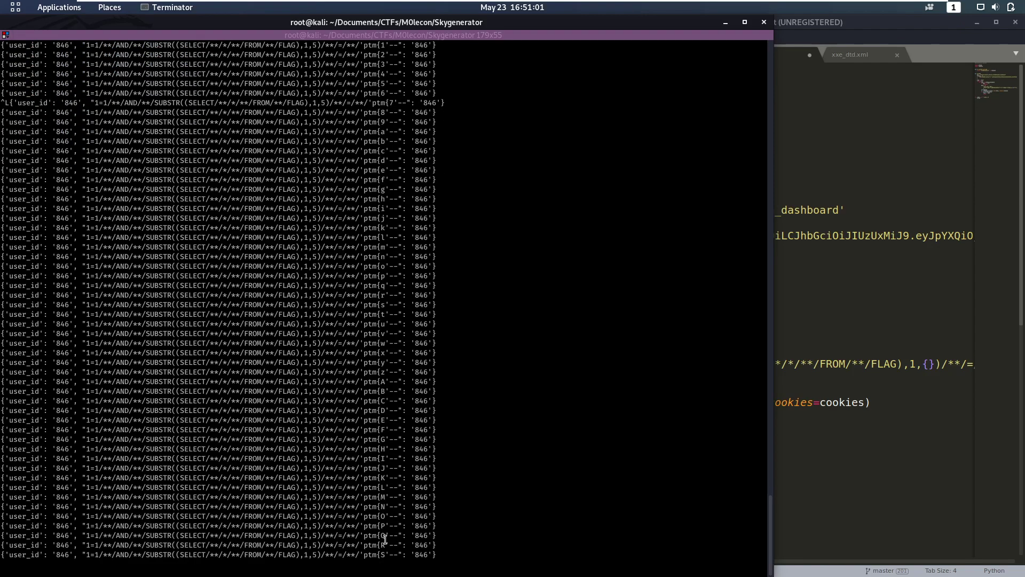
scroll("down", 3)
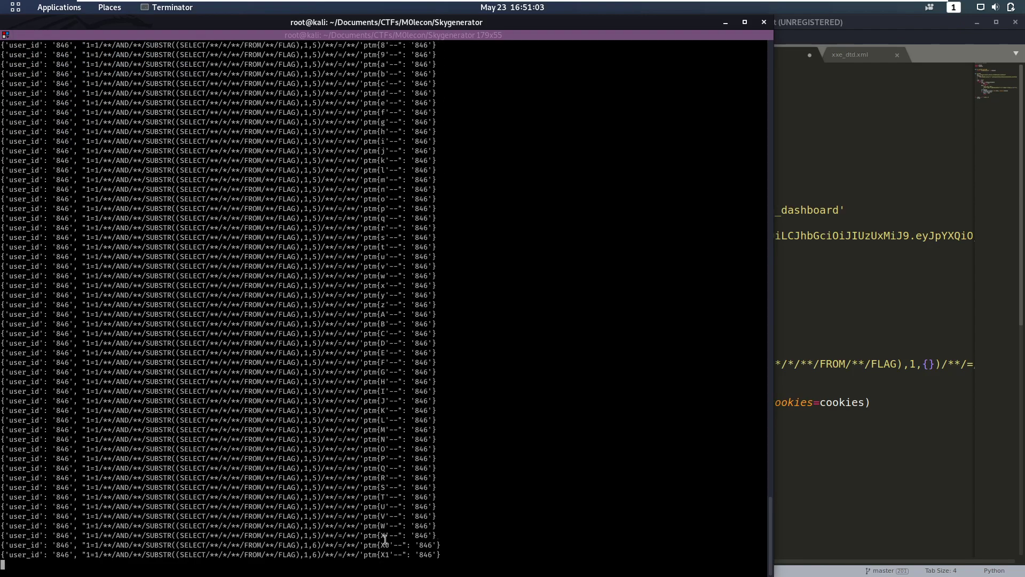
scroll("down", 3)
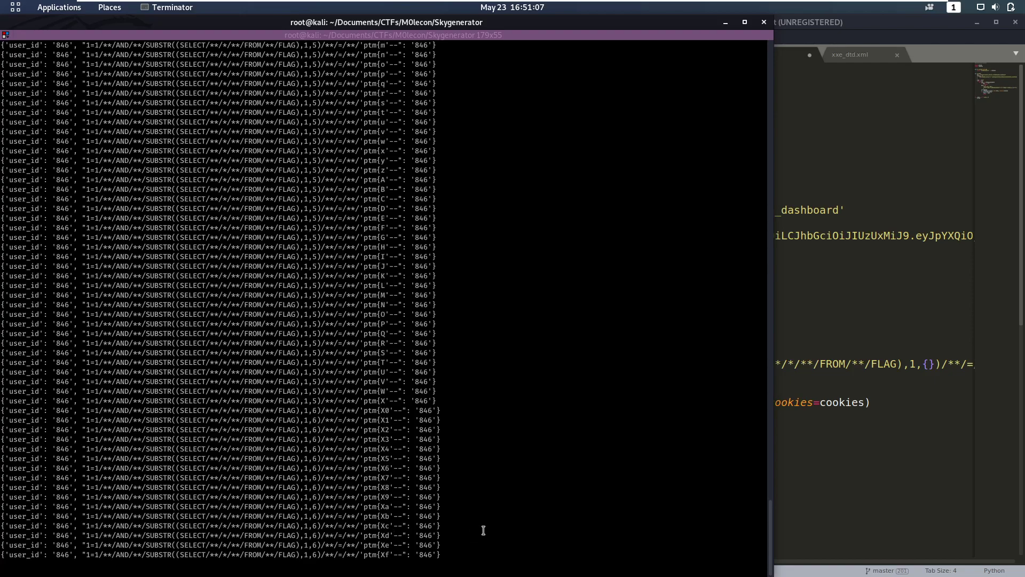
scroll("down", 3)
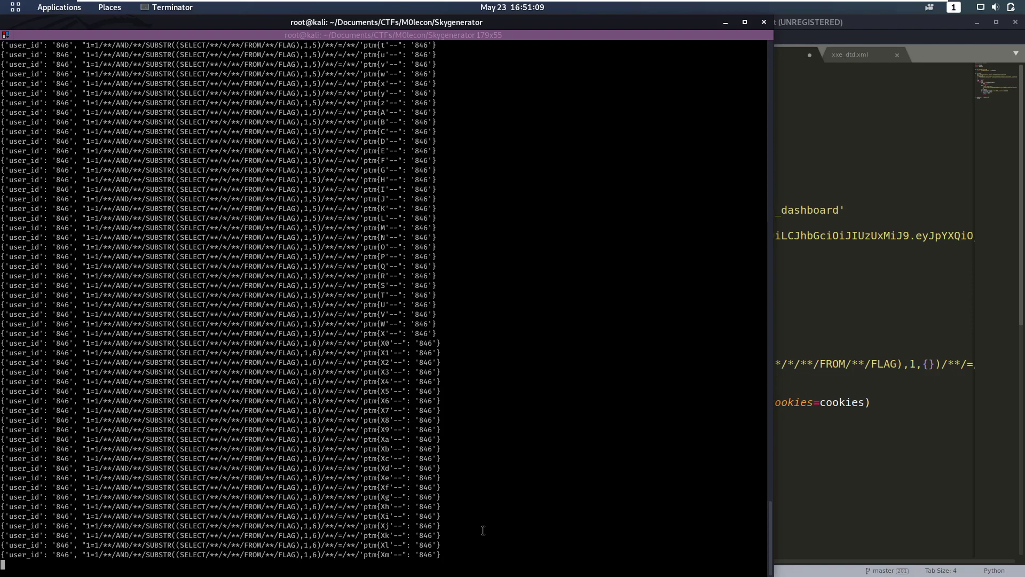
scroll("down", 3)
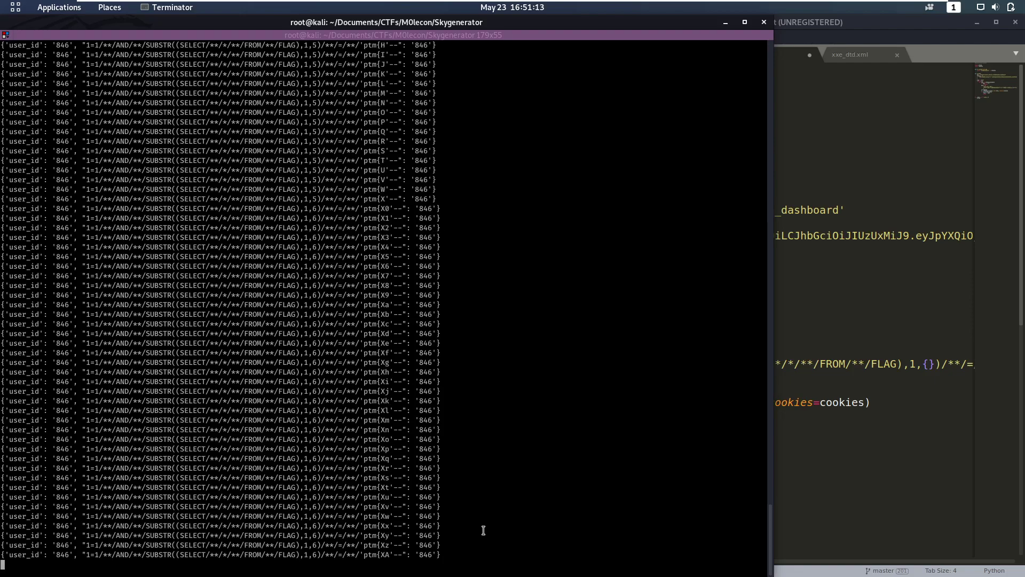
scroll("down", 3)
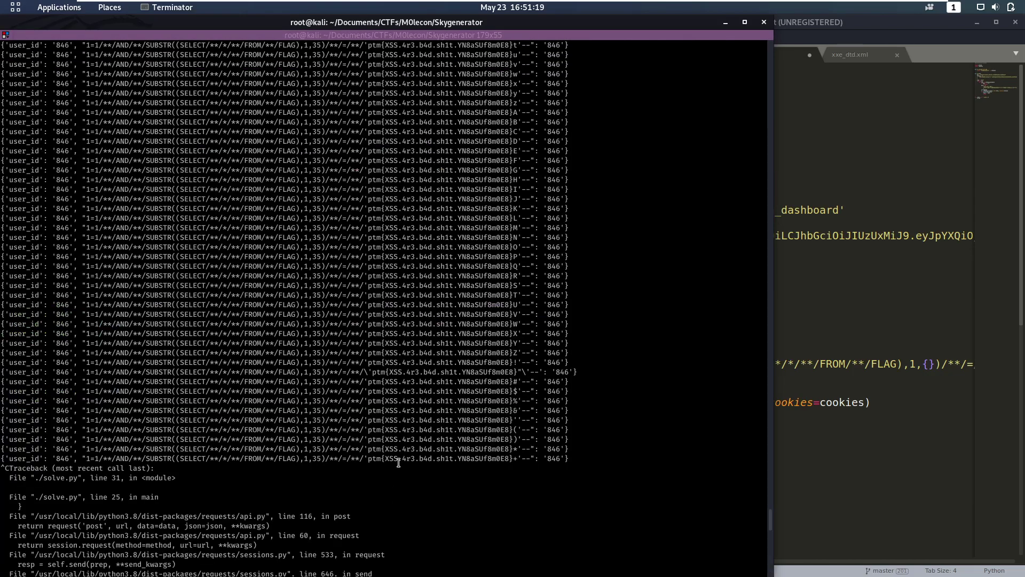
double_click(374, 458)
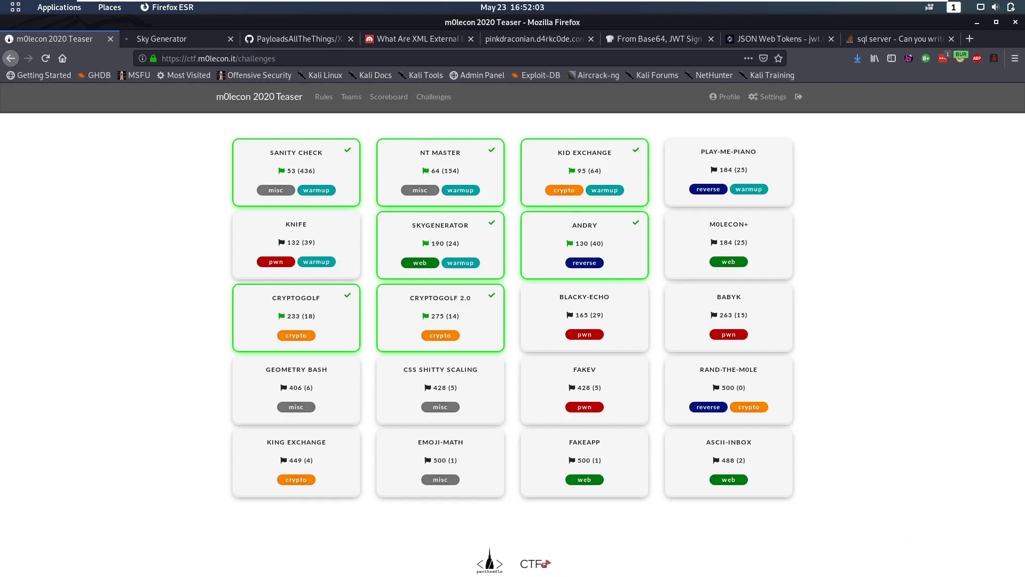
mouse_move(436, 234)
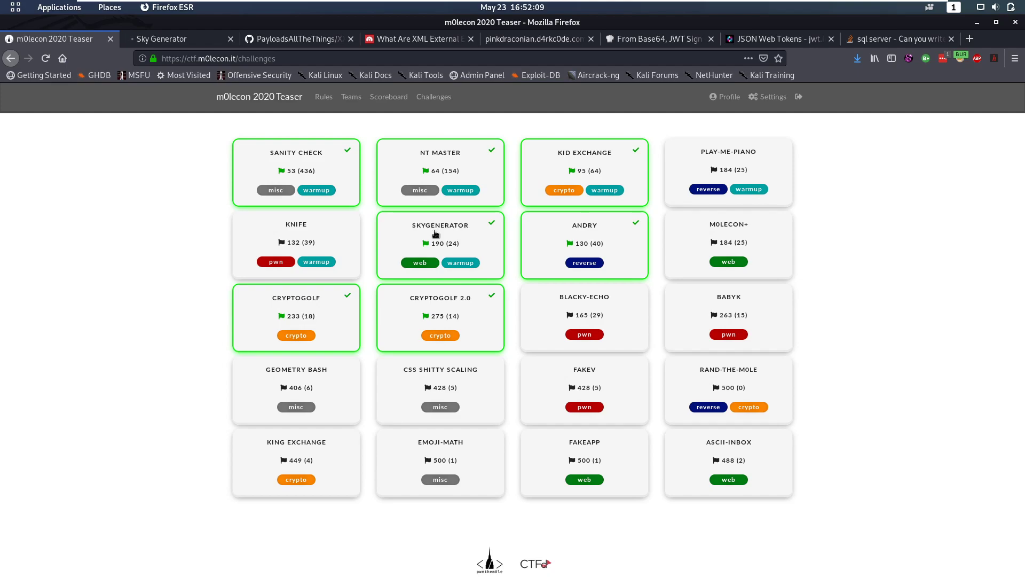
mouse_move(456, 267)
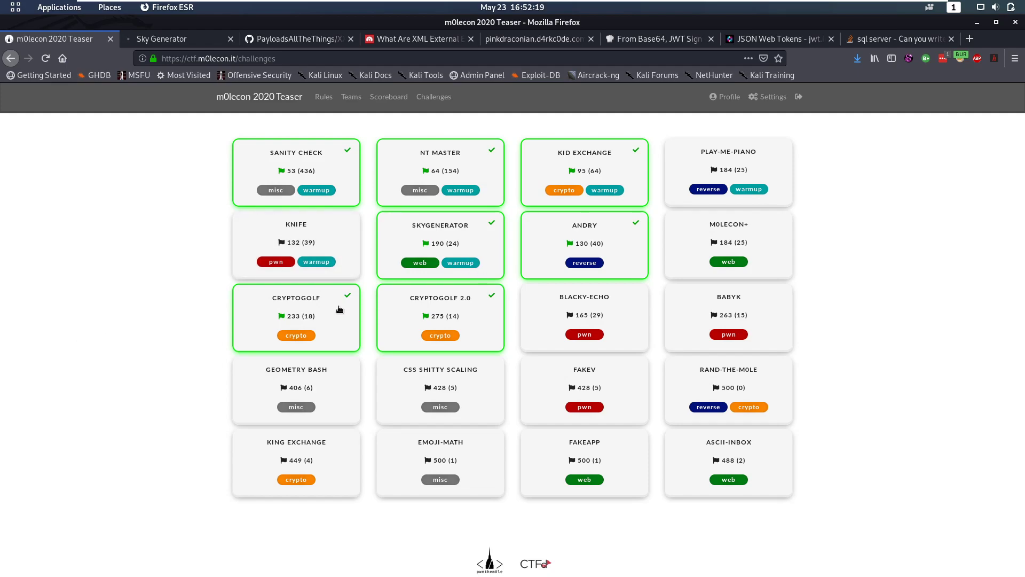
mouse_move(360, 259)
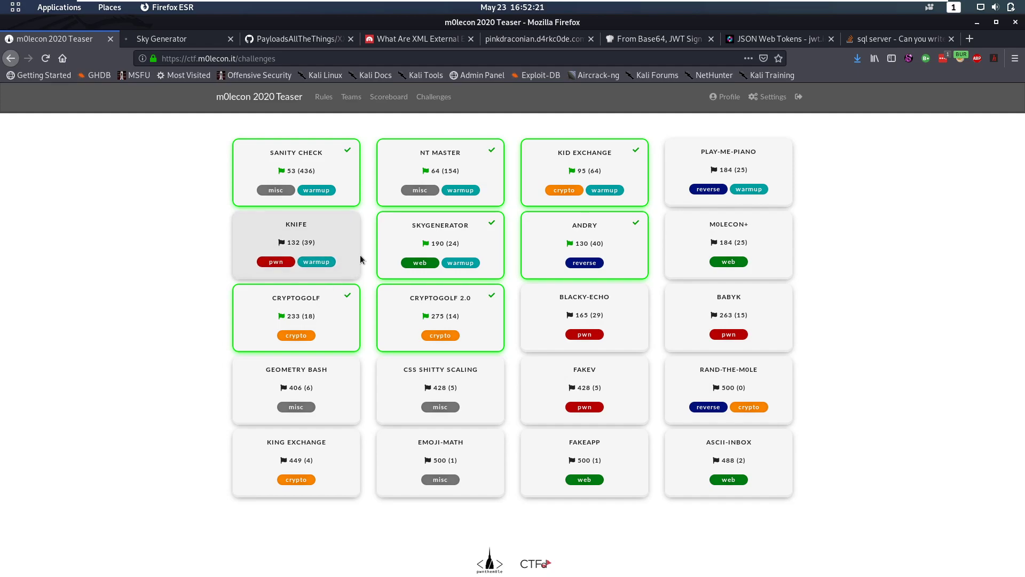
mouse_move(364, 256)
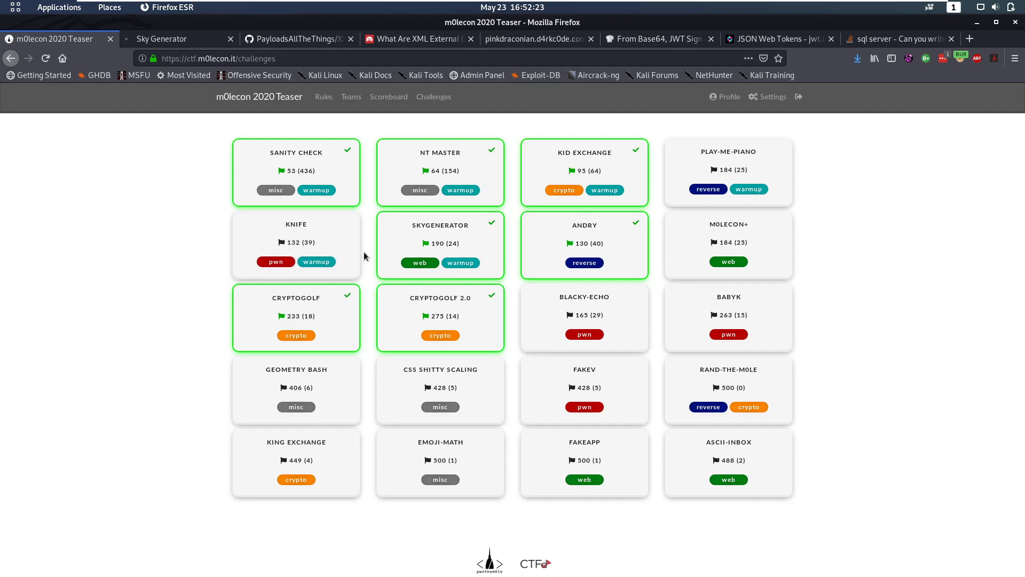